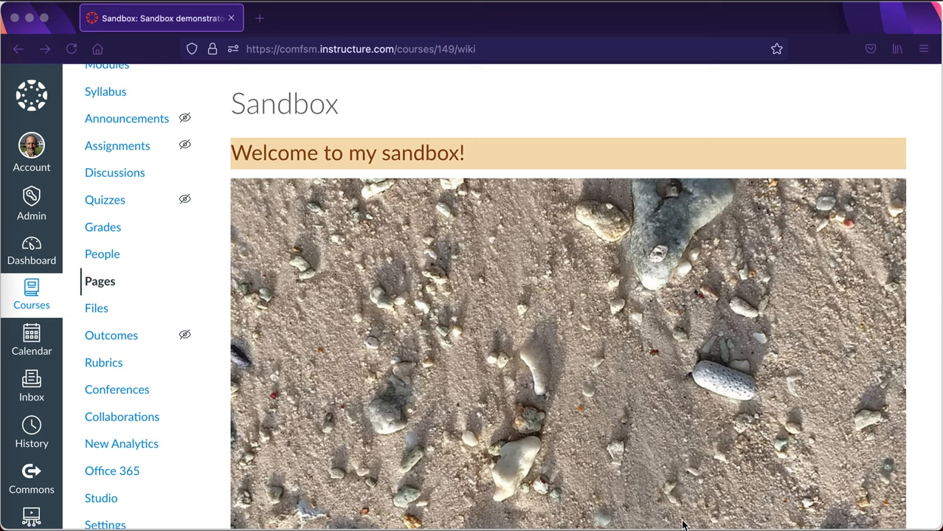
mouse_move(807, 452)
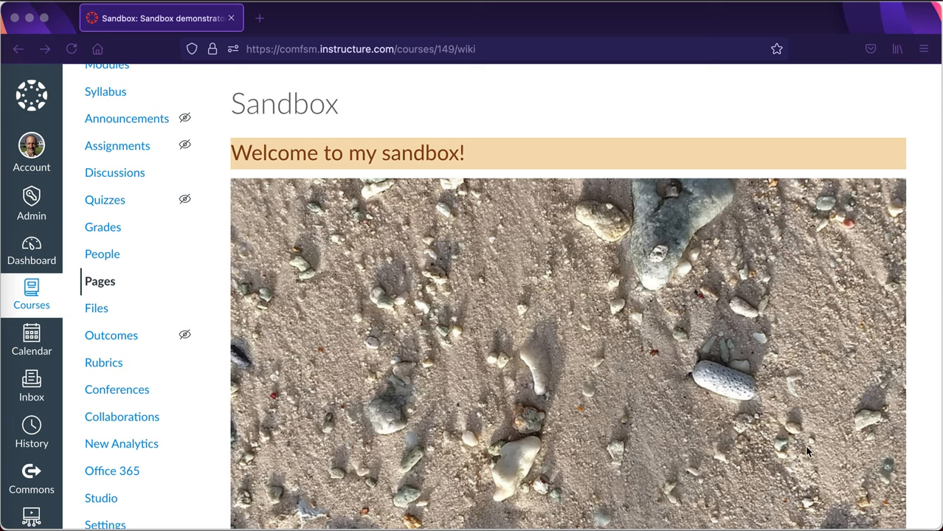
mouse_move(626, 119)
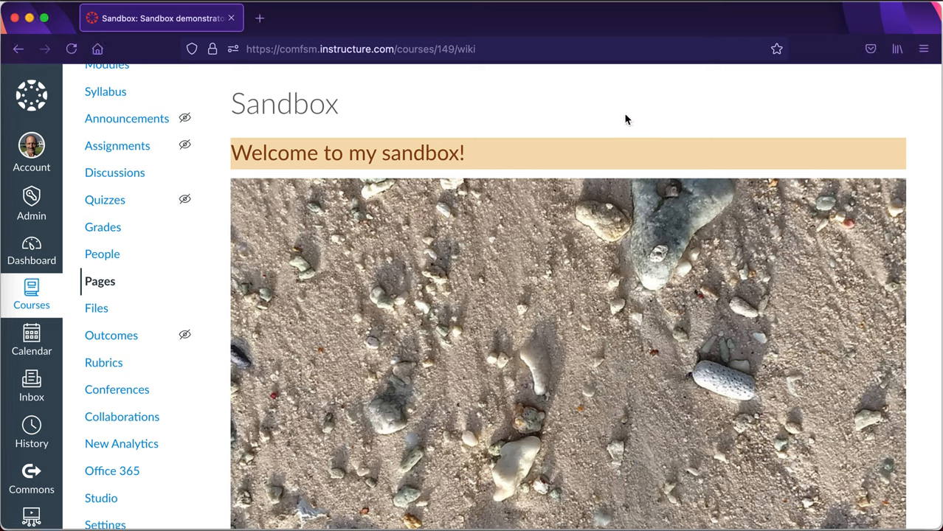
mouse_move(501, 151)
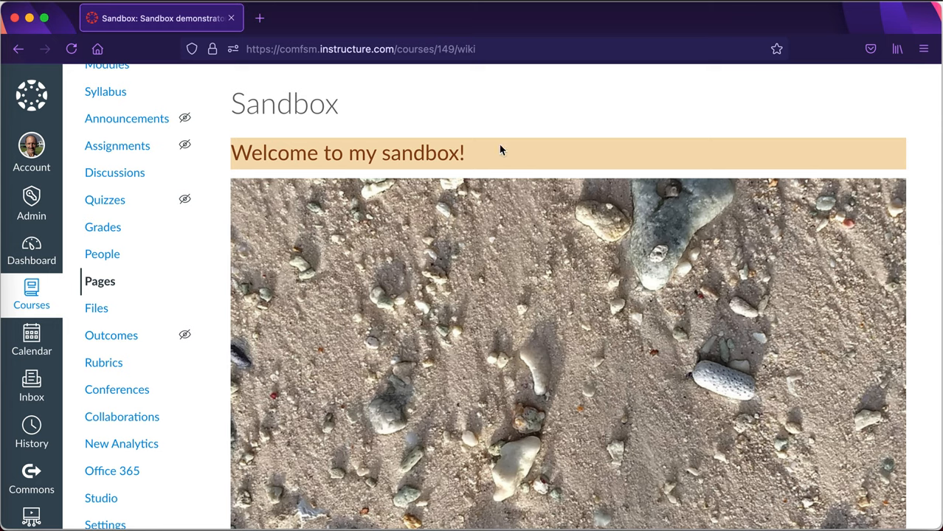
mouse_move(492, 164)
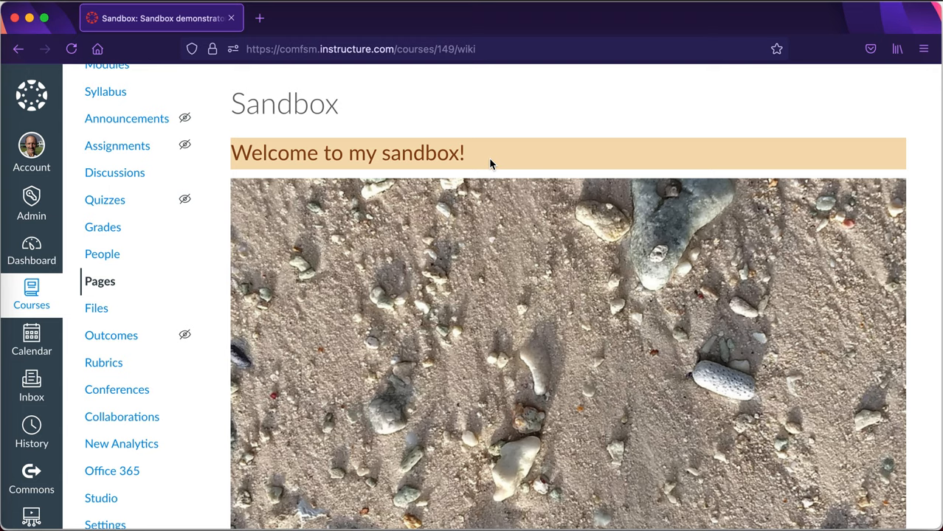
mouse_move(210, 268)
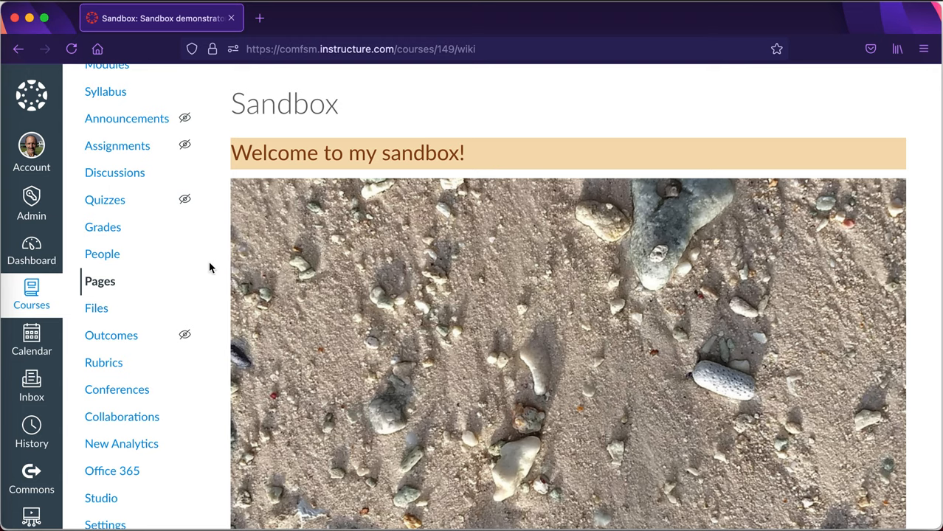
Step: Open the Sandbox course's Outcomes page from the course navigation
scroll(up, 3)
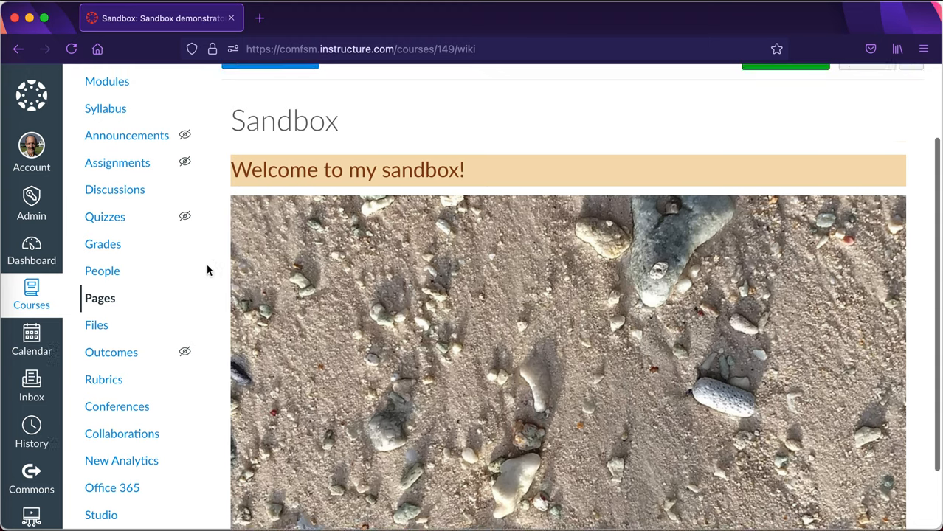
scroll(down, 3)
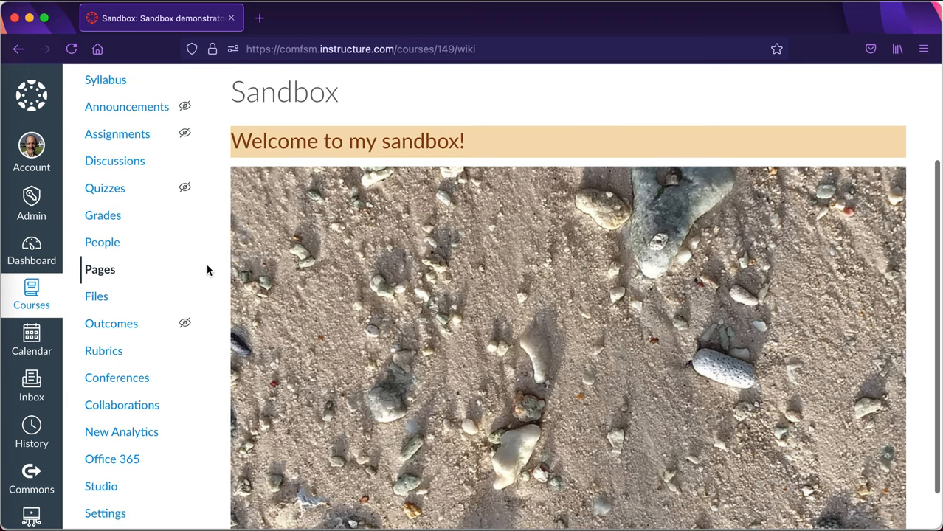
mouse_move(111, 323)
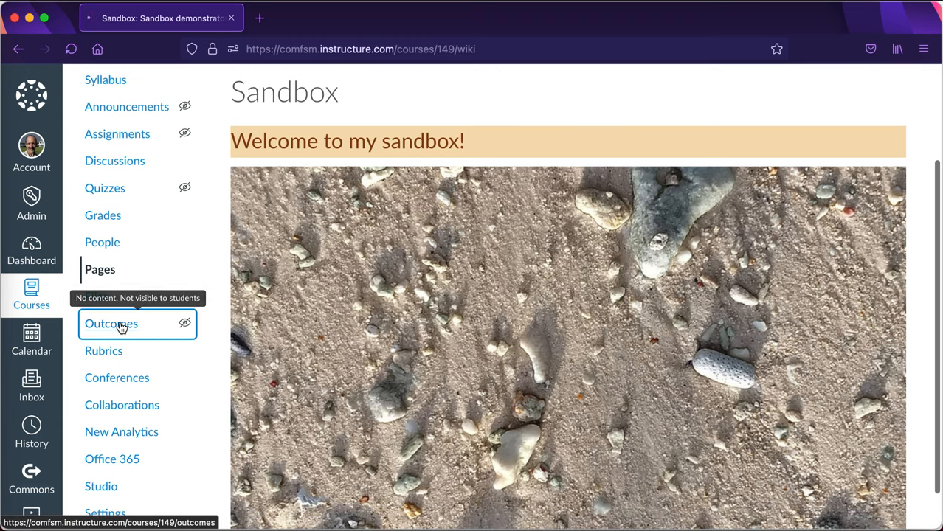
click(111, 323)
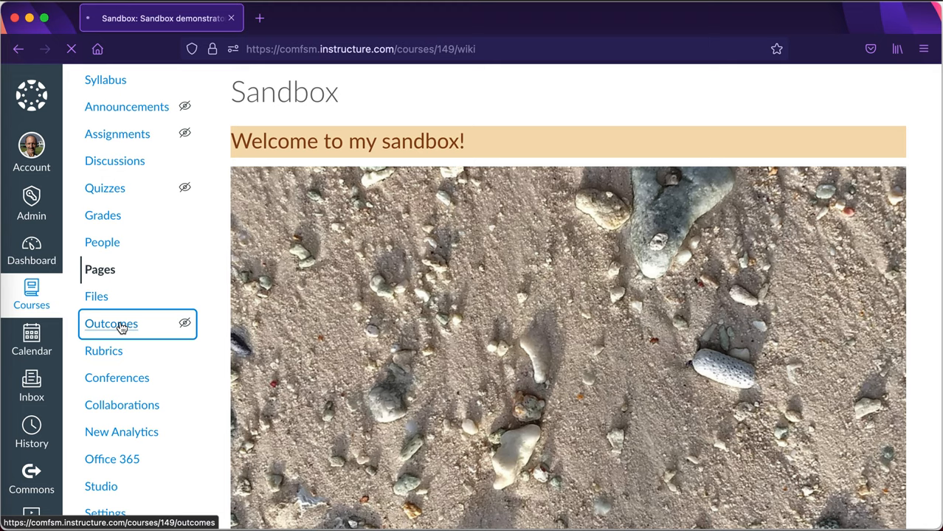
click(112, 323)
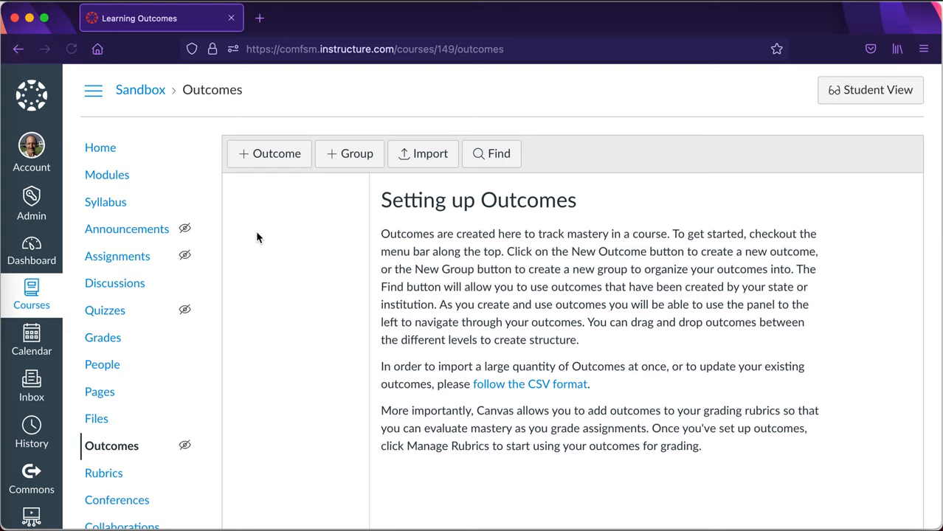
mouse_move(282, 218)
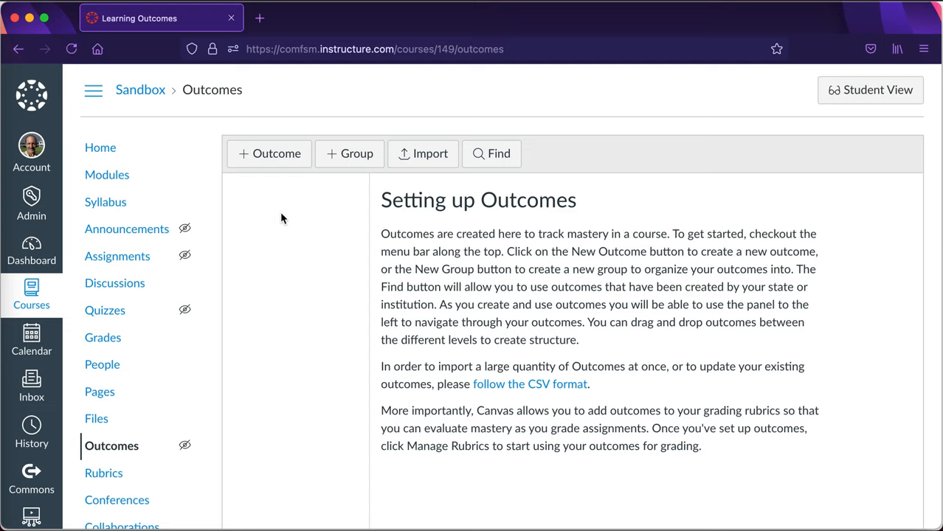
mouse_move(491, 153)
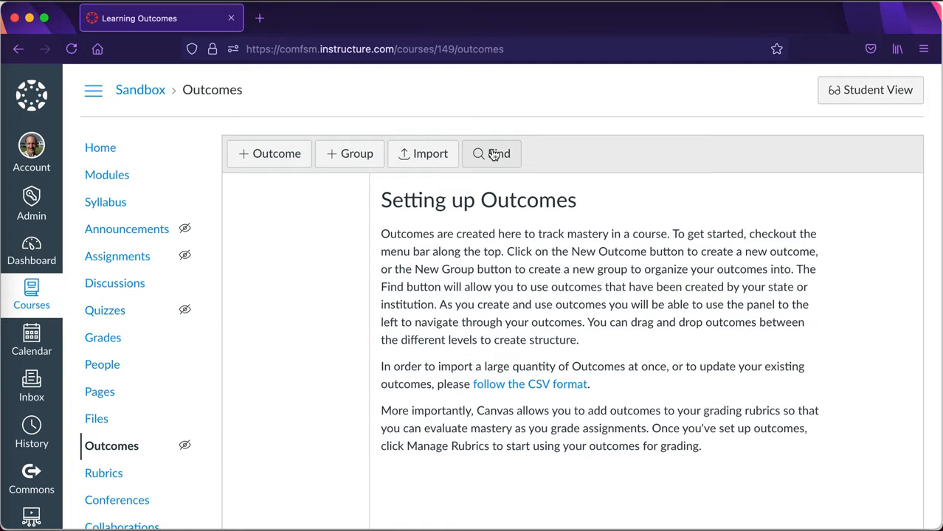
Step: Find outcome SC130.1 under Account Standards > College > MSSC > SC and import it
click(491, 154)
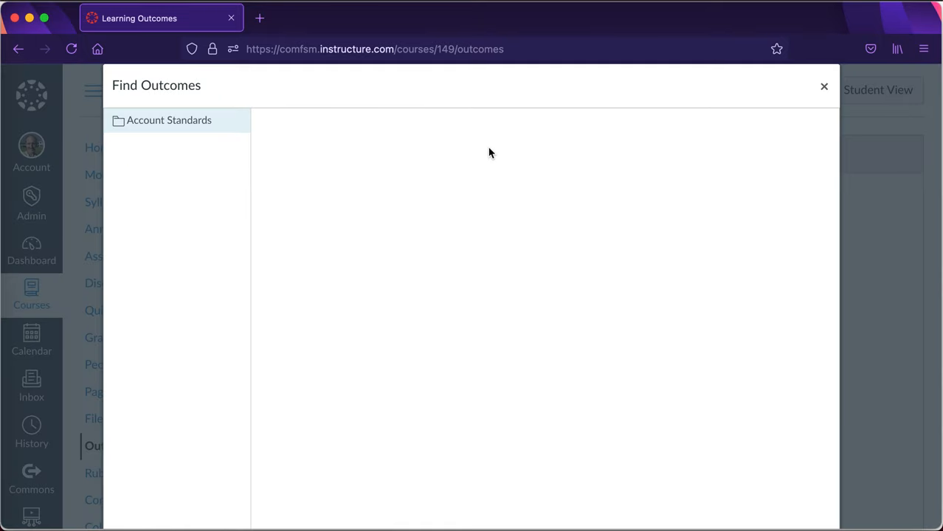
mouse_move(168, 120)
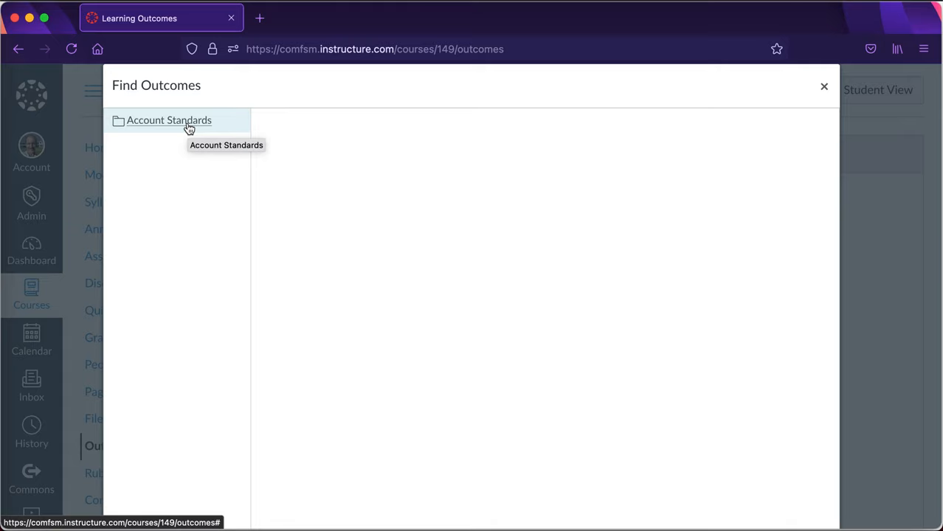
click(169, 121)
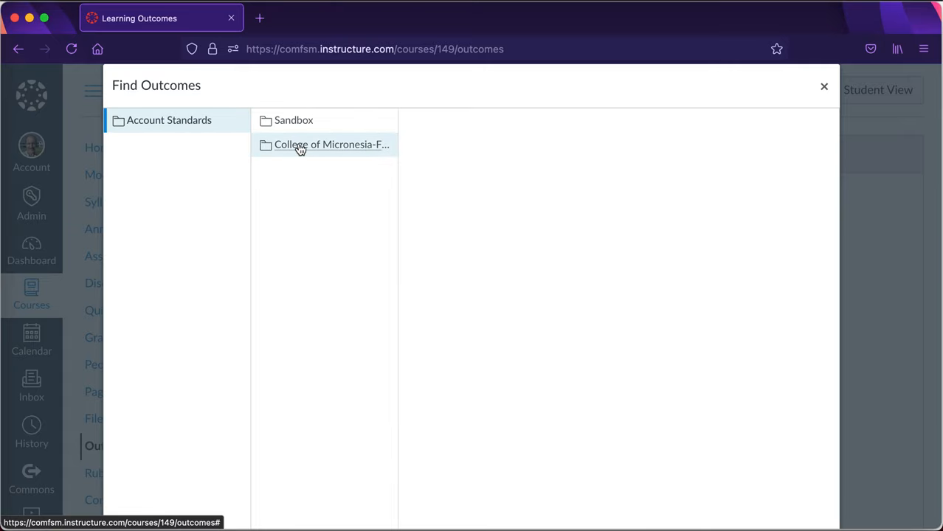
click(331, 144)
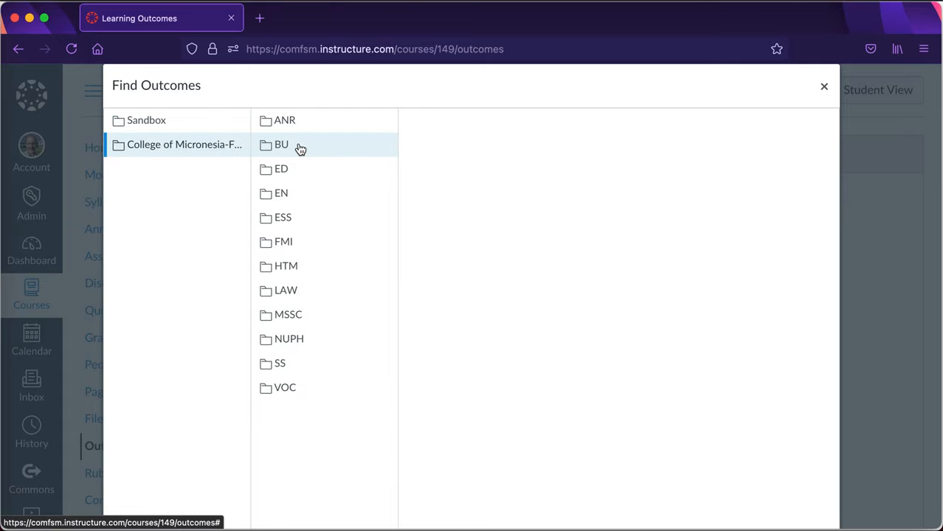
mouse_move(301, 319)
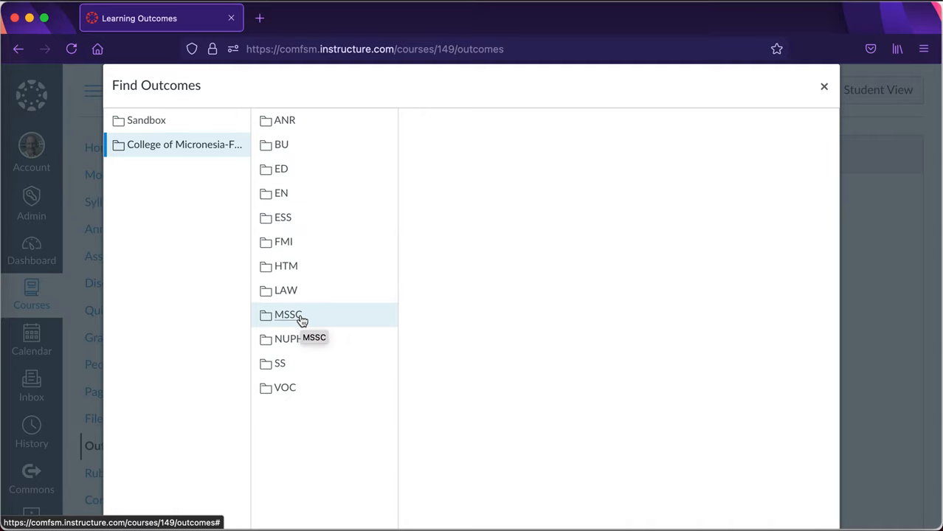
click(288, 315)
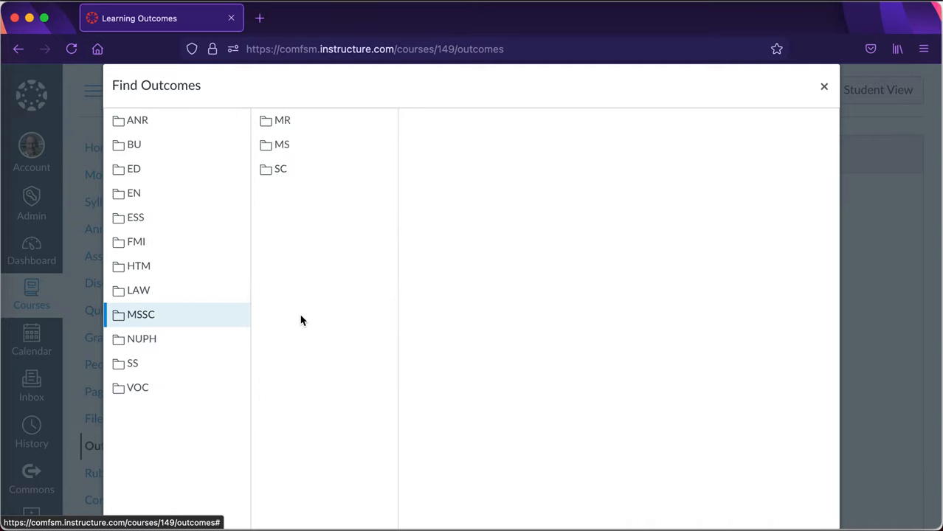
click(280, 168)
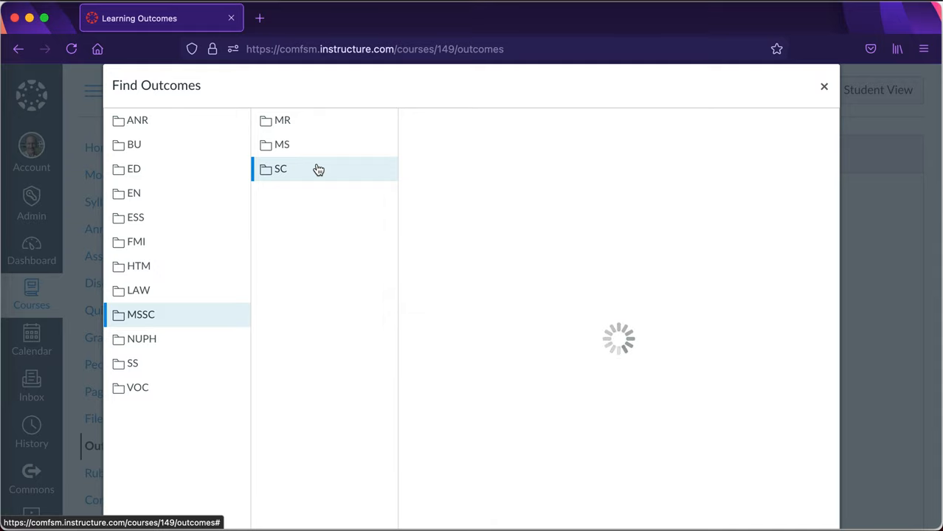
click(280, 169)
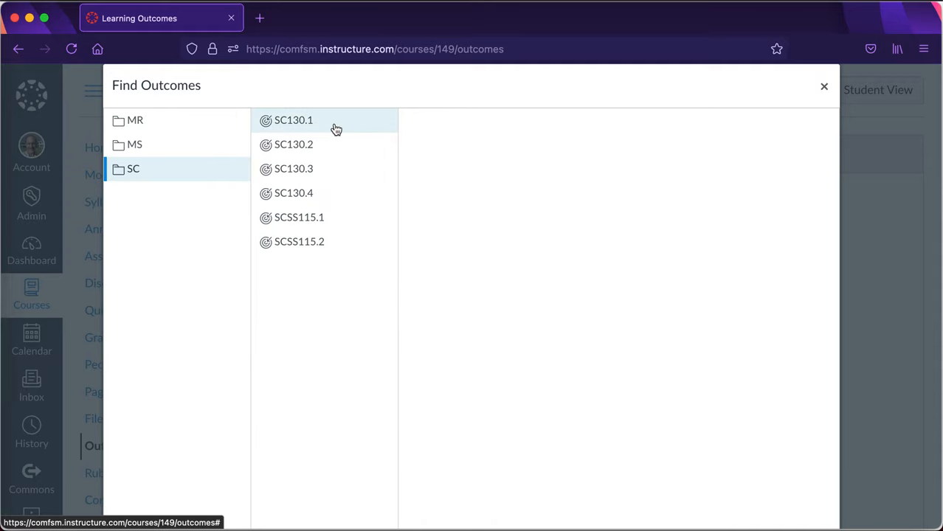
click(294, 119)
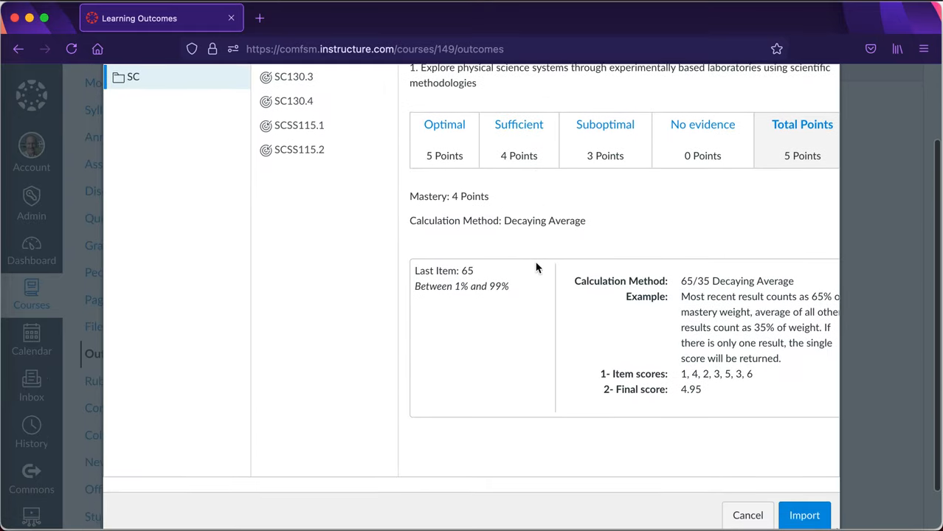
scroll(down, 3)
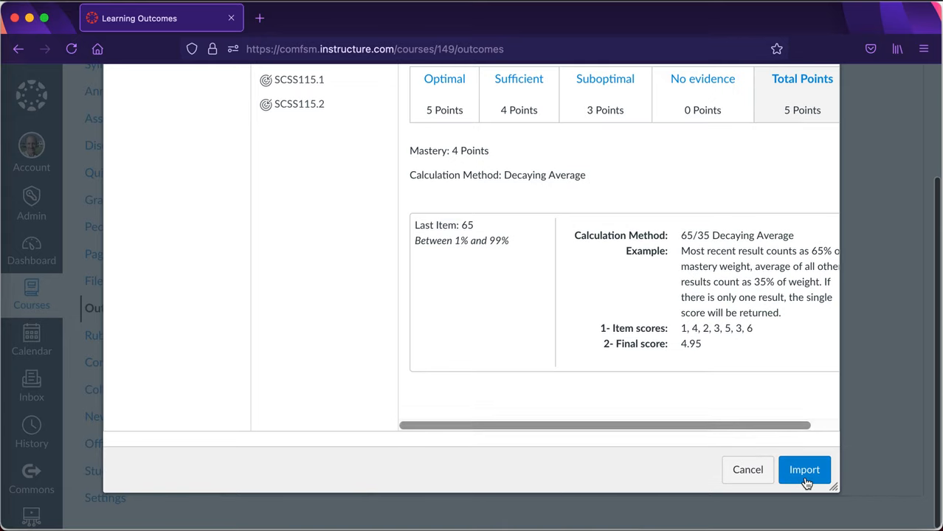
click(804, 469)
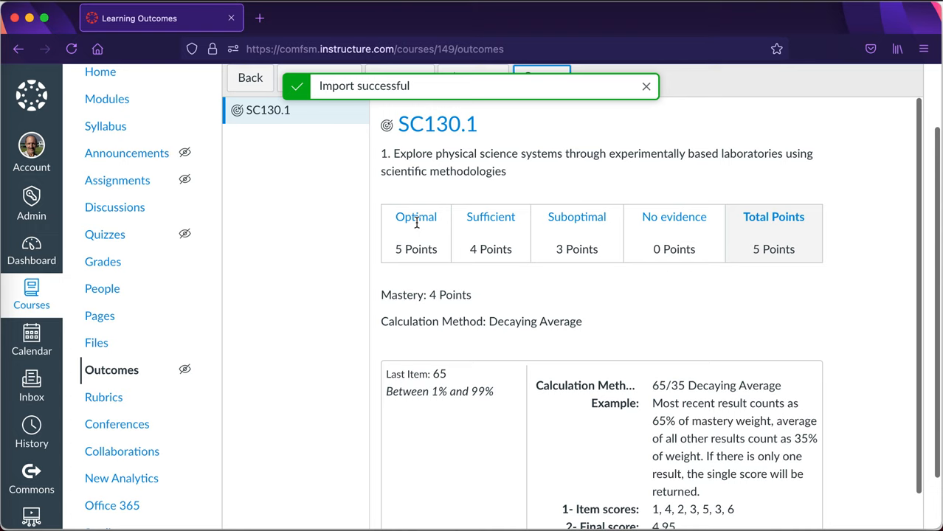
Step: Import outcome SC130.2 from the same SC standards folder
scroll(up, 3)
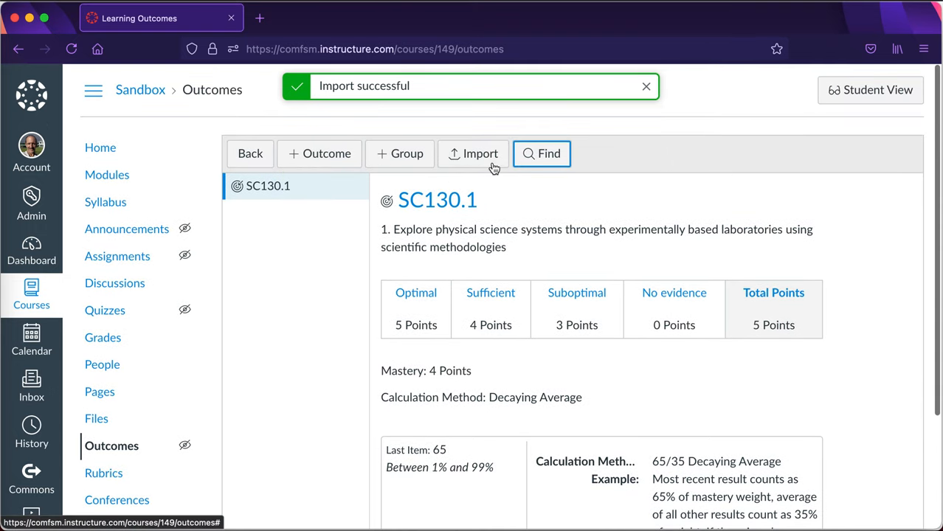
click(541, 153)
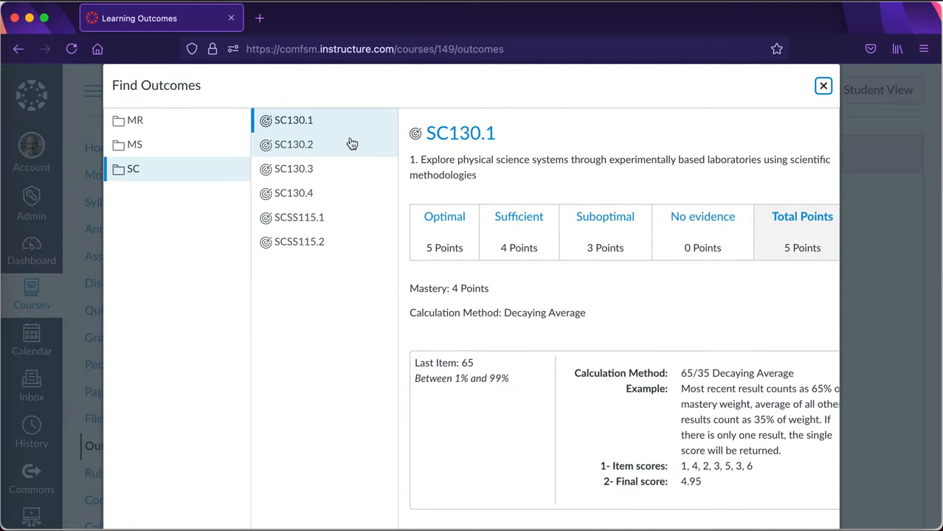
click(293, 144)
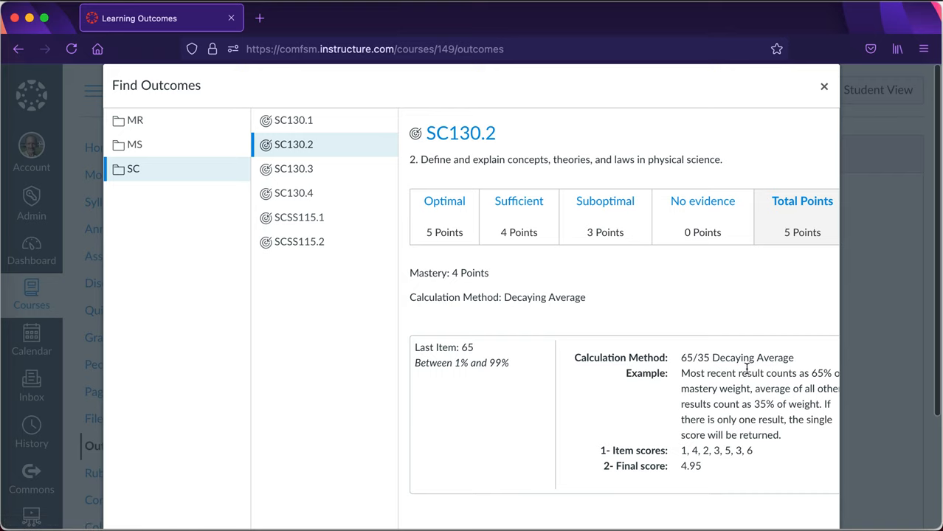
scroll(down, 3)
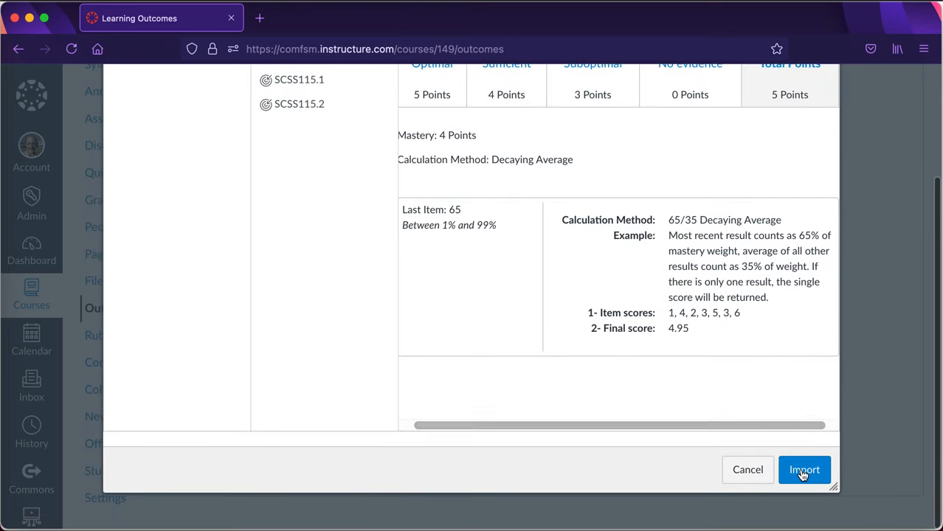
click(803, 469)
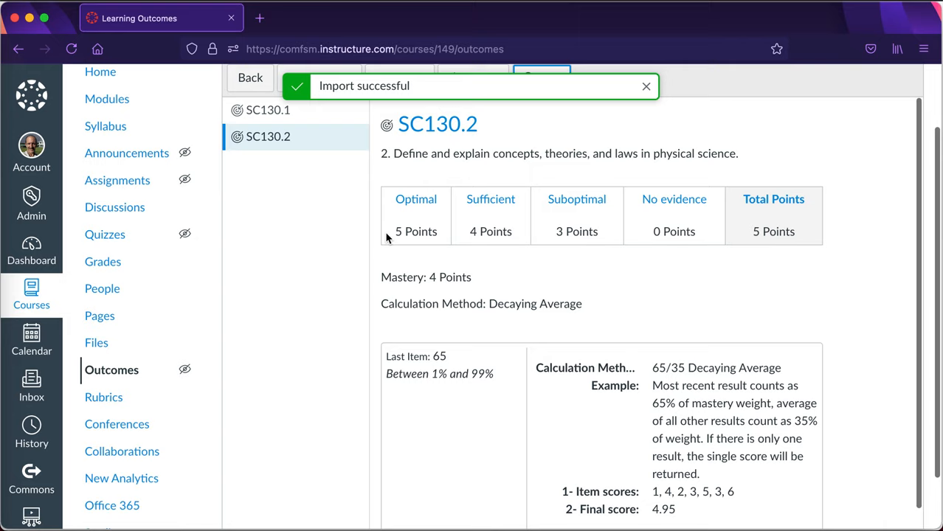
mouse_move(251, 225)
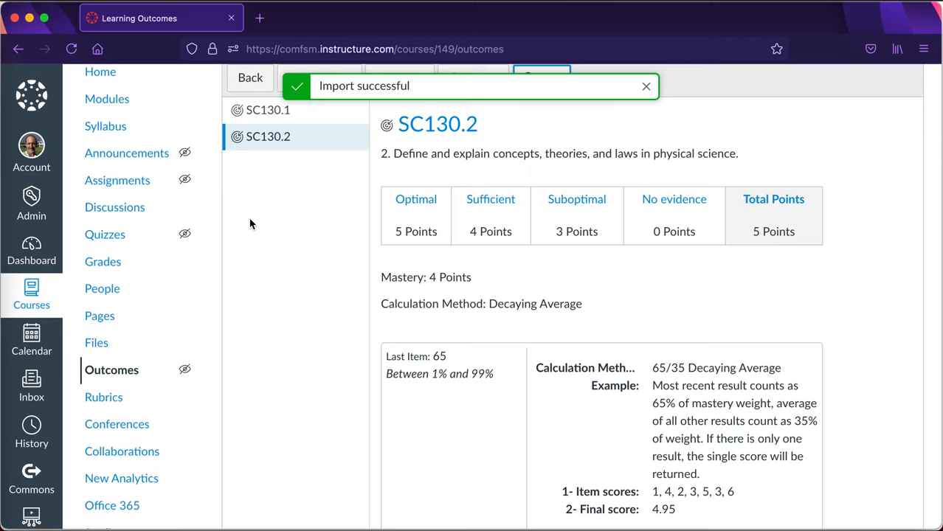
Step: Dismiss the import notice and review SC130.2's ratings, mastery points and Decaying Average calculation
click(645, 86)
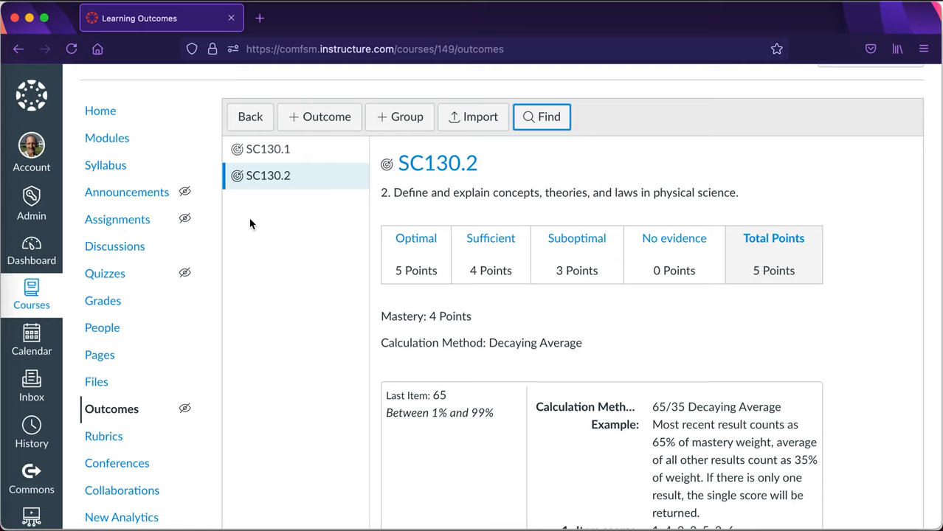
scroll(down, 3)
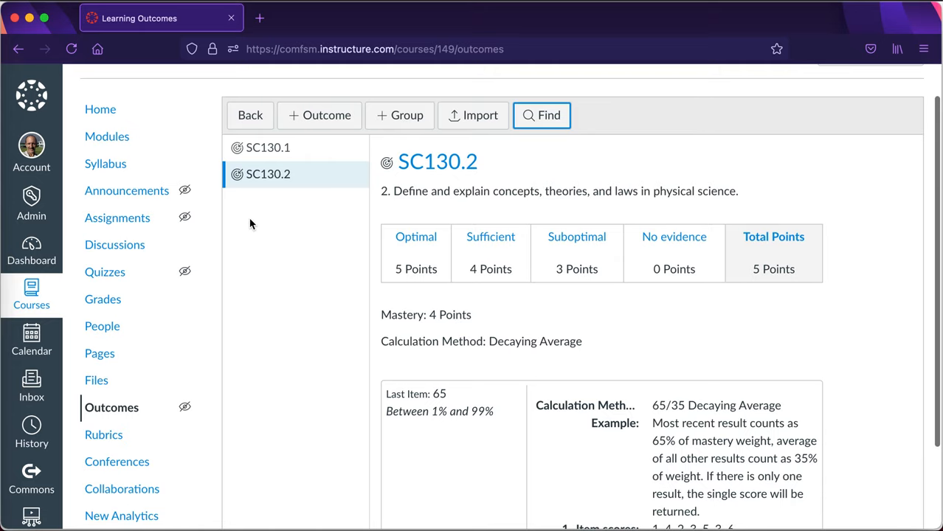
scroll(up, 3)
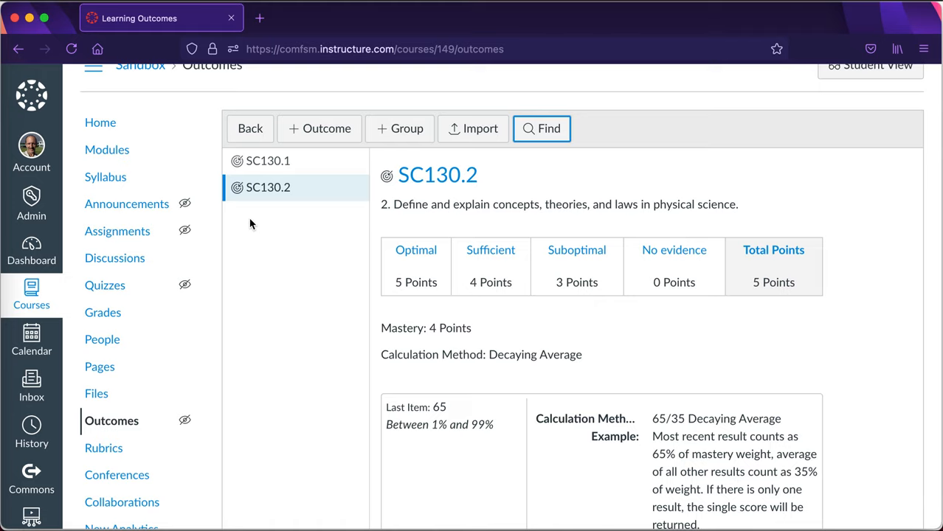
scroll(up, 3)
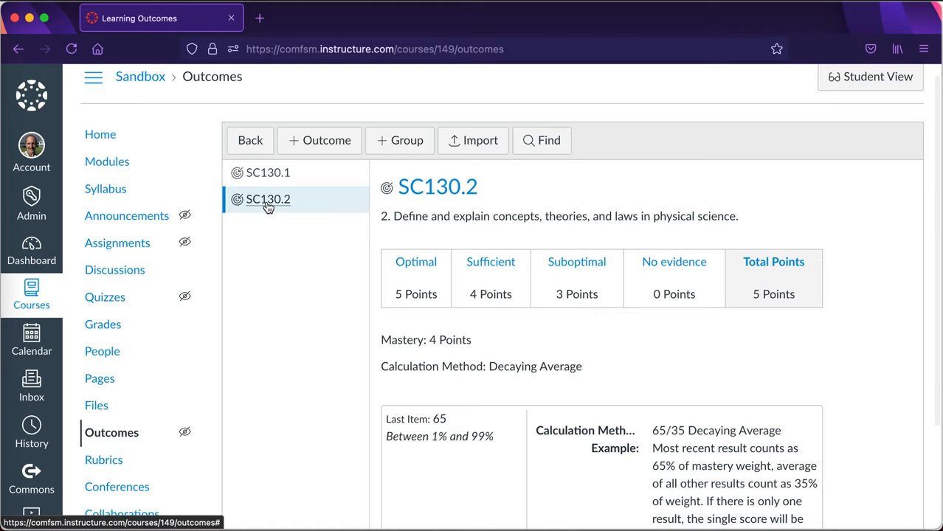
mouse_move(236, 287)
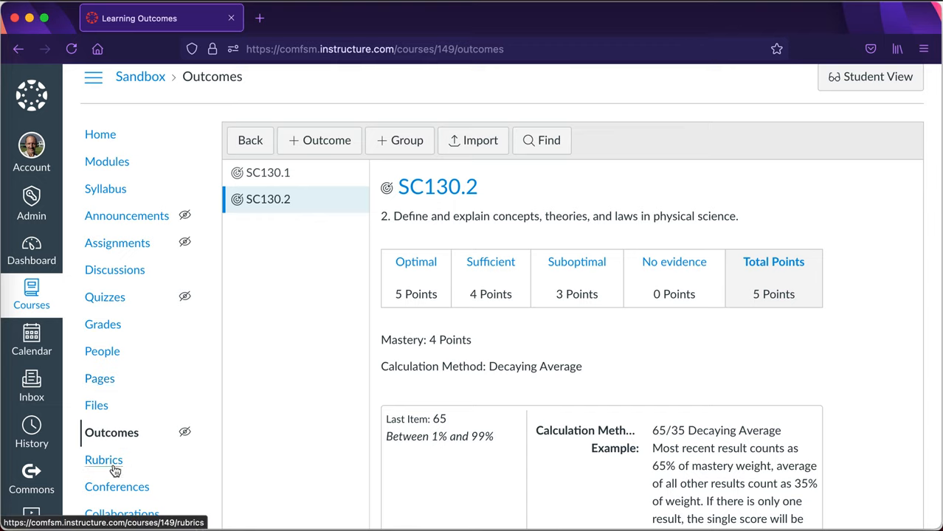
Step: Add a course rubric titled 'Assessment rubric', correcting the typo
click(103, 460)
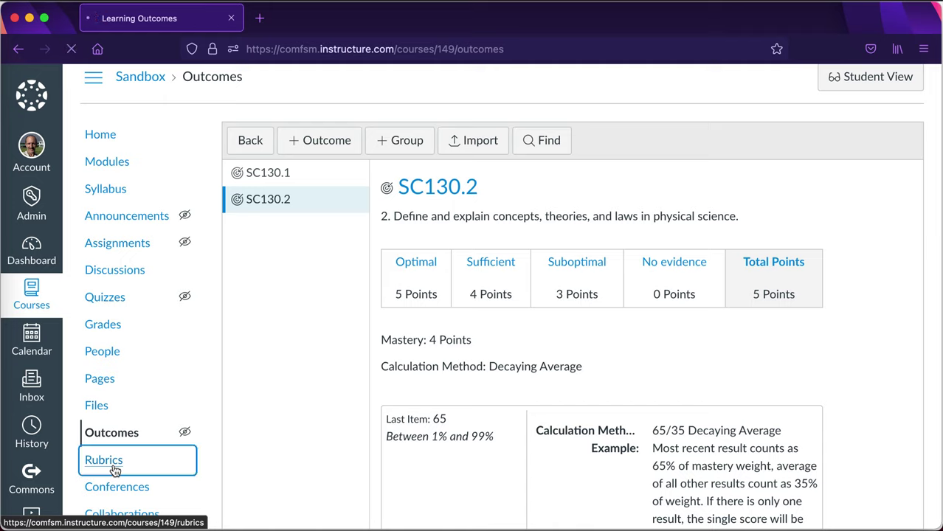
mouse_move(183, 432)
text(Assessmwenrt)
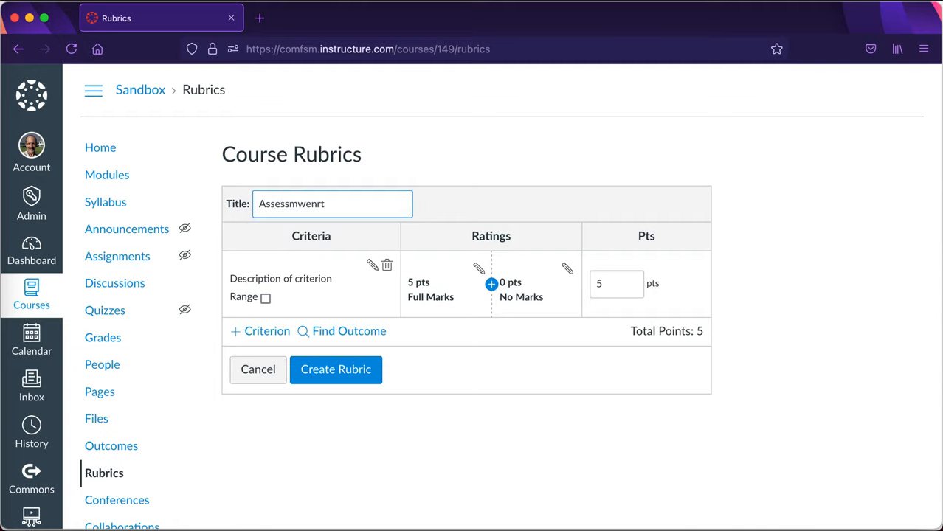
key(Backspace)
text(t rub)
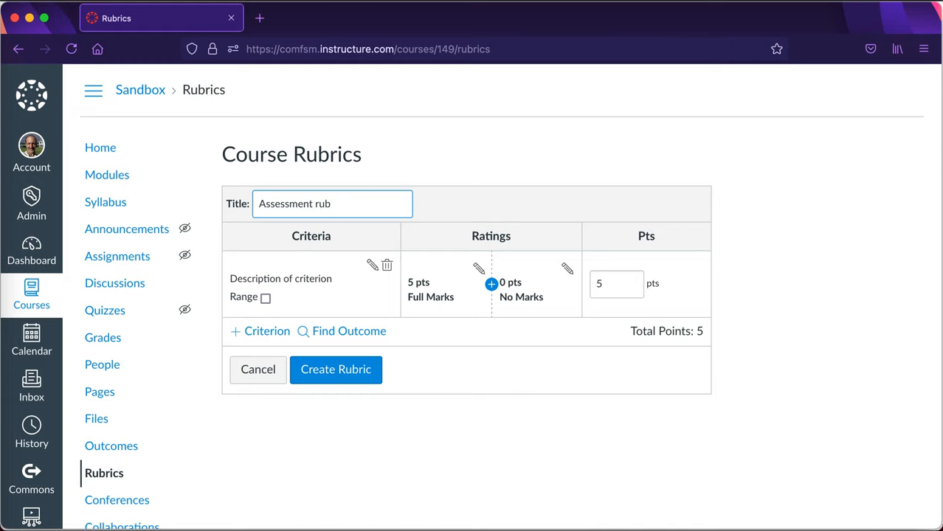
text(ric)
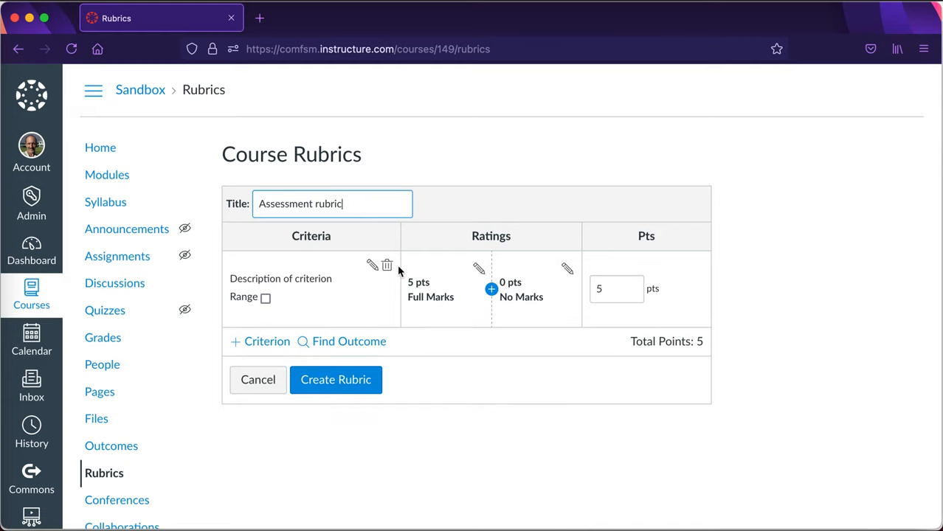
mouse_move(577, 284)
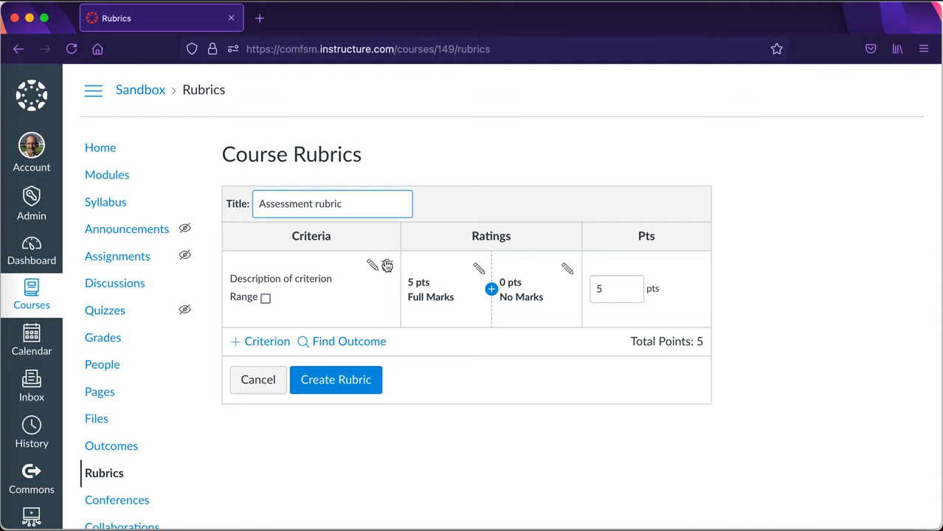
Step: Replace the default criterion with outcomes SC130.1 and SC130.2, then create the rubric
click(349, 341)
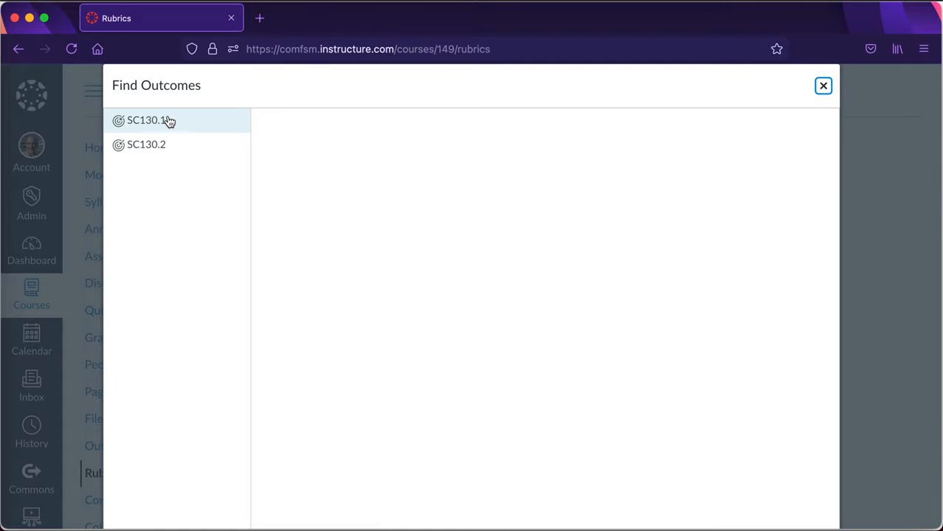
click(145, 120)
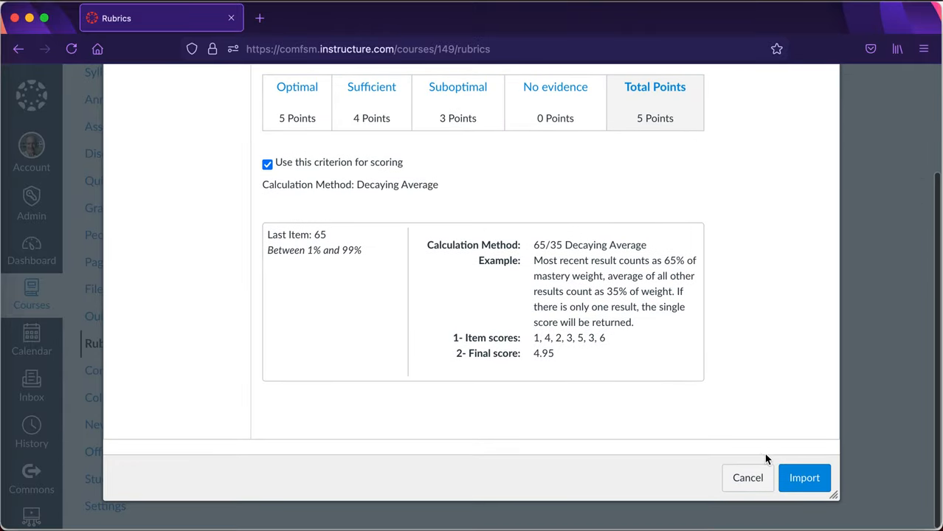
click(804, 478)
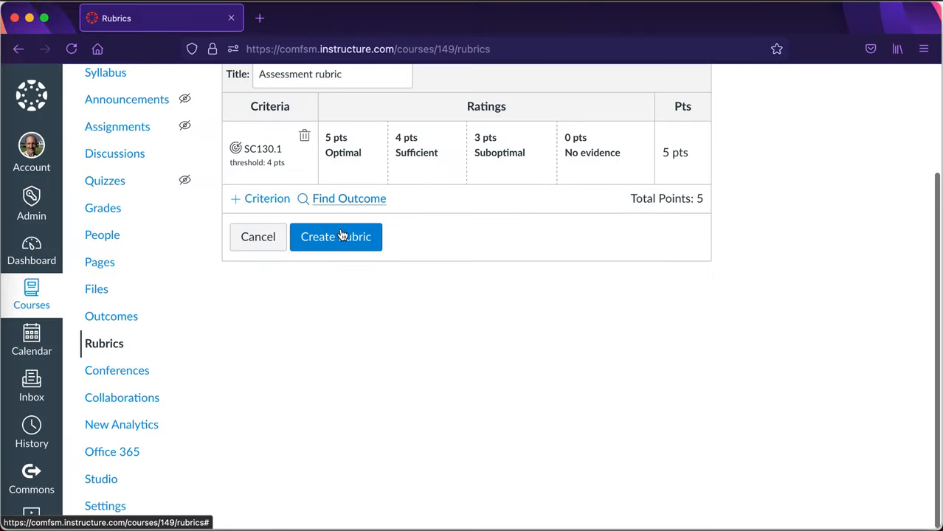
click(349, 198)
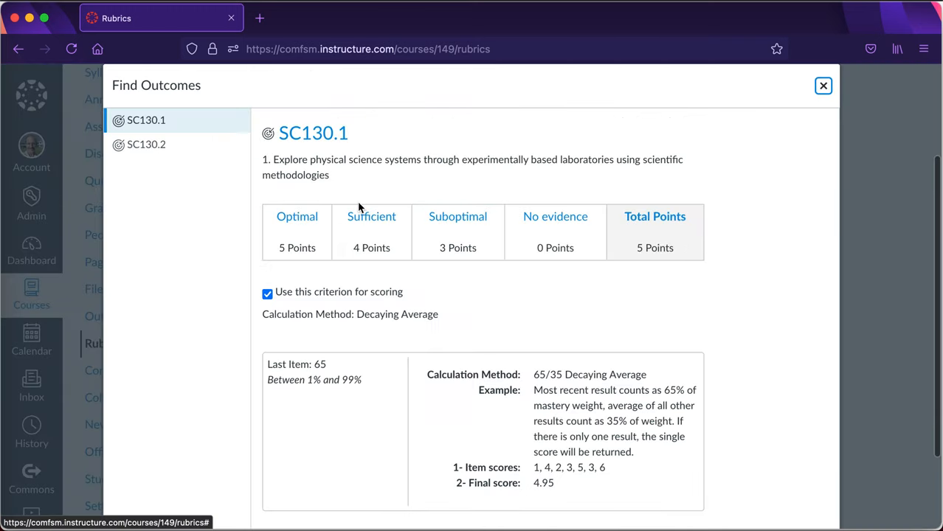
mouse_move(189, 144)
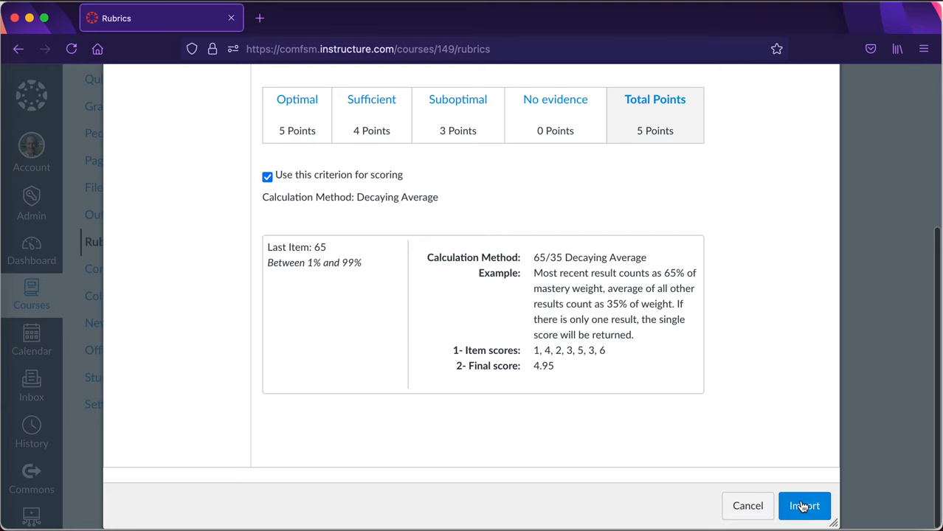
click(804, 505)
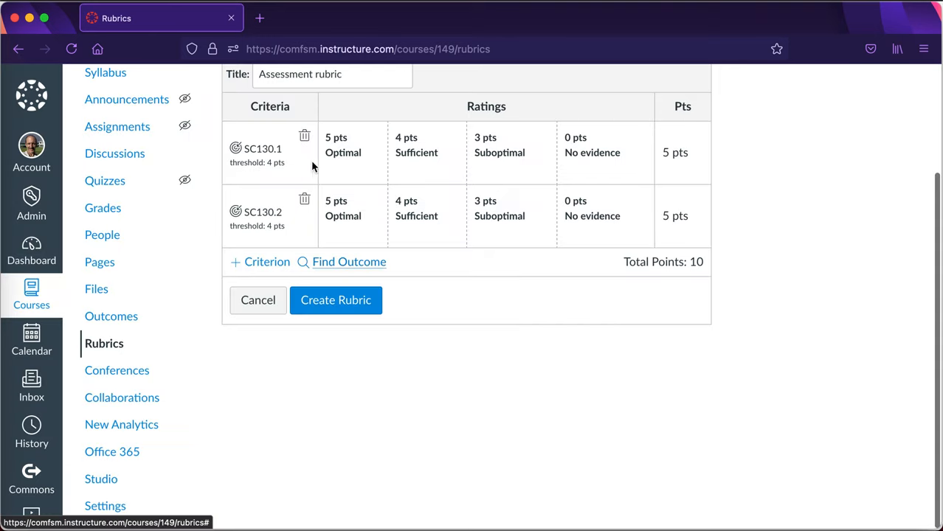
scroll(up, 3)
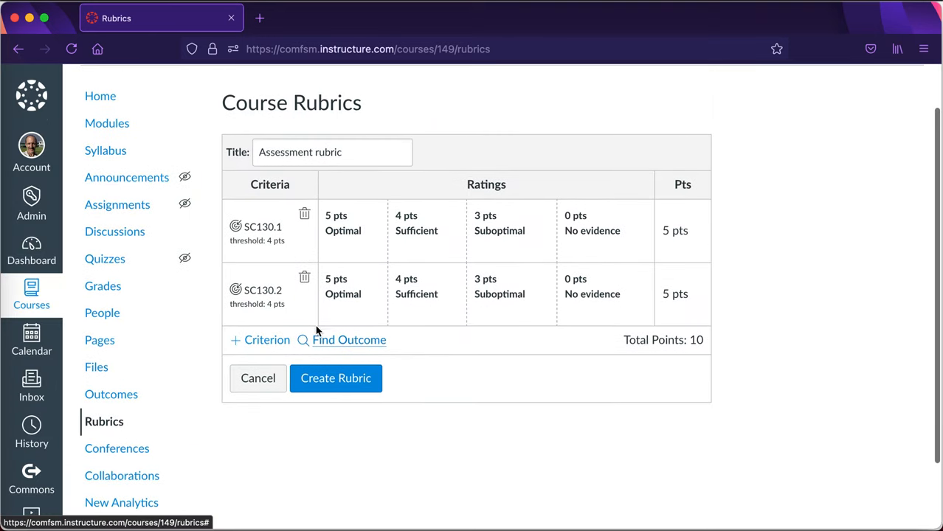
click(336, 378)
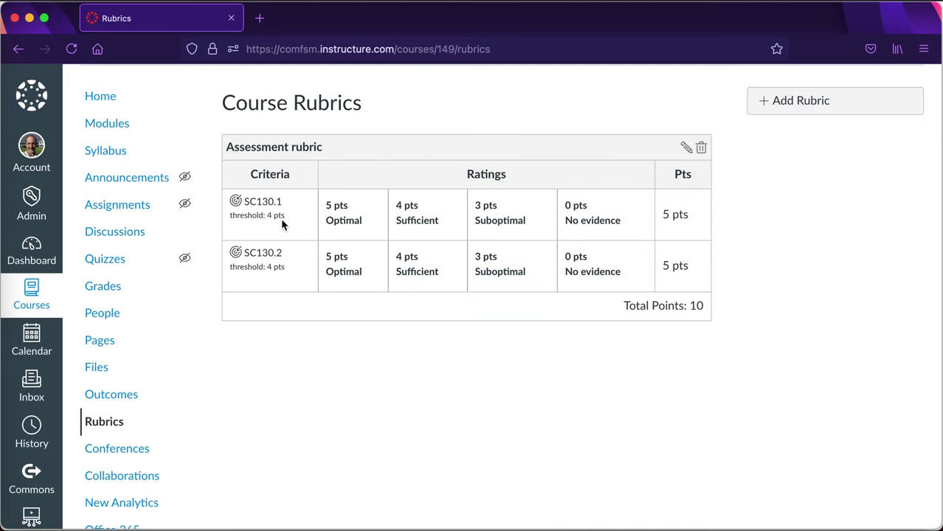
mouse_move(300, 268)
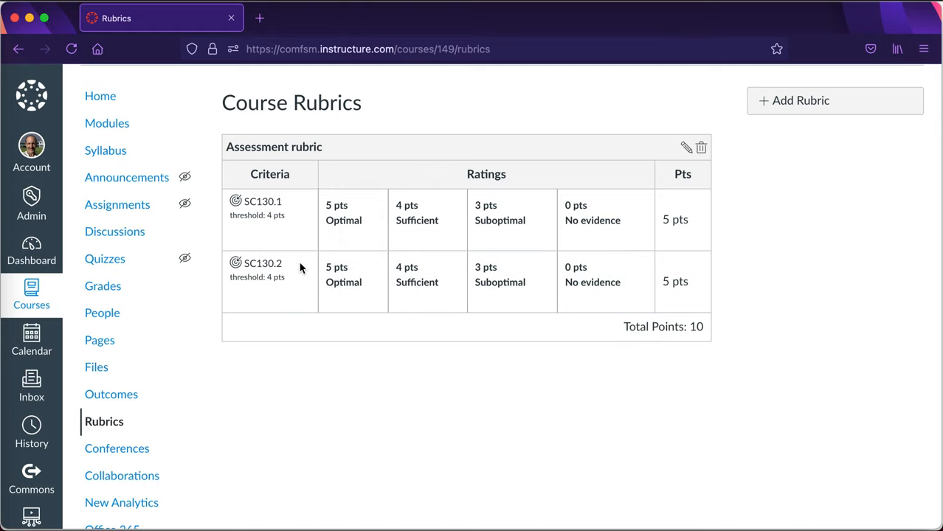
mouse_move(114, 231)
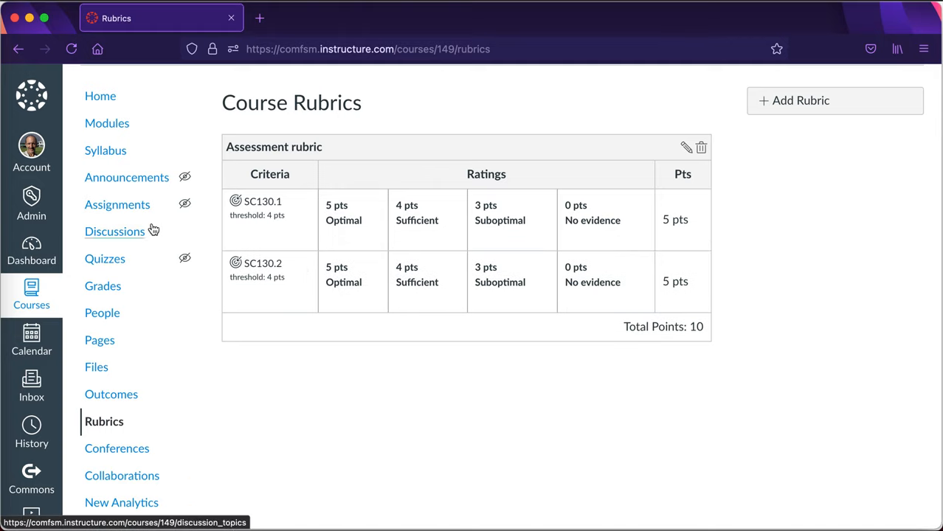
Step: Create a new assignment named 'Self reflection paper'
click(117, 205)
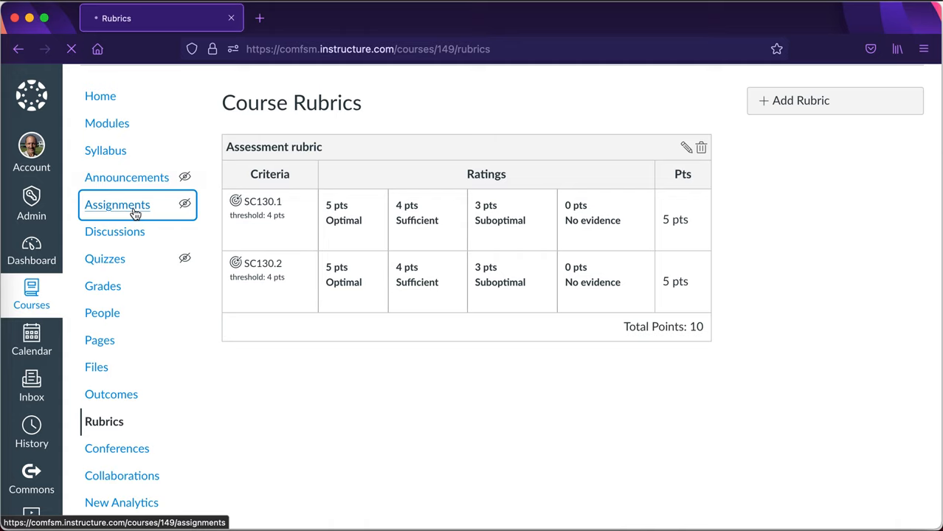
click(118, 205)
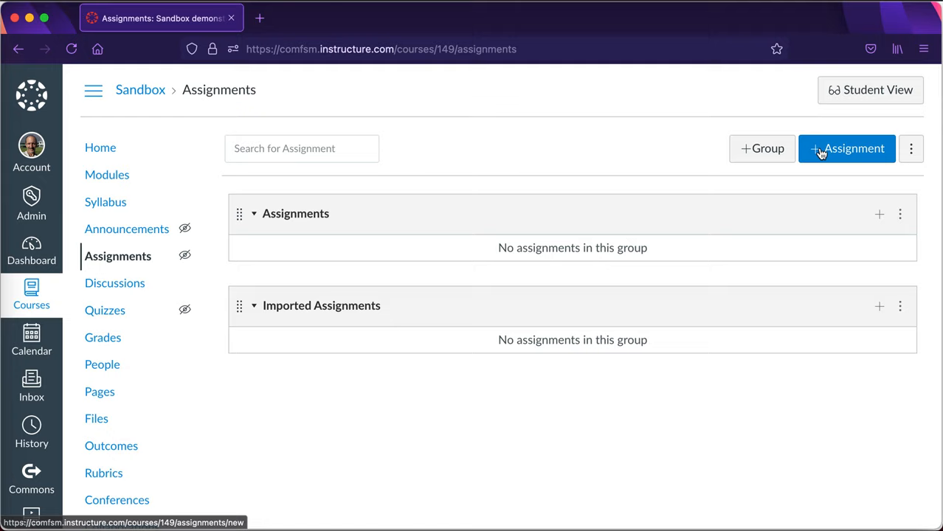
click(846, 149)
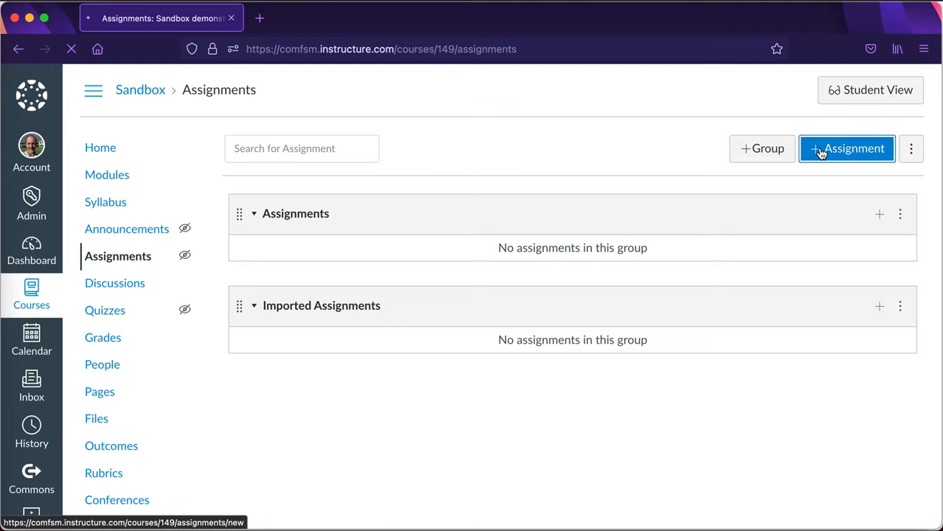
click(846, 148)
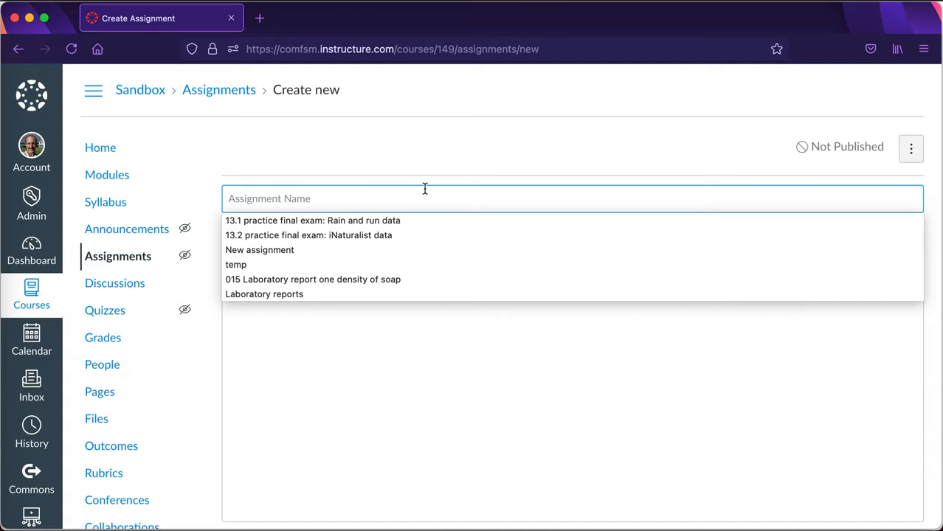
text(Self ref)
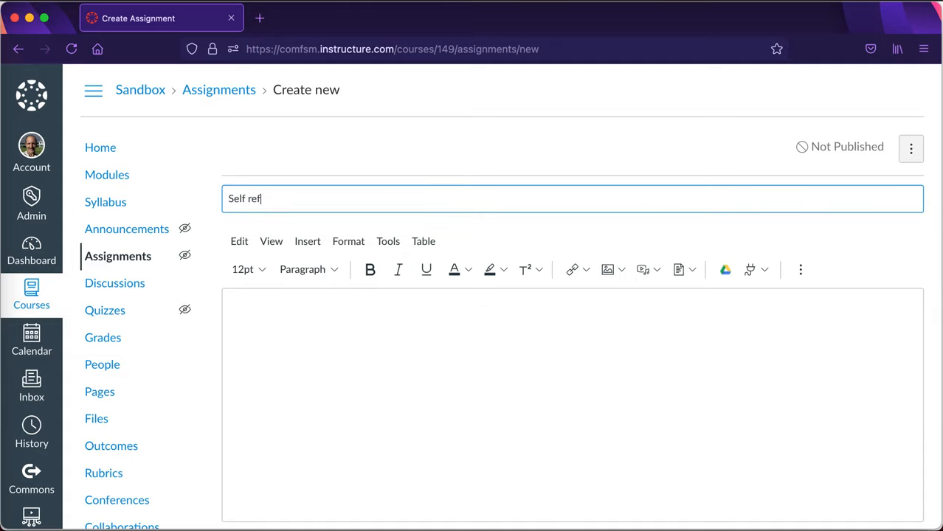
text(lection paper)
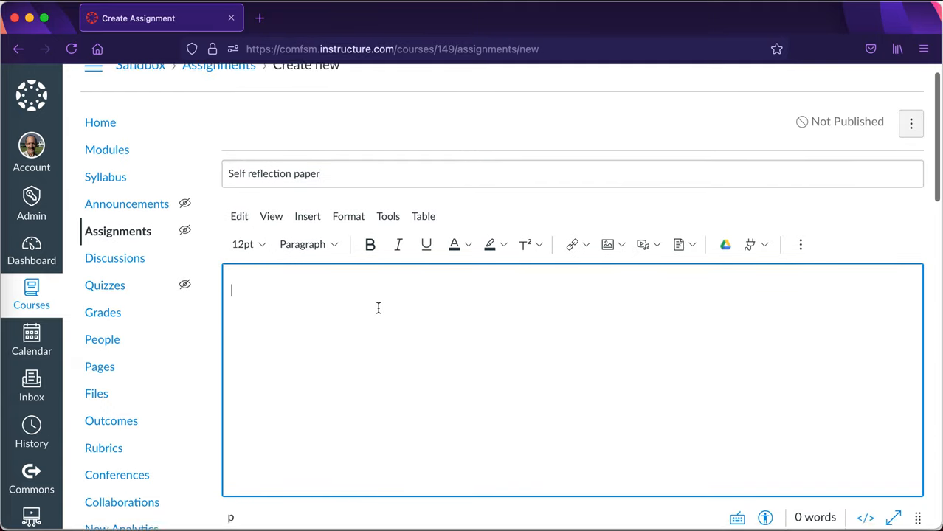
Step: Write the description 'In class artifact... instructions to the students would go'
text(In class artifa)
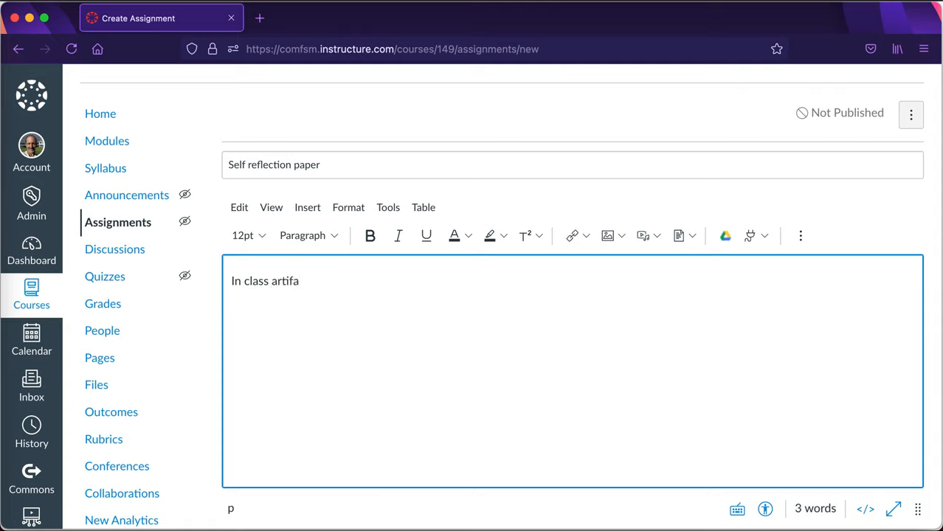
text(ct...)
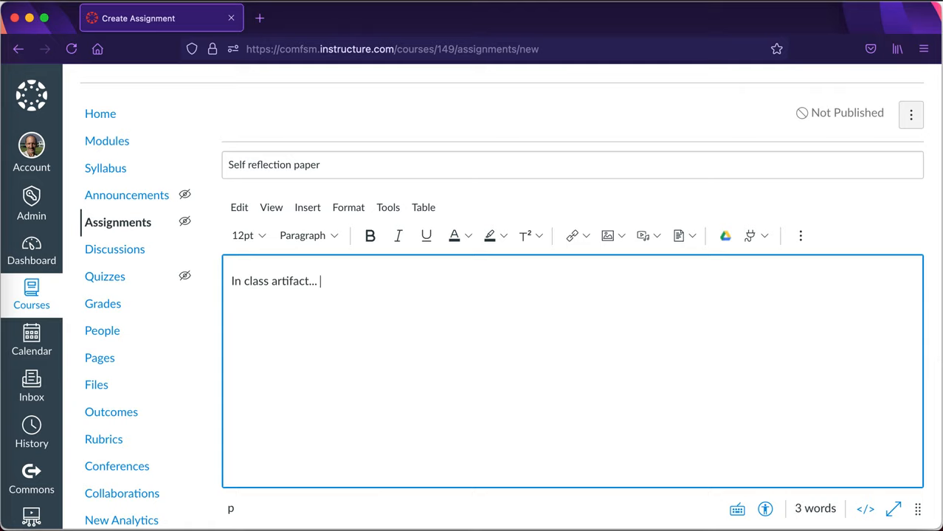
text(instructions to the st)
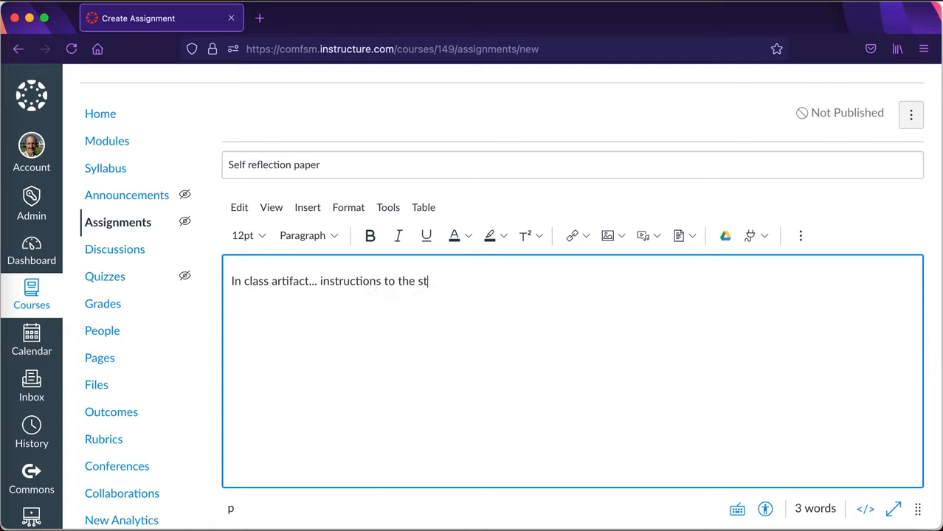
text(udents would go)
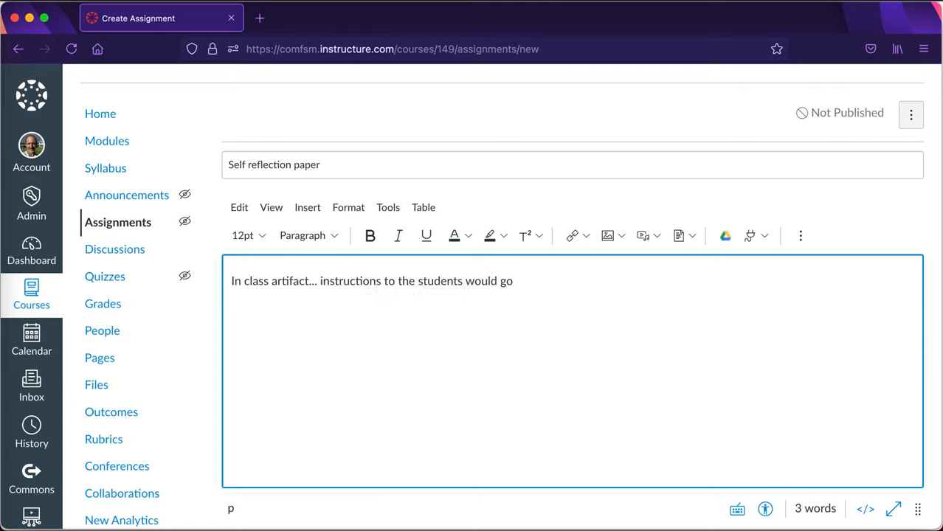
Step: Keep the Assignments group and set the submission type to No Submission
scroll(down, 3)
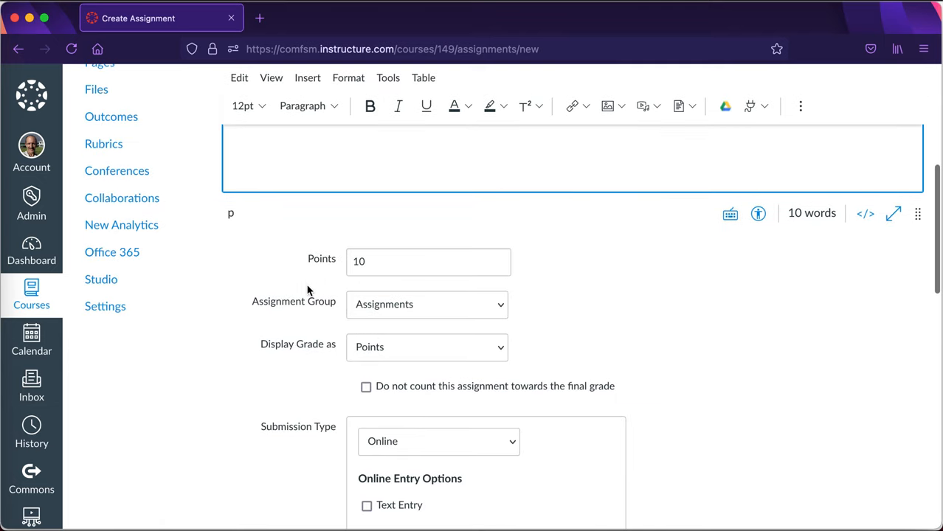
scroll(down, 3)
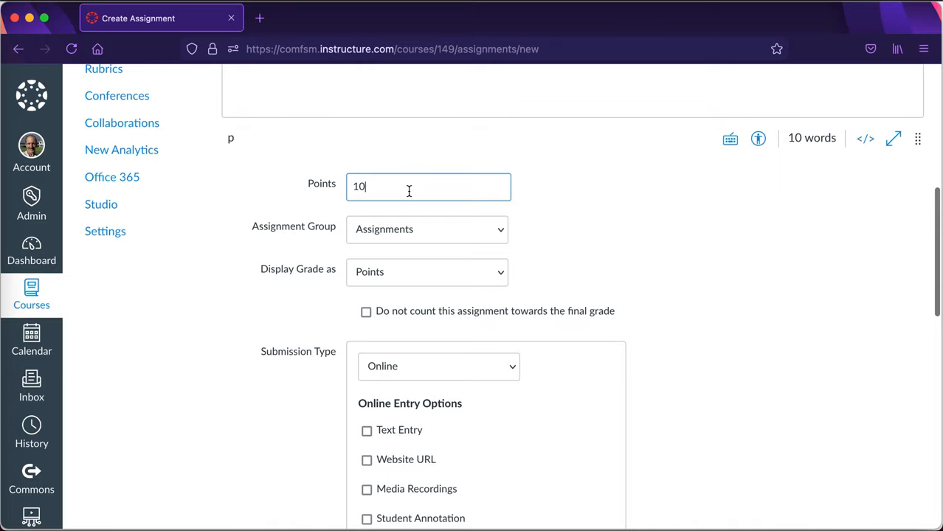
click(426, 228)
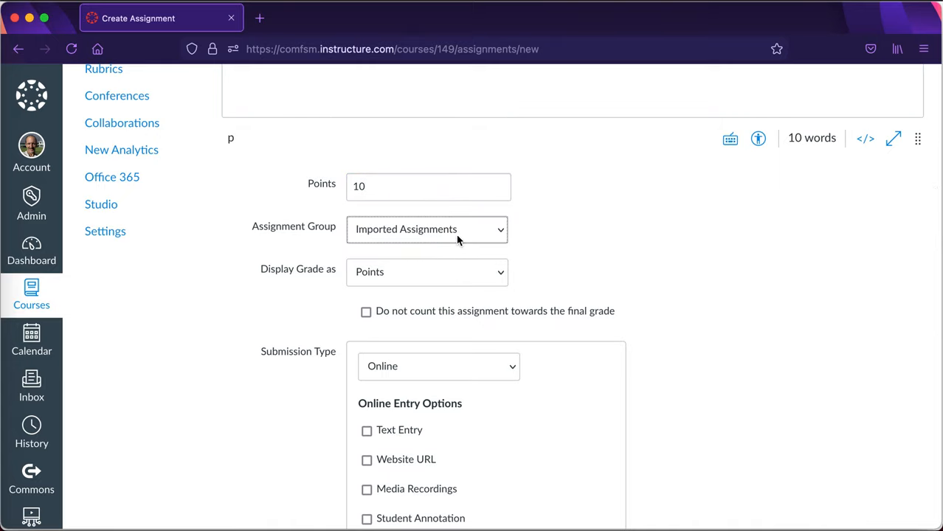
click(426, 229)
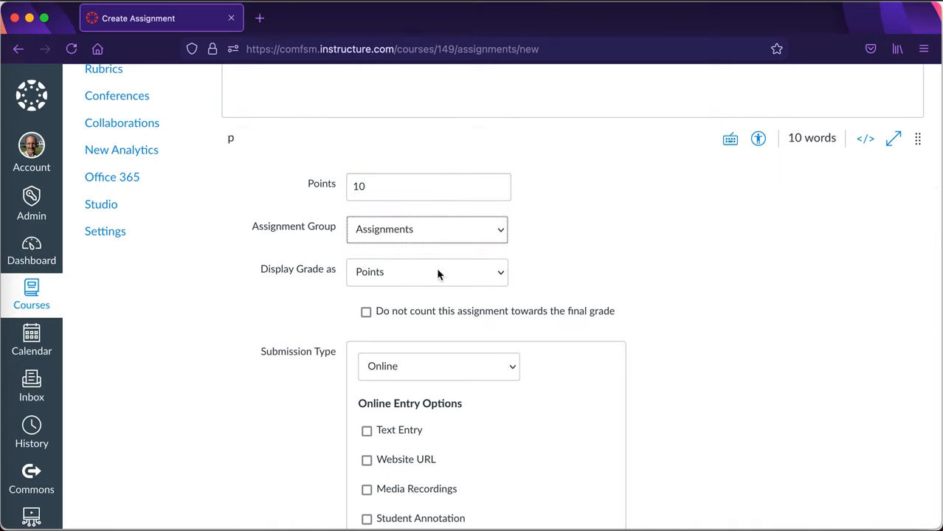
click(438, 366)
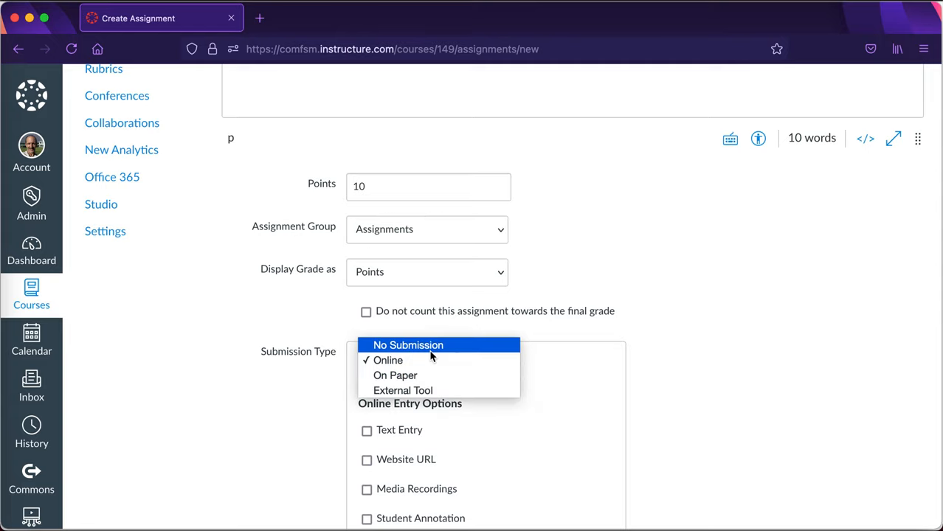
click(408, 345)
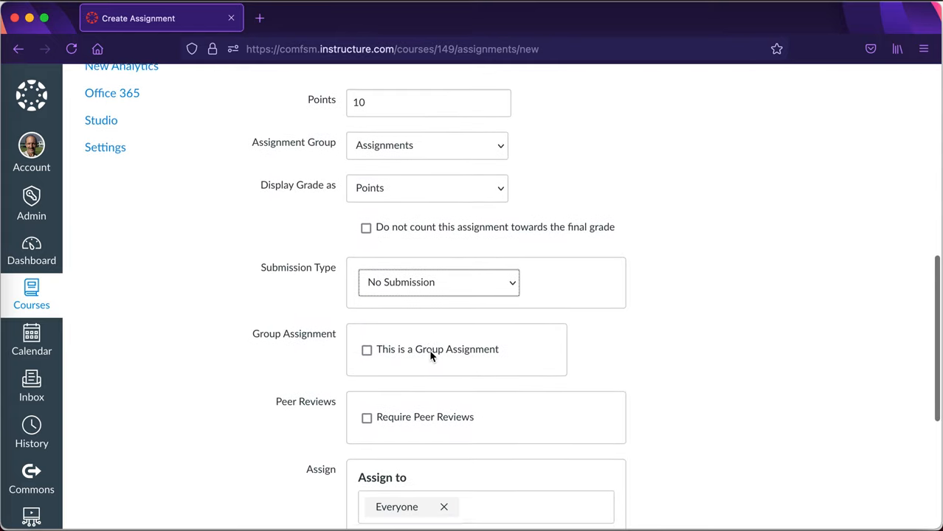
Step: Set the due date for everyone to Jun 18 at 11:59pm
scroll(down, 3)
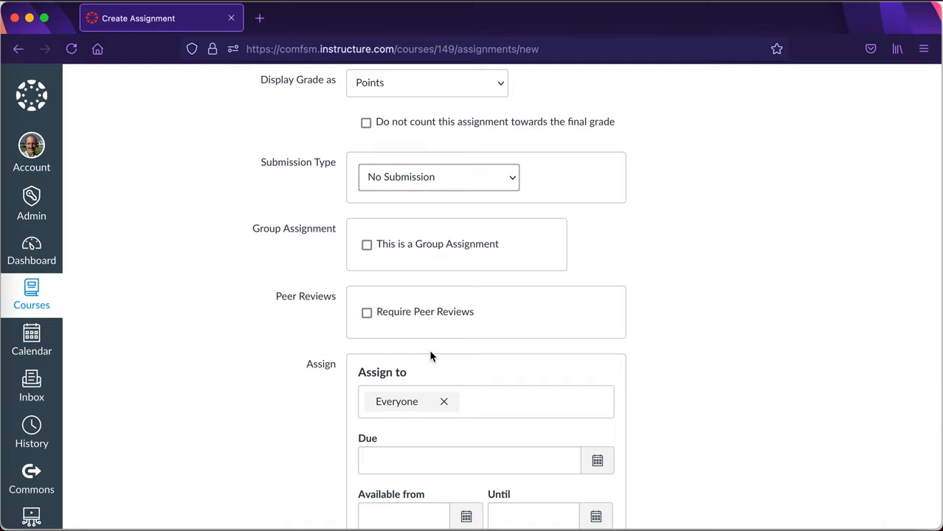
scroll(down, 3)
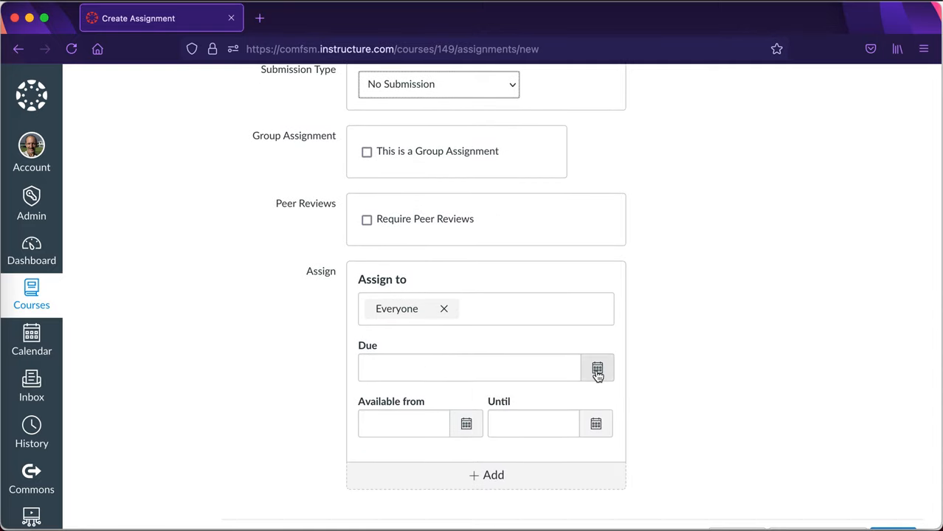
scroll(down, 3)
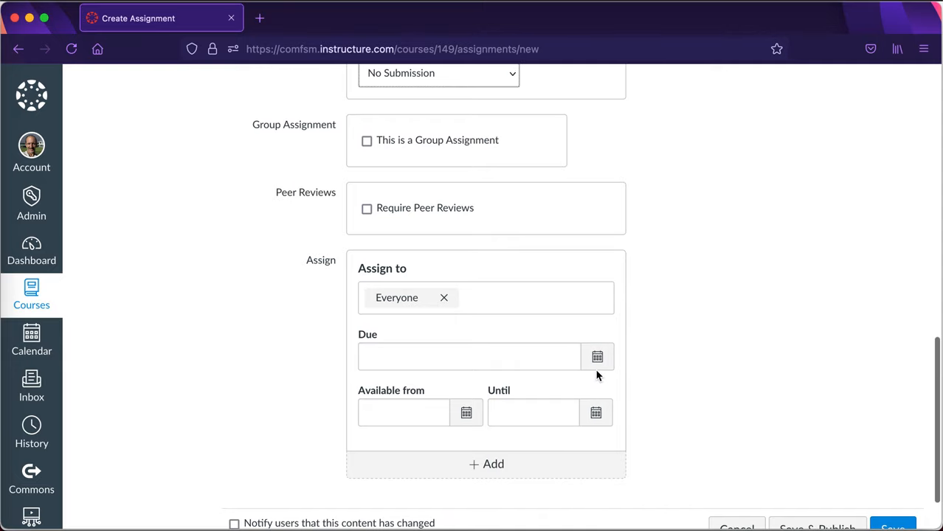
scroll(up, 3)
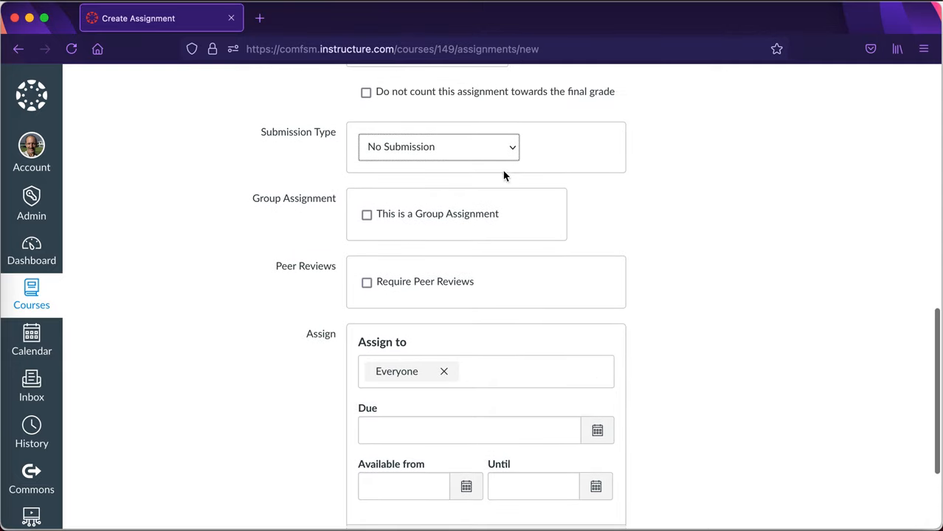
scroll(down, 3)
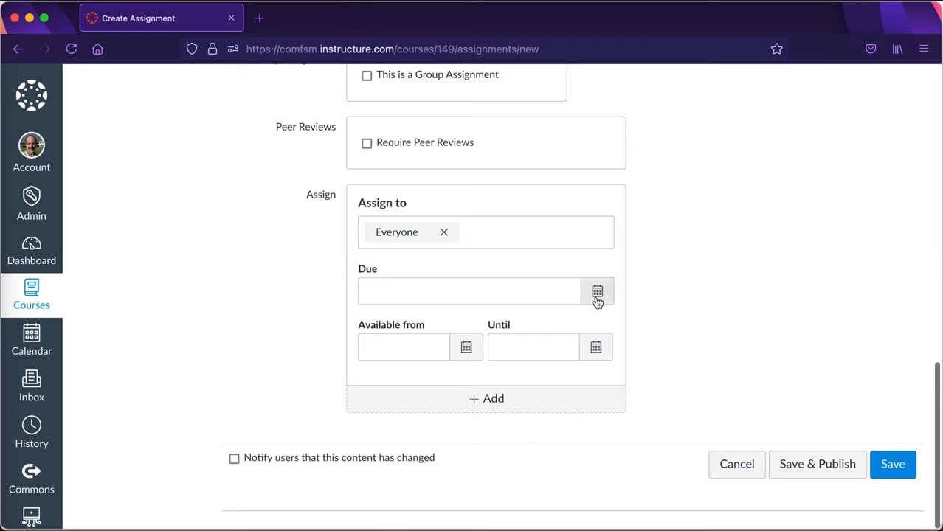
click(597, 291)
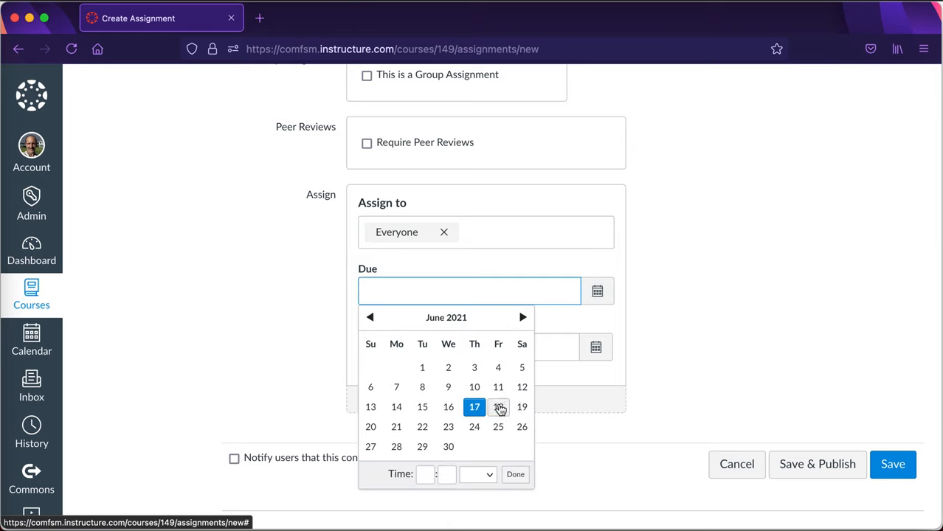
click(498, 406)
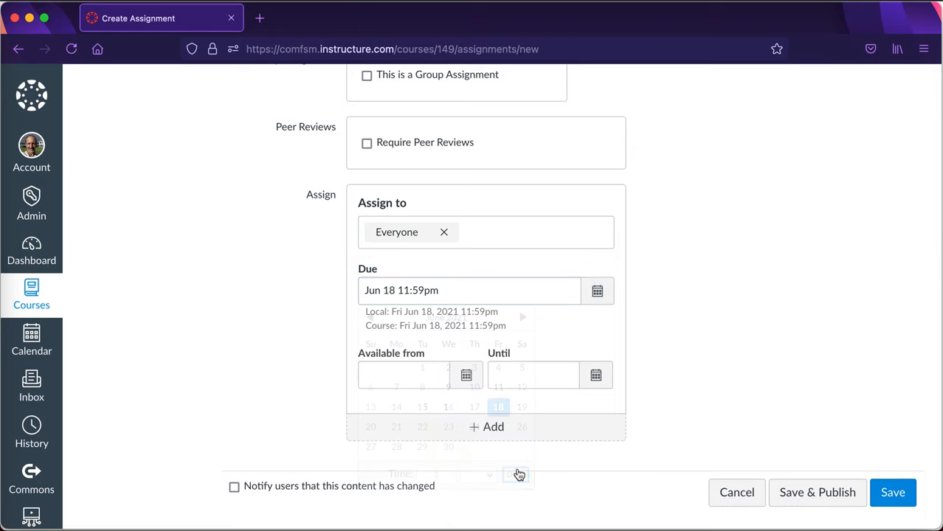
click(517, 474)
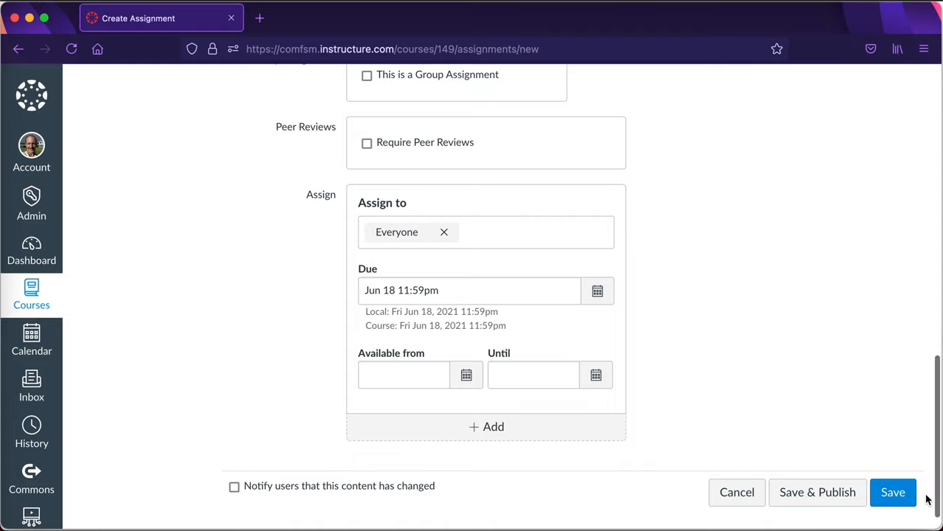
mouse_move(817, 492)
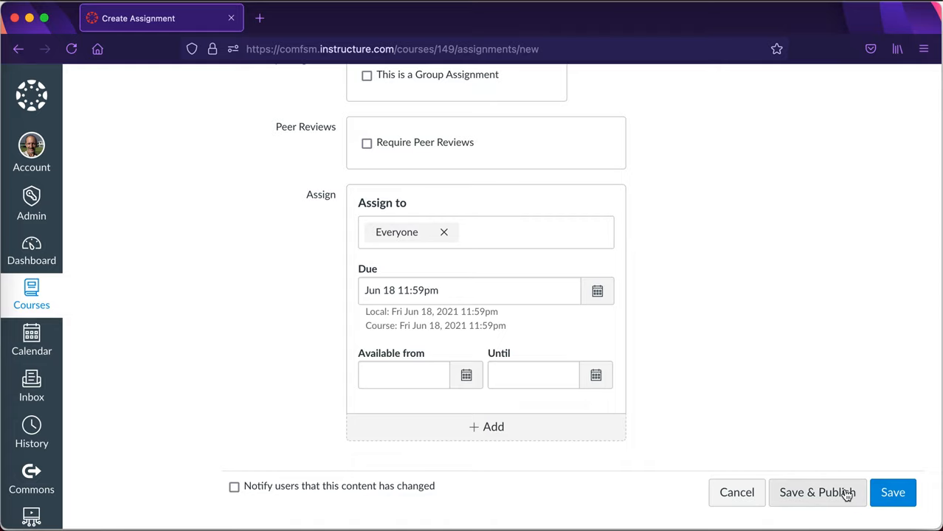
Step: Save and publish the assignment and review its details page
click(816, 492)
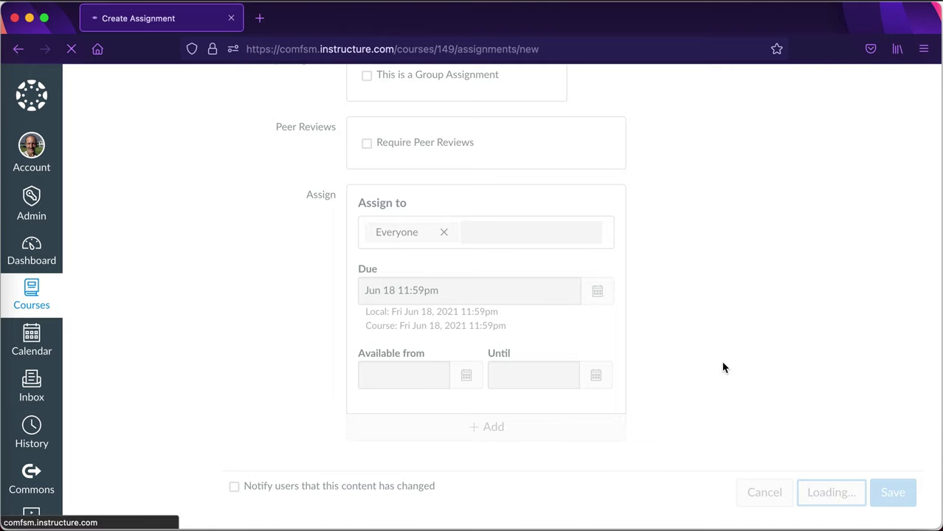
click(892, 492)
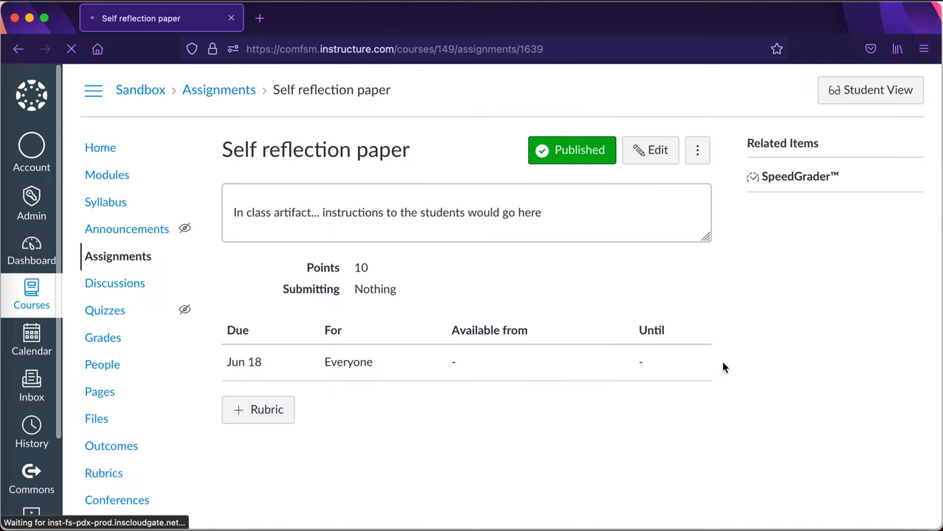
scroll(down, 3)
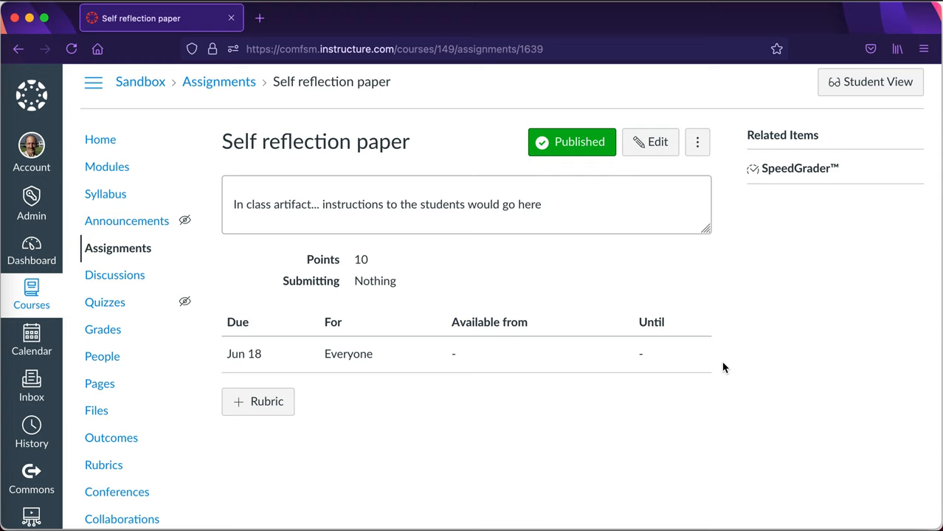
scroll(up, 3)
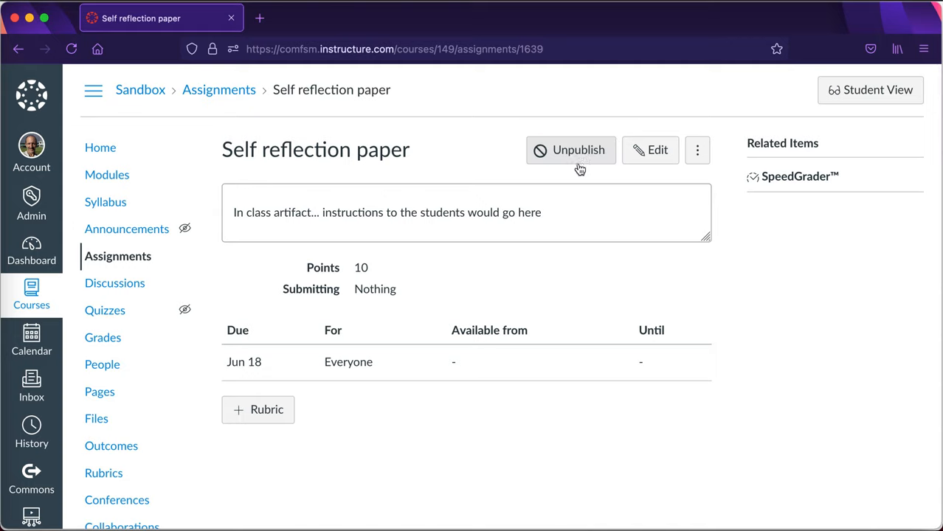
click(571, 150)
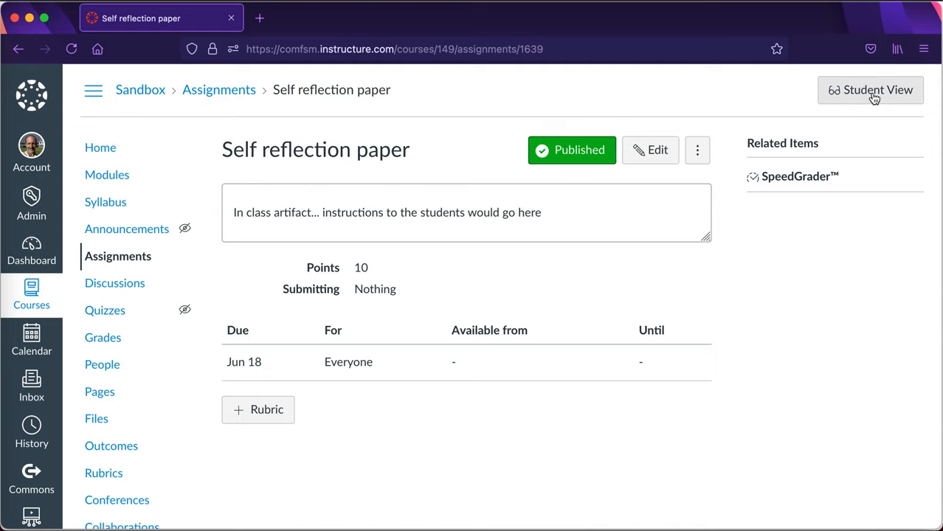
Step: Preview the assignment in Student View, leave it, and open Grades
click(870, 89)
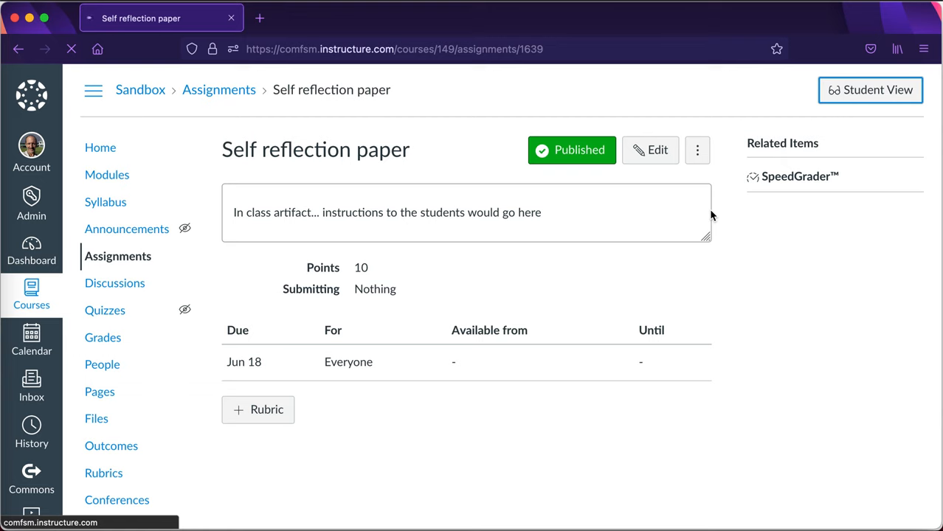
click(870, 89)
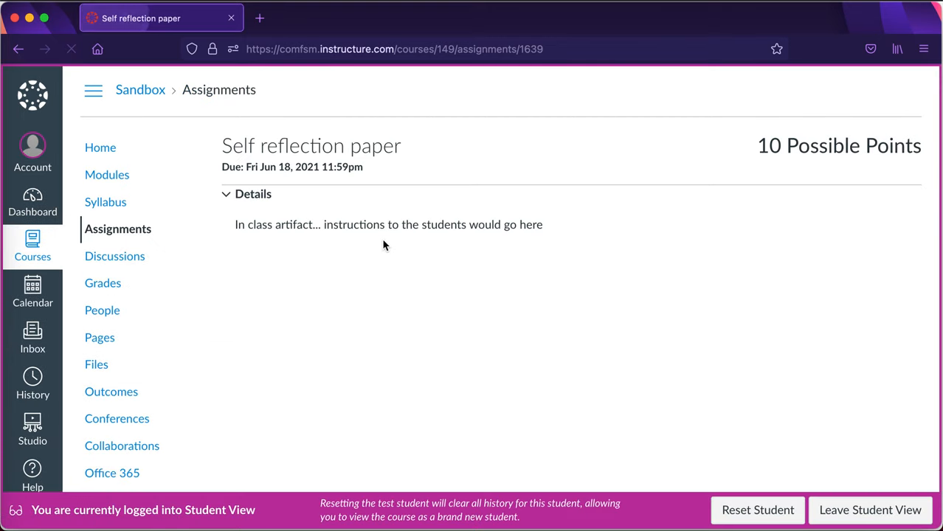
mouse_move(640, 207)
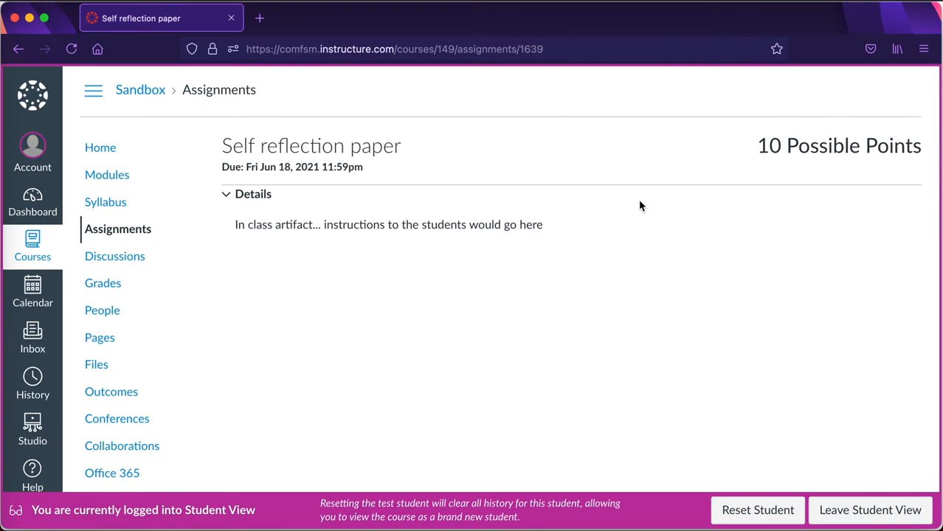
mouse_move(472, 278)
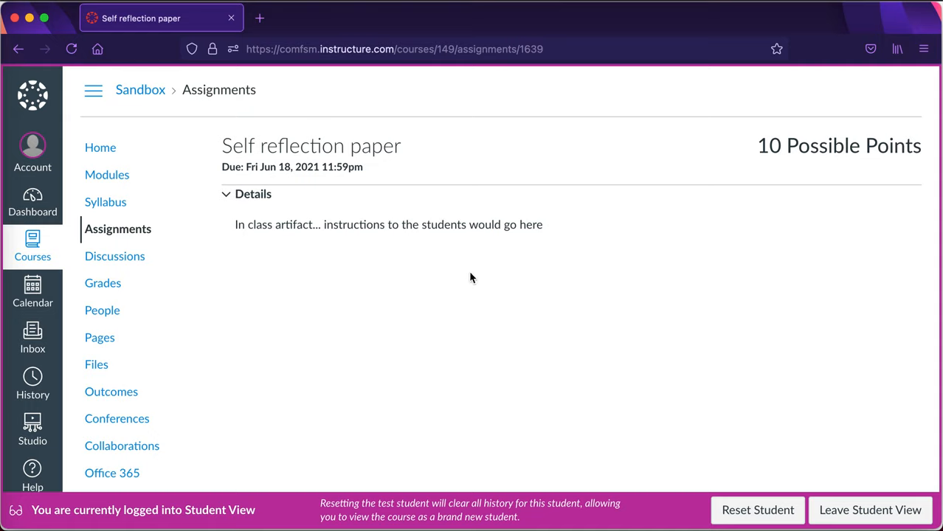
mouse_move(874, 523)
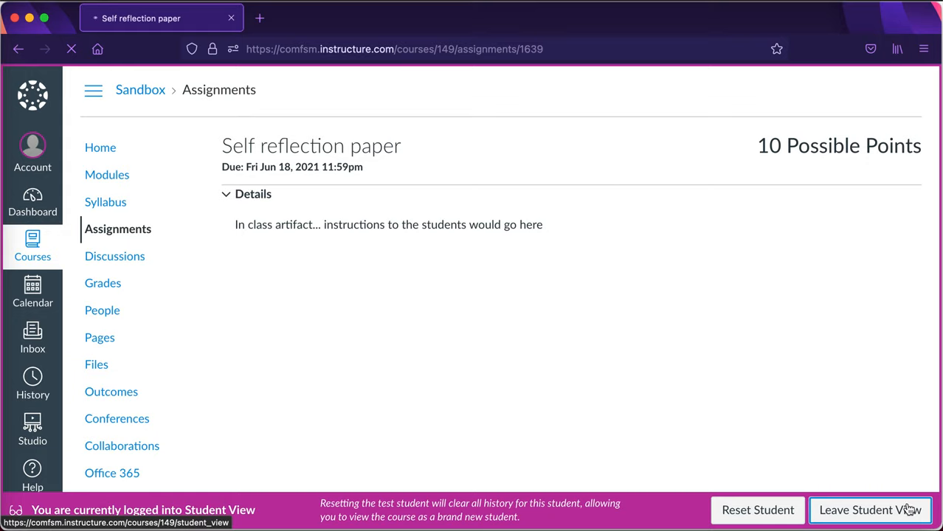
click(869, 510)
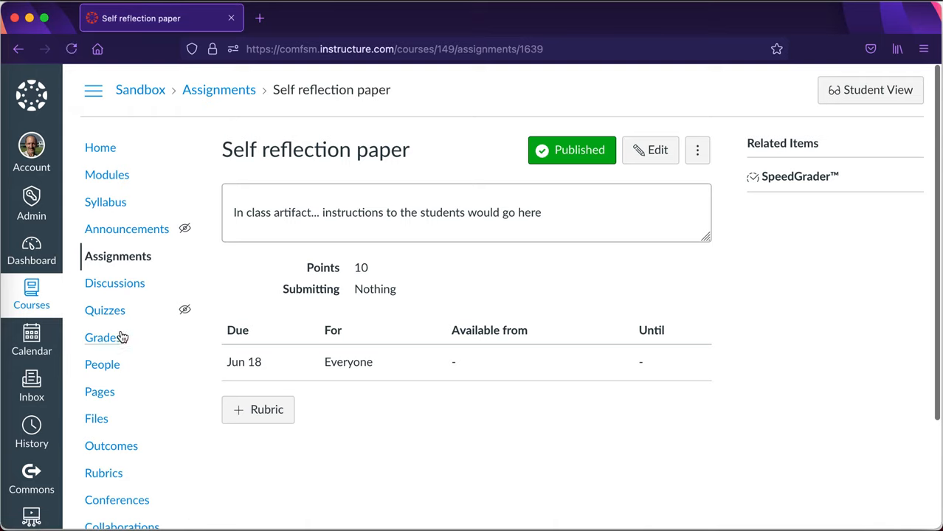
click(103, 337)
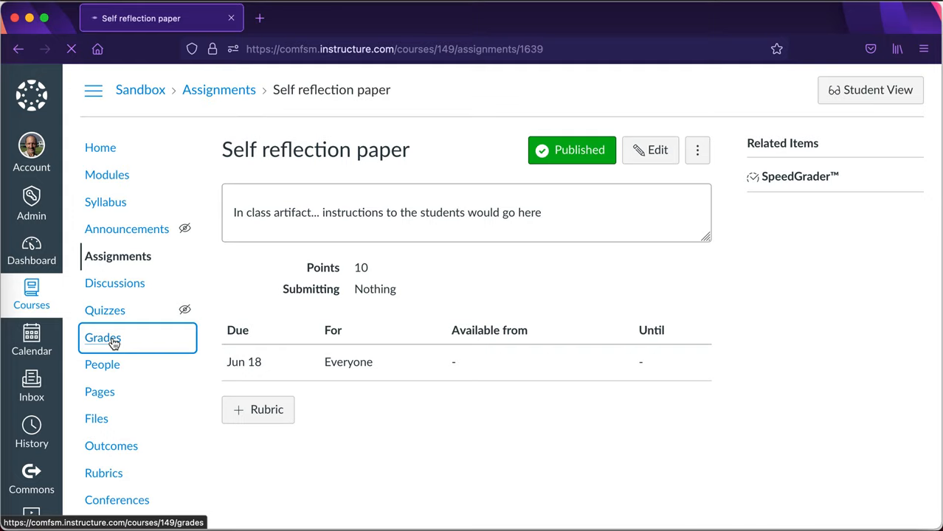
Step: Open the Self reflection paper cell in SpeedGrader, then return to the Gradebook
click(102, 337)
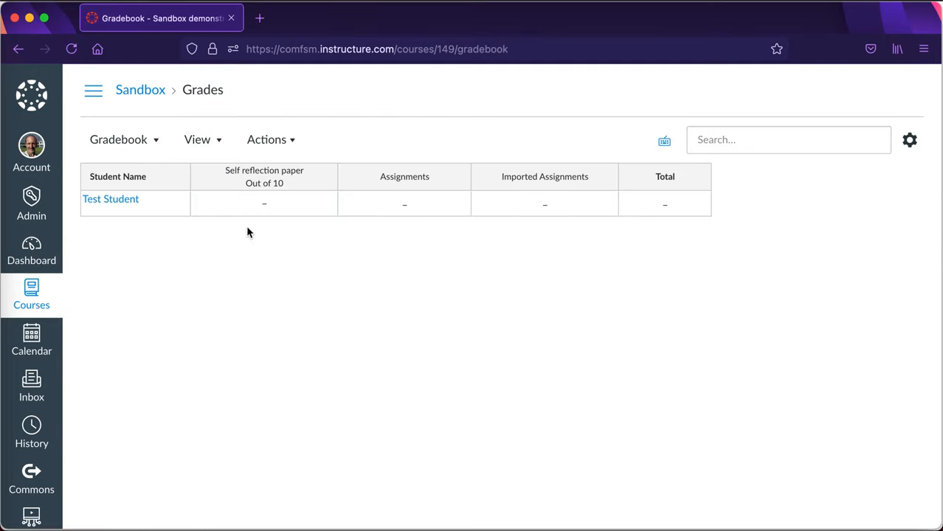
click(323, 177)
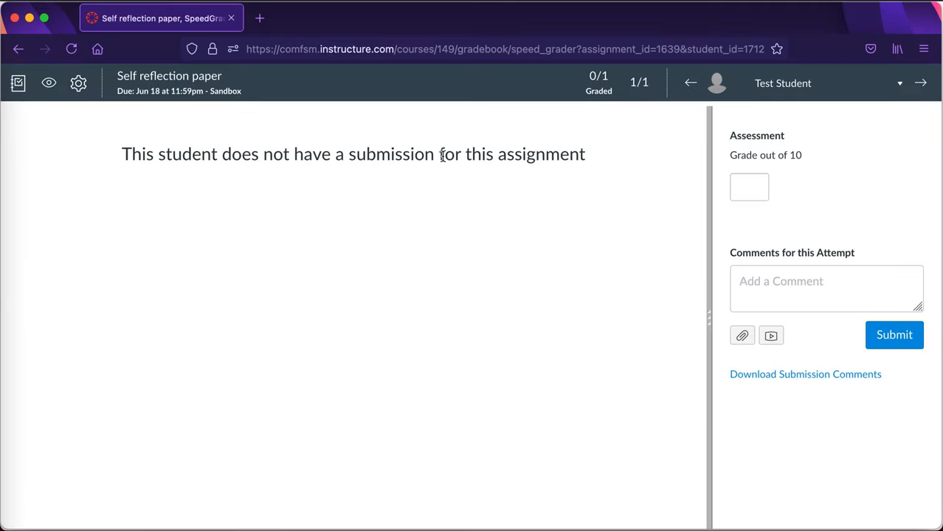
mouse_move(721, 263)
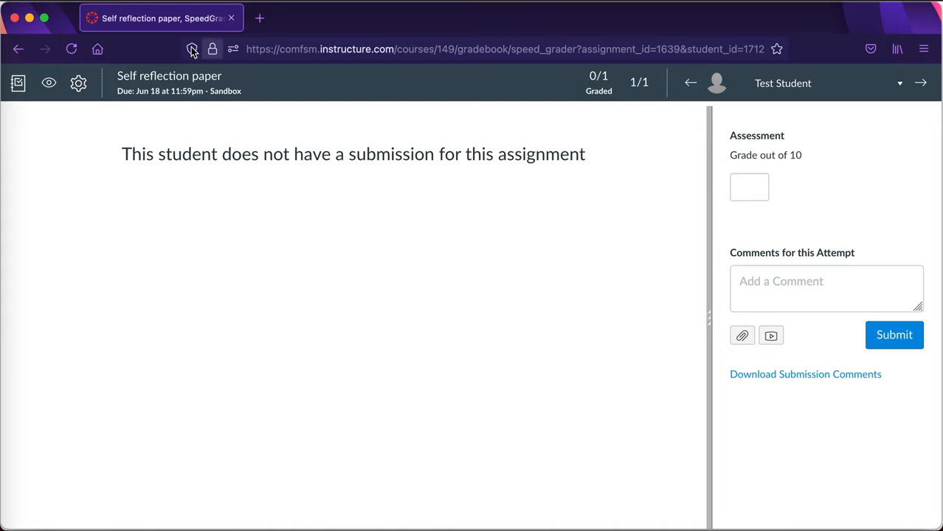
mouse_move(678, 92)
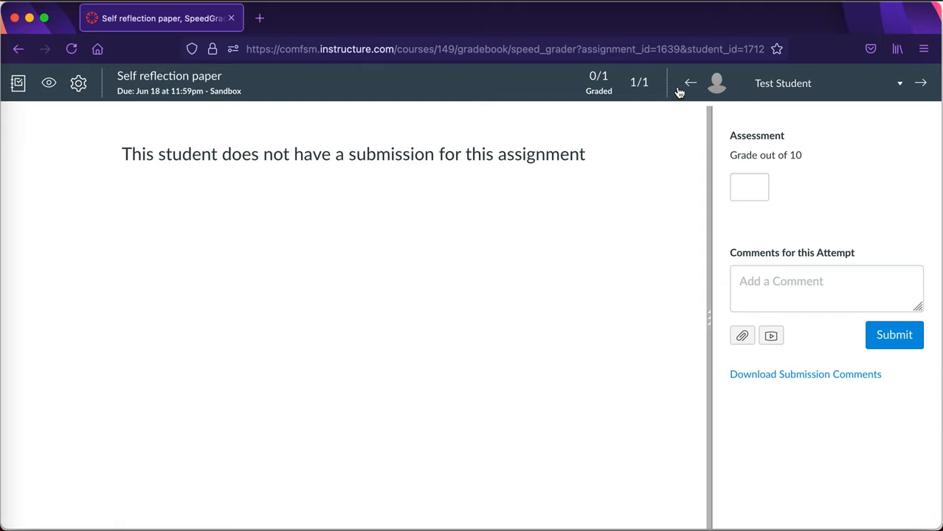
mouse_move(169, 76)
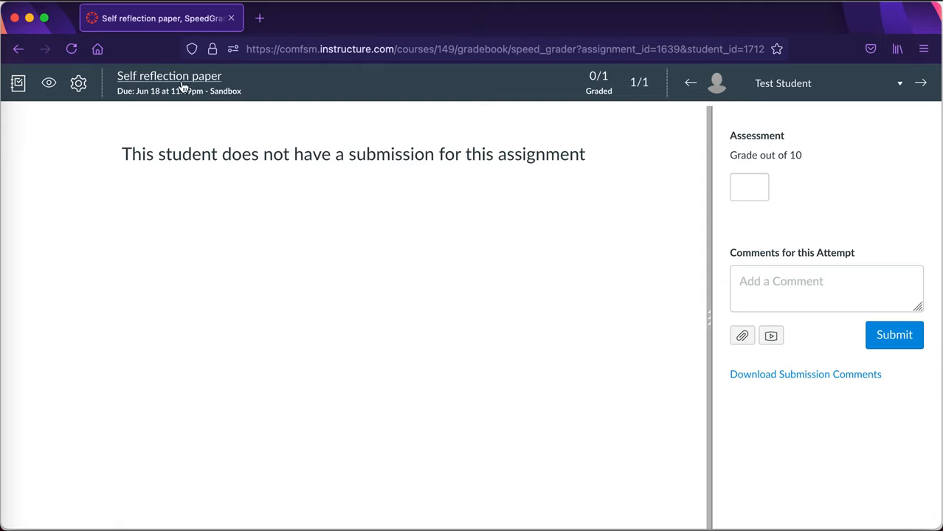
click(18, 82)
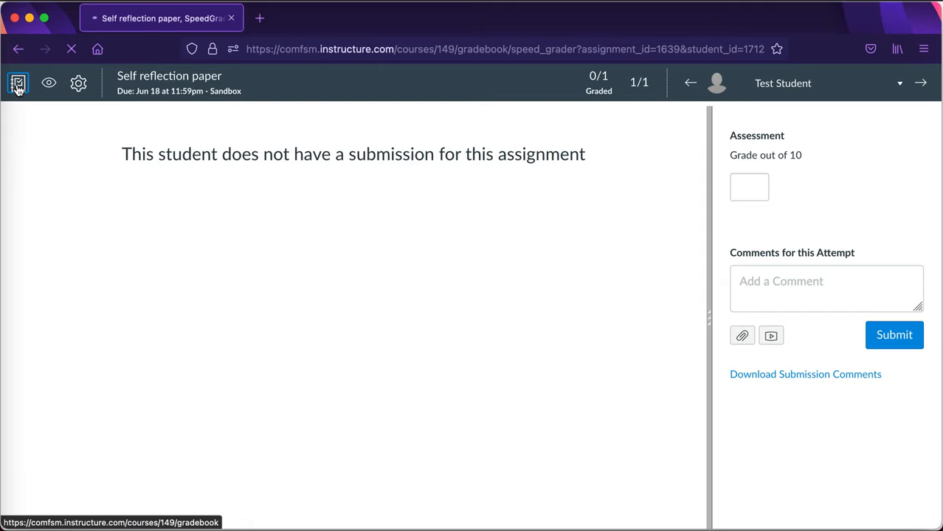
click(18, 82)
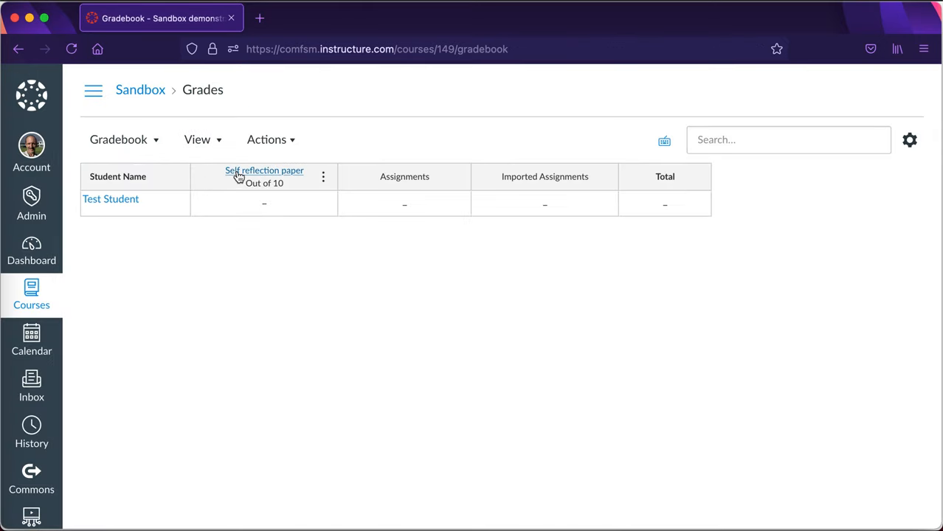
Step: Open the Self reflection paper's edit form and save it unchanged
click(264, 170)
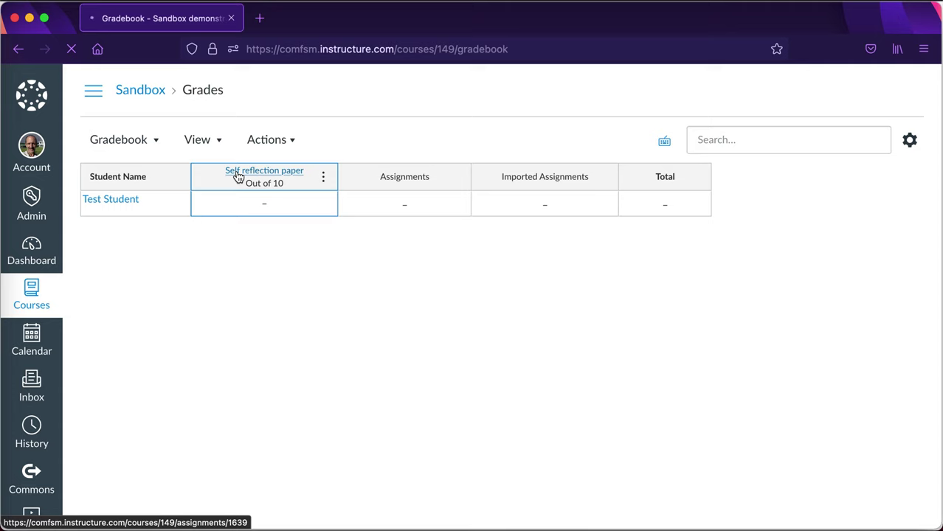
click(264, 171)
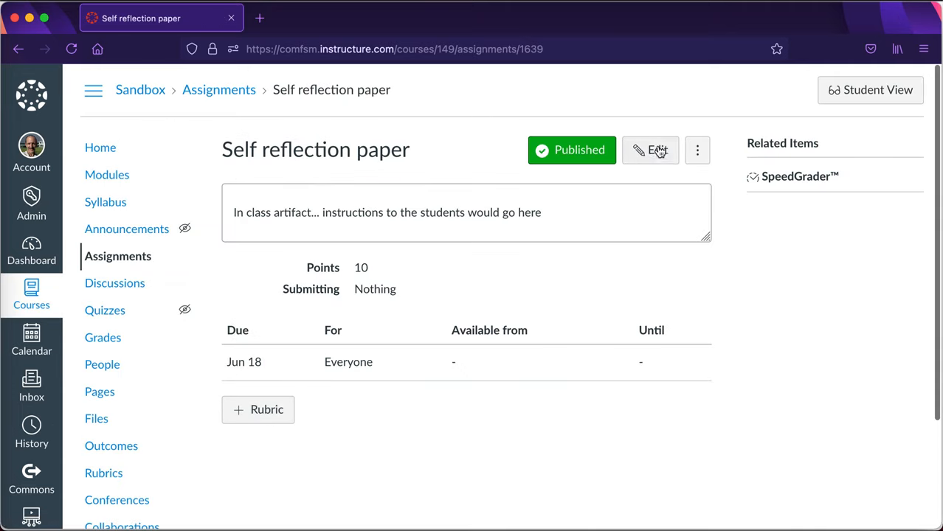
click(650, 150)
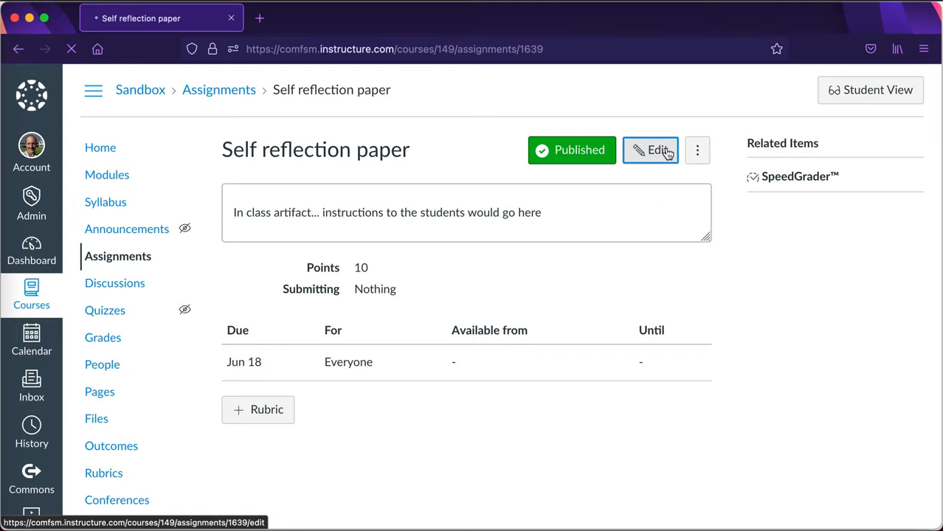
click(650, 150)
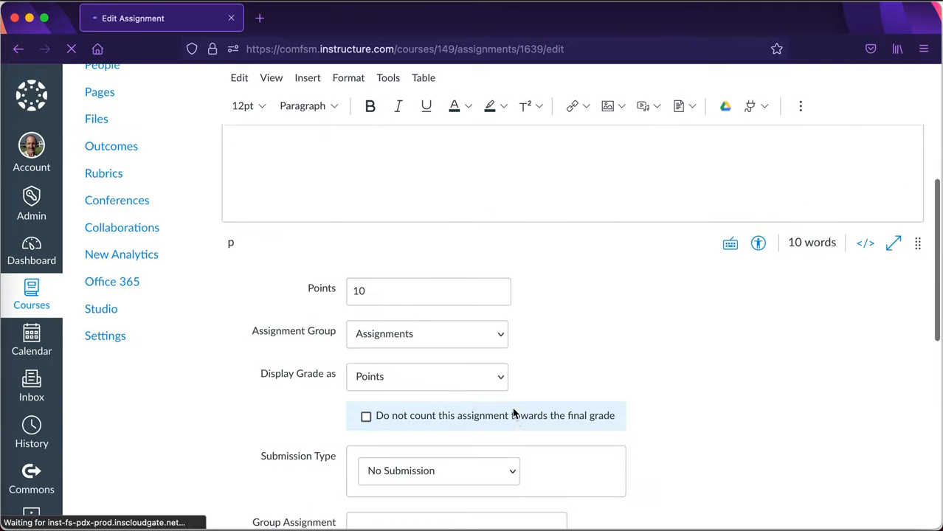
scroll(down, 3)
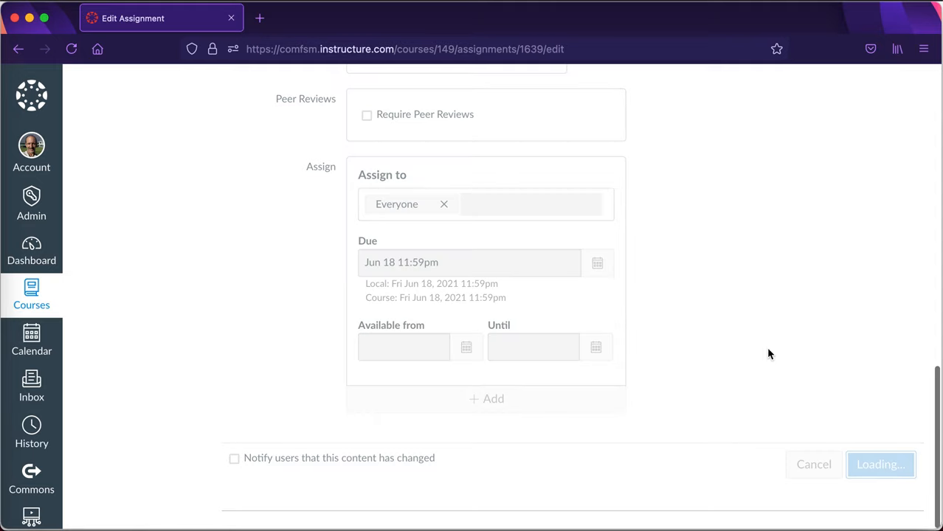
click(880, 464)
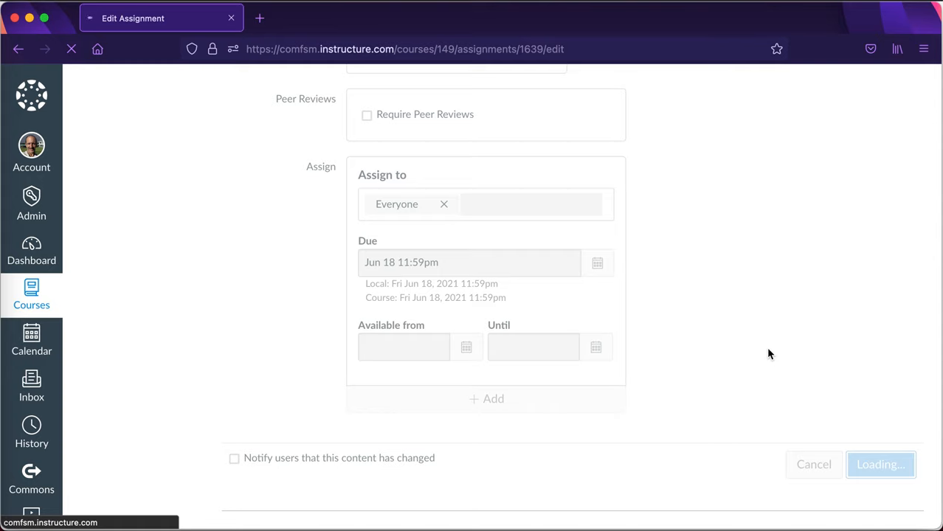
click(880, 464)
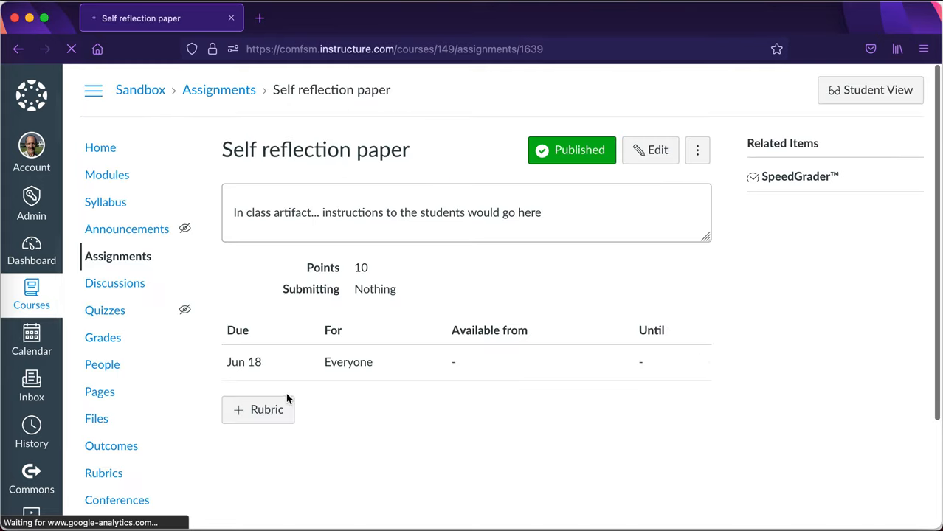
Step: Find and preview the Sandbox course's Assessment rubric with criteria SC130.1 and SC130.2
click(258, 409)
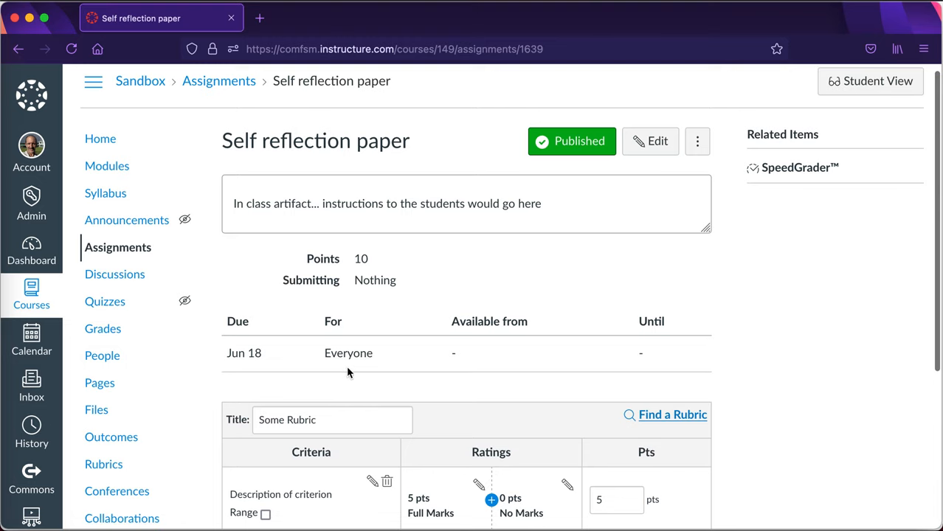
scroll(down, 3)
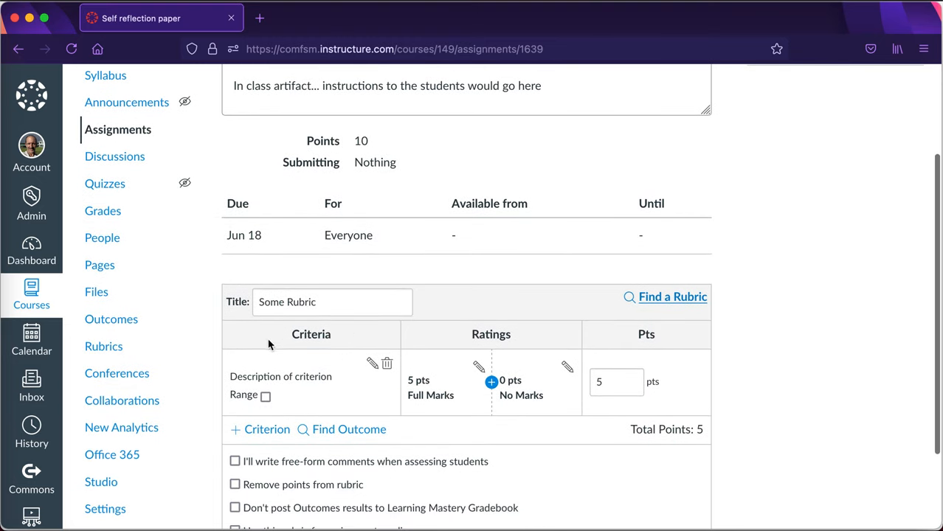
mouse_move(616, 333)
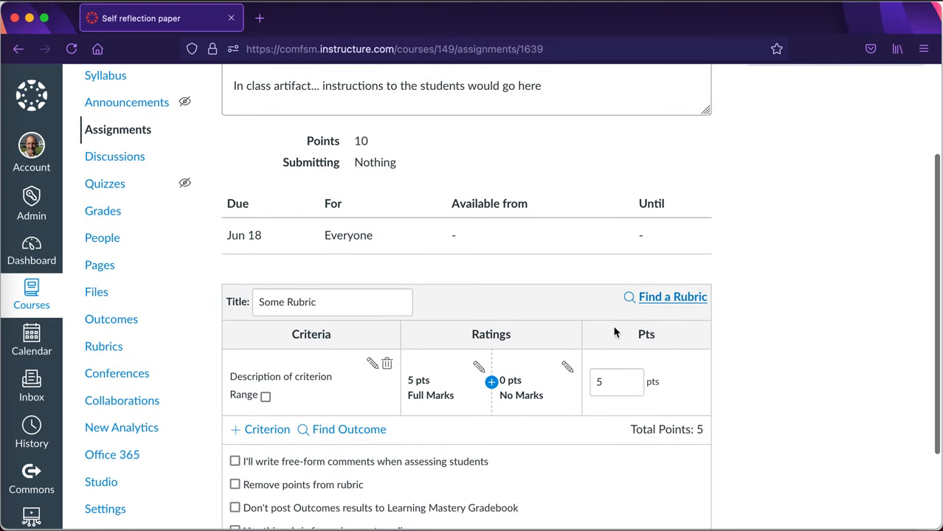
click(671, 297)
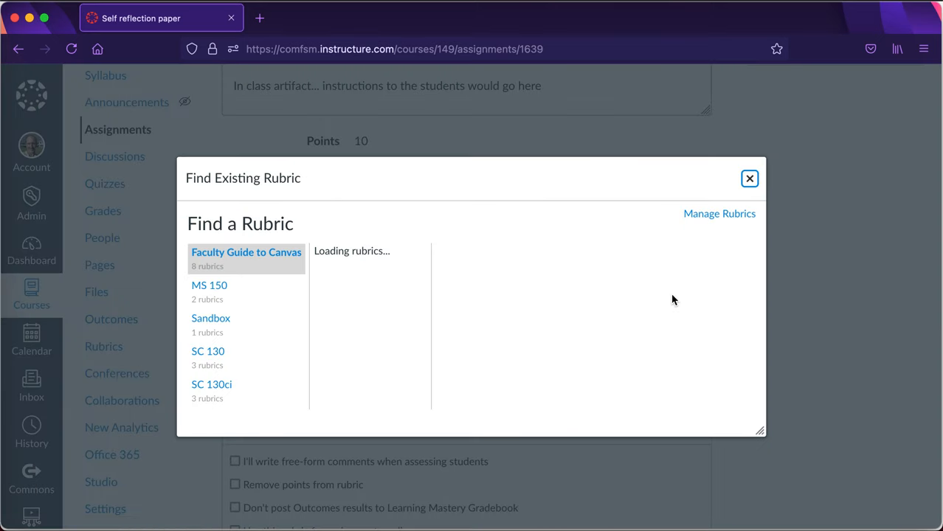
click(210, 318)
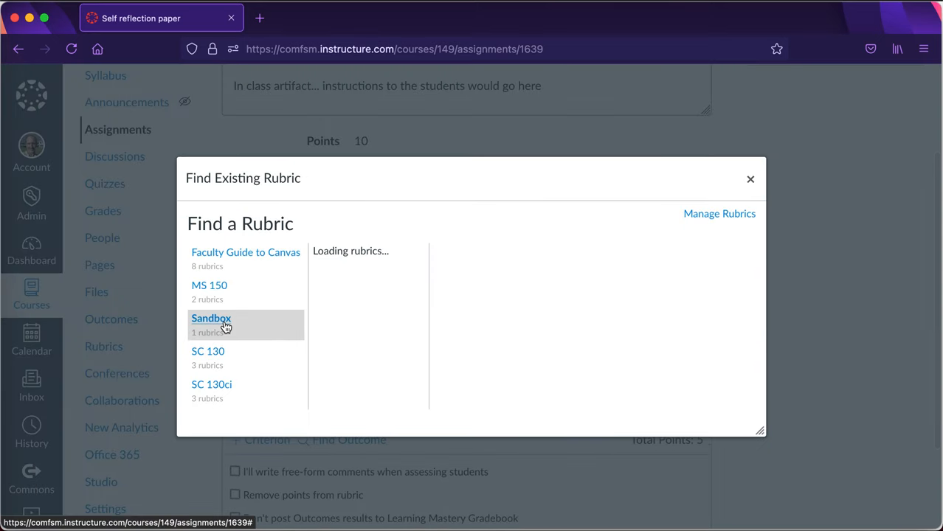
click(211, 318)
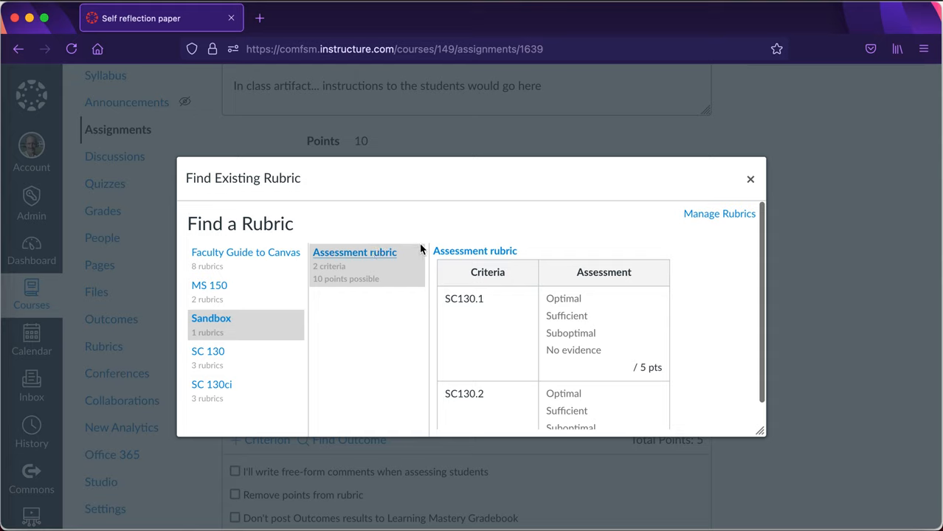
mouse_move(475, 251)
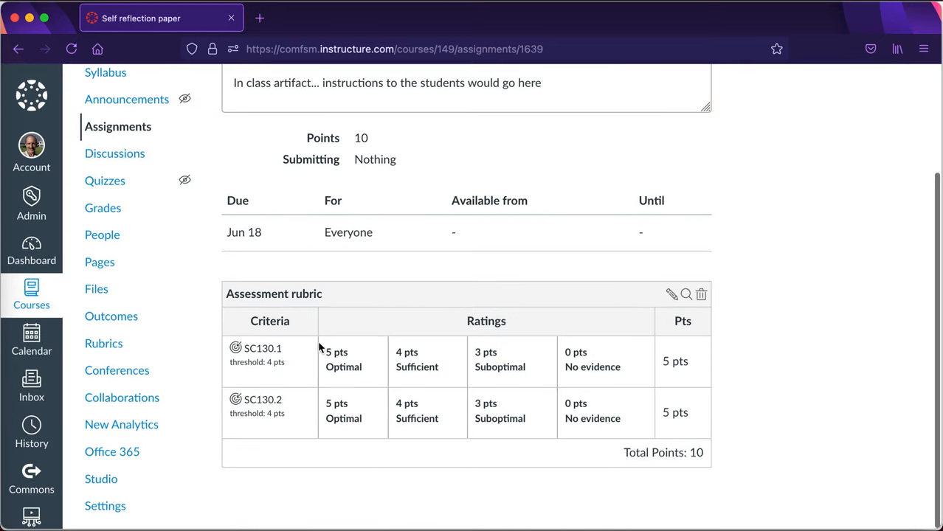
mouse_move(672, 295)
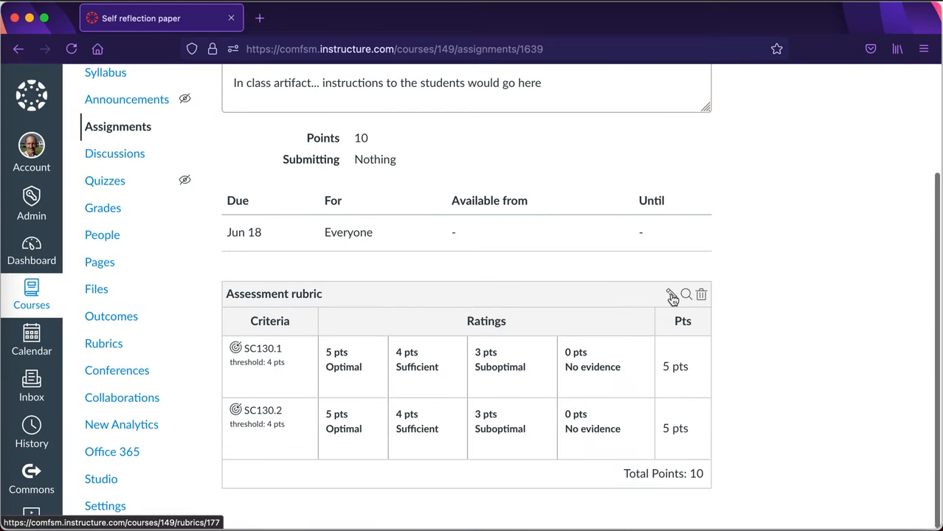
Step: Enable 'Use this rubric for assignment grading' on the Assessment rubric and update it
click(670, 294)
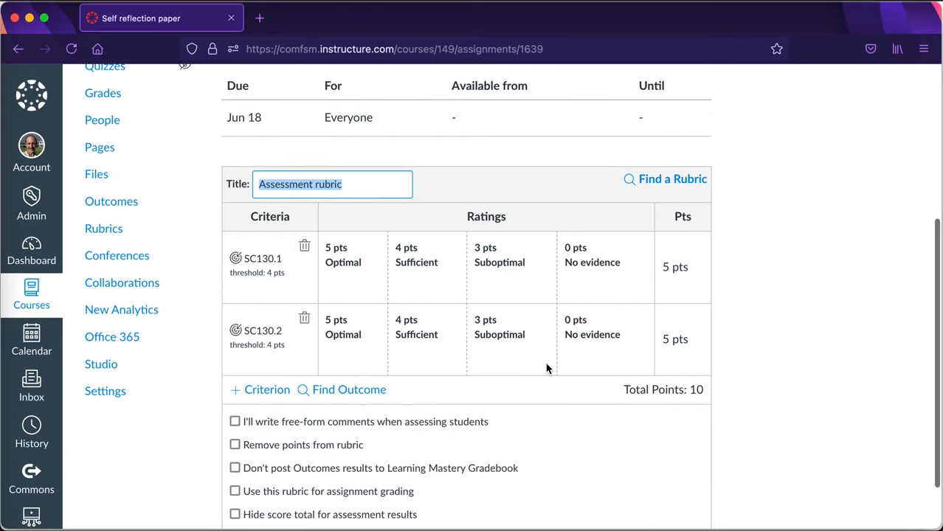
scroll(down, 3)
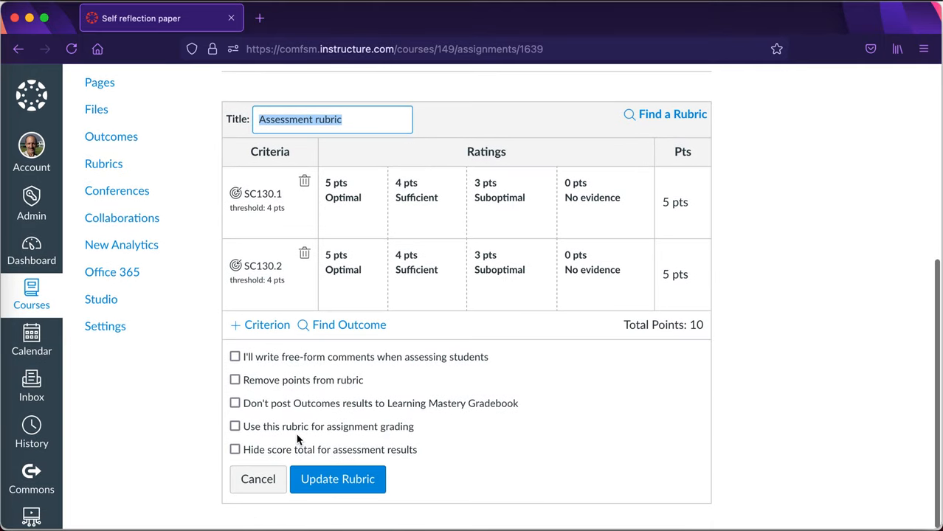
mouse_move(261, 428)
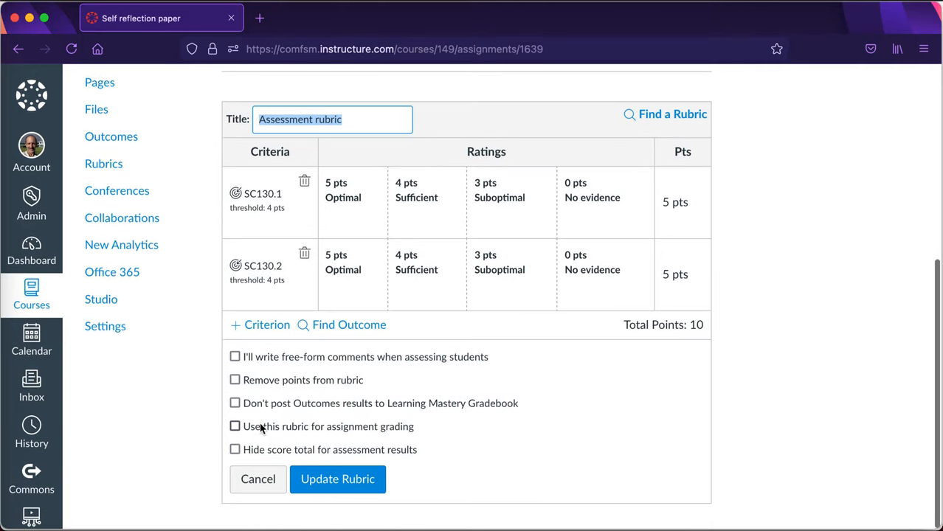
click(234, 426)
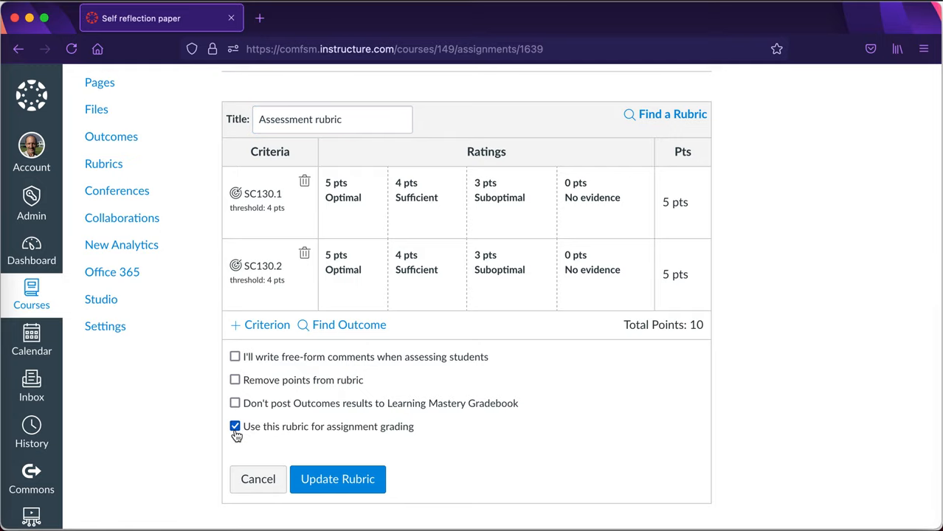
mouse_move(415, 435)
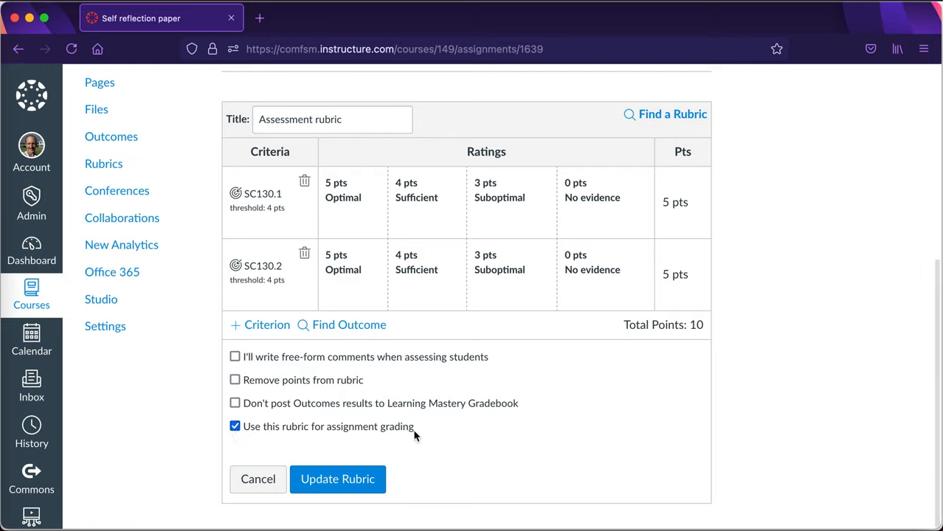
mouse_move(674, 339)
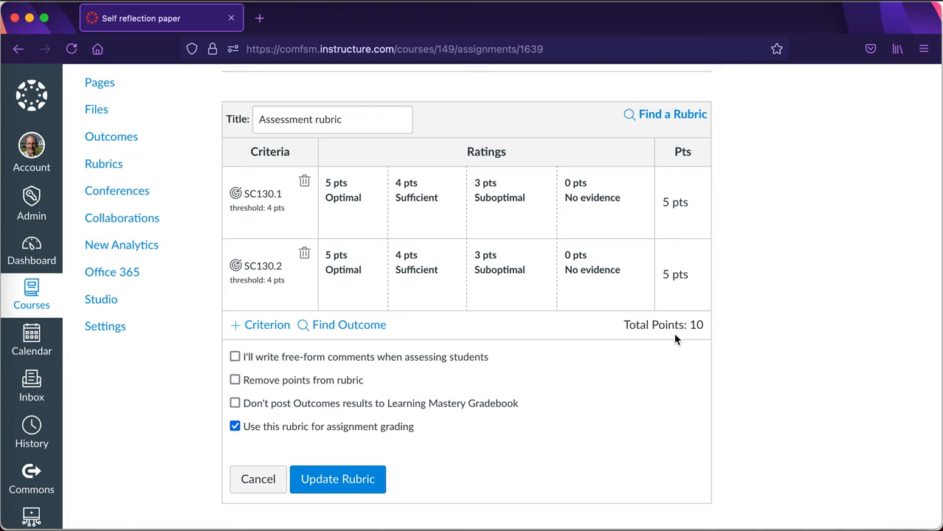
click(337, 479)
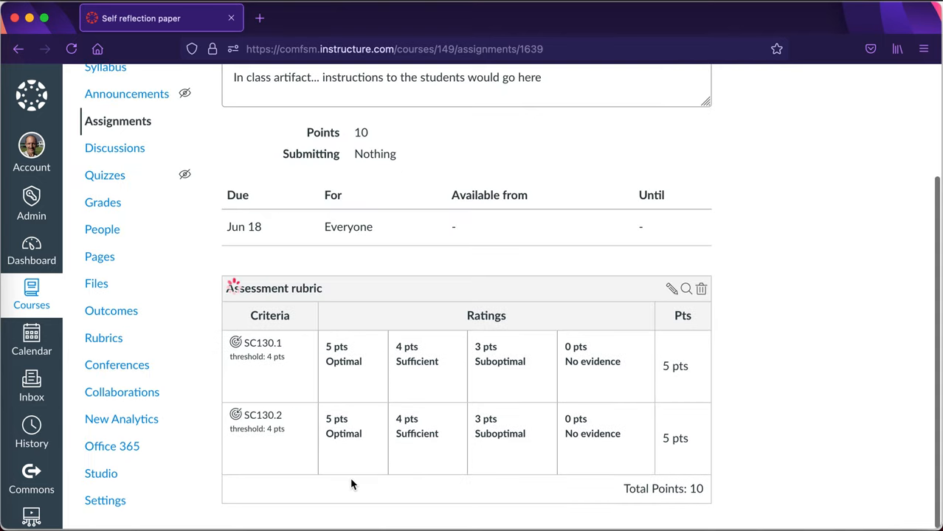
mouse_move(447, 434)
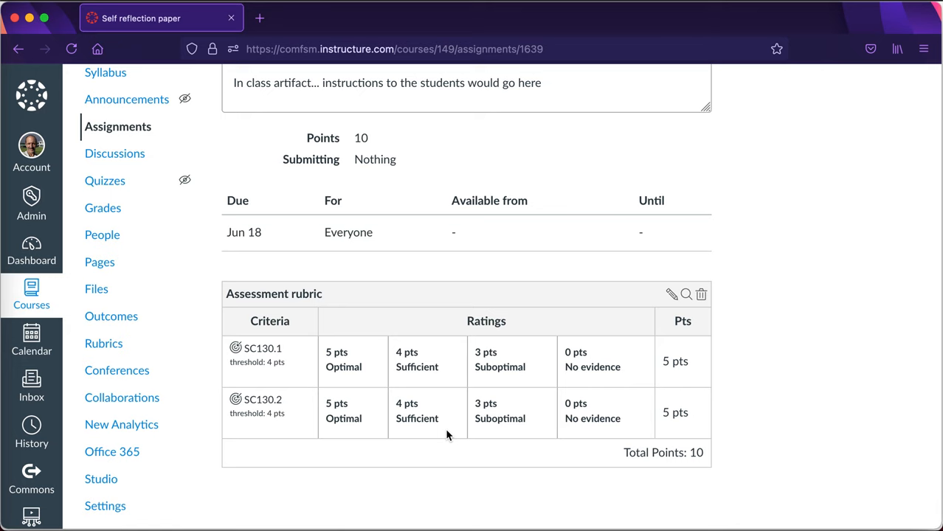
Step: Re-edit the Assessment rubric, re-tick 'Use this rubric for assignment grading', and update
scroll(up, 3)
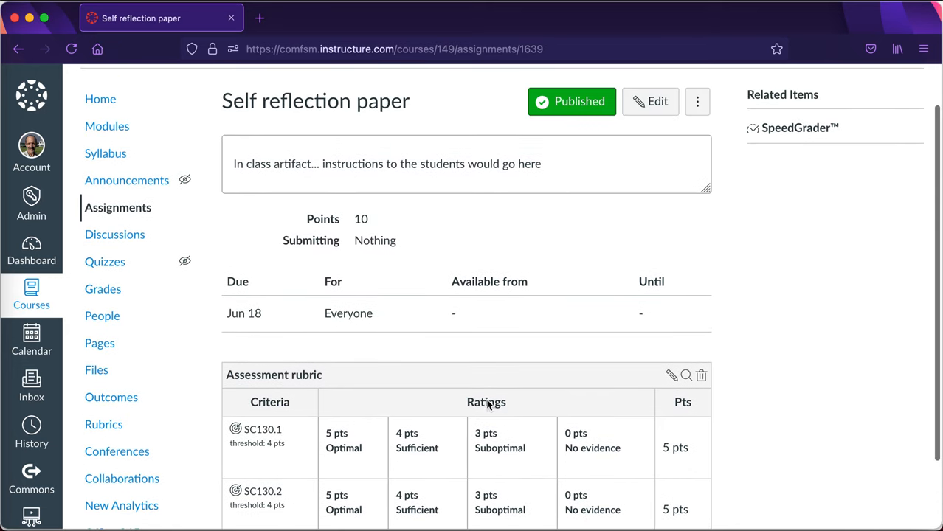
mouse_move(371, 286)
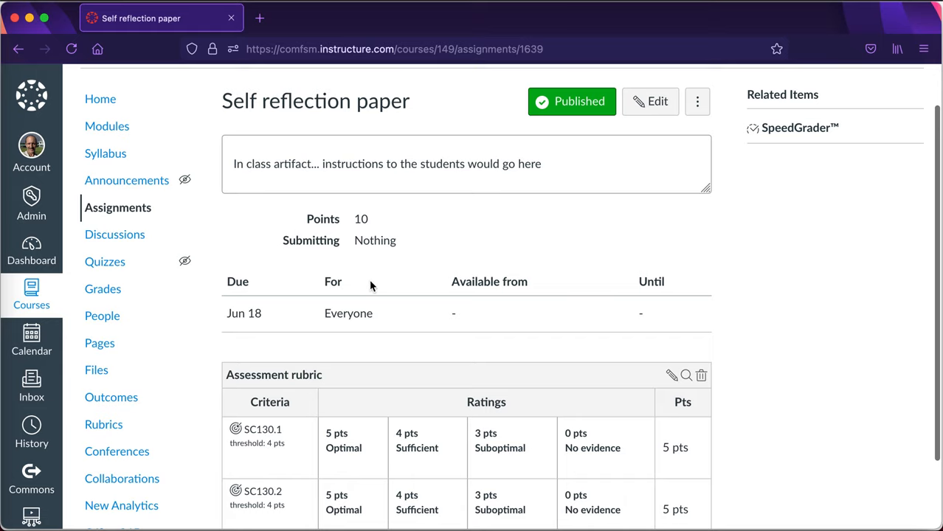
scroll(down, 3)
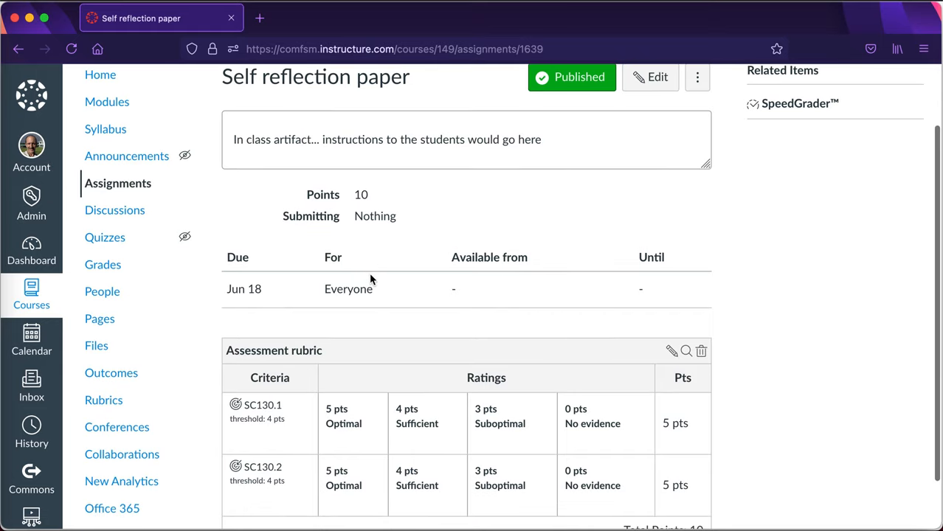
right_click(383, 239)
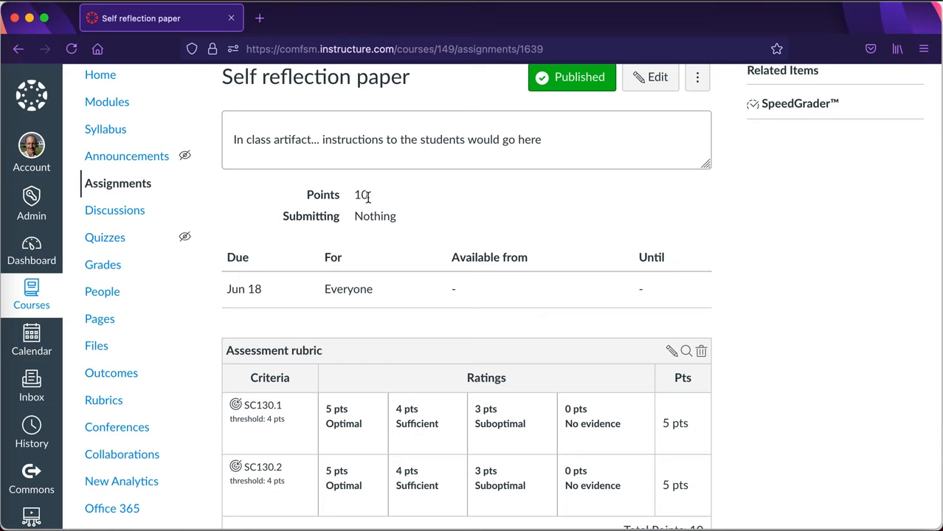
scroll(down, 3)
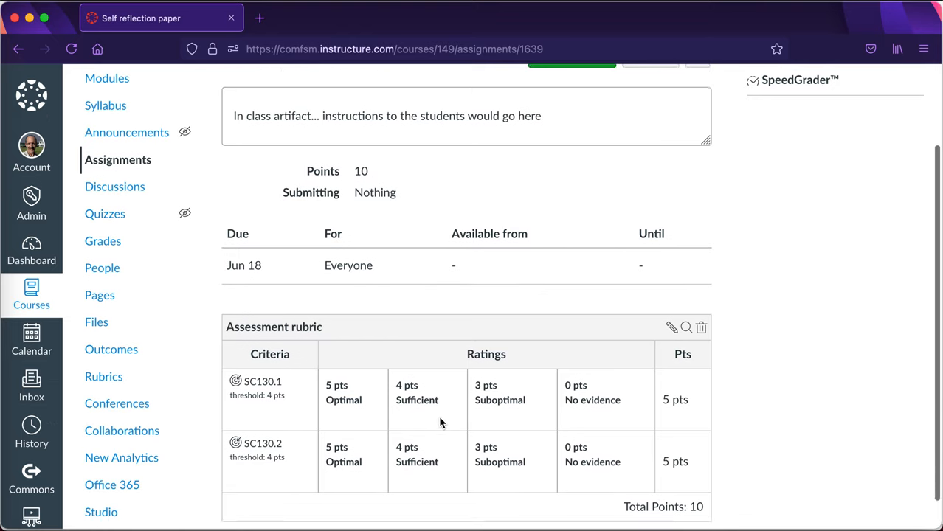
scroll(down, 3)
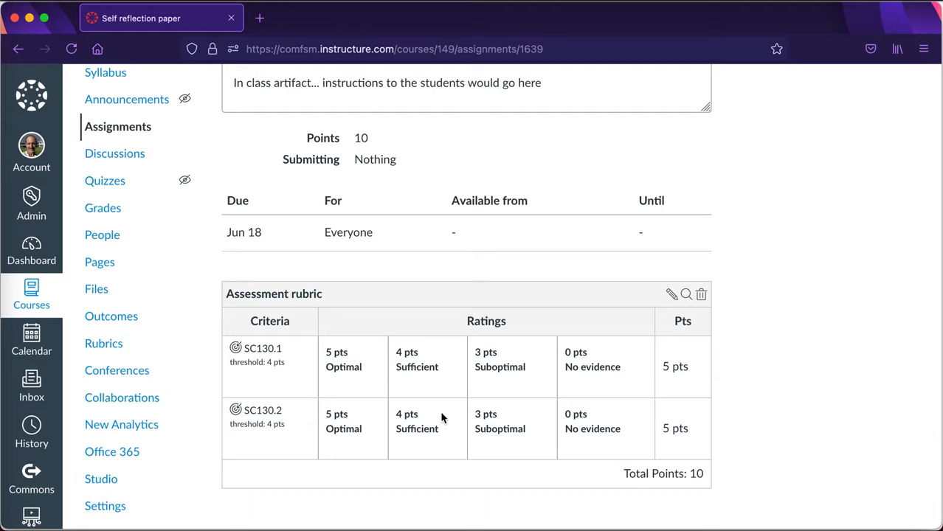
mouse_move(703, 495)
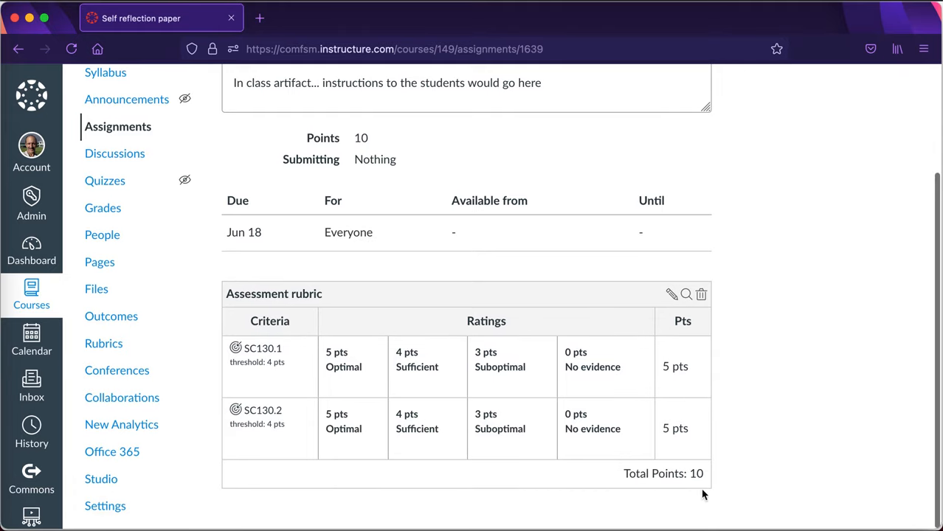
mouse_move(607, 406)
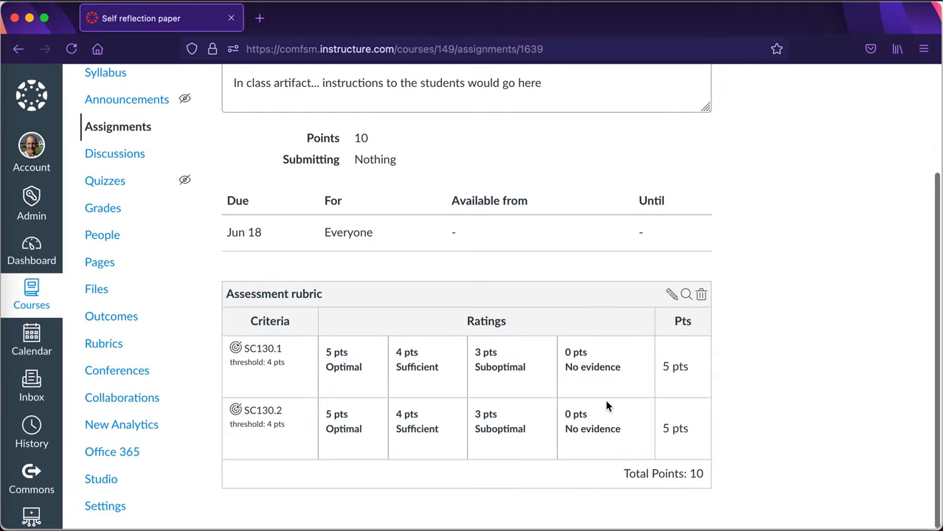
click(671, 294)
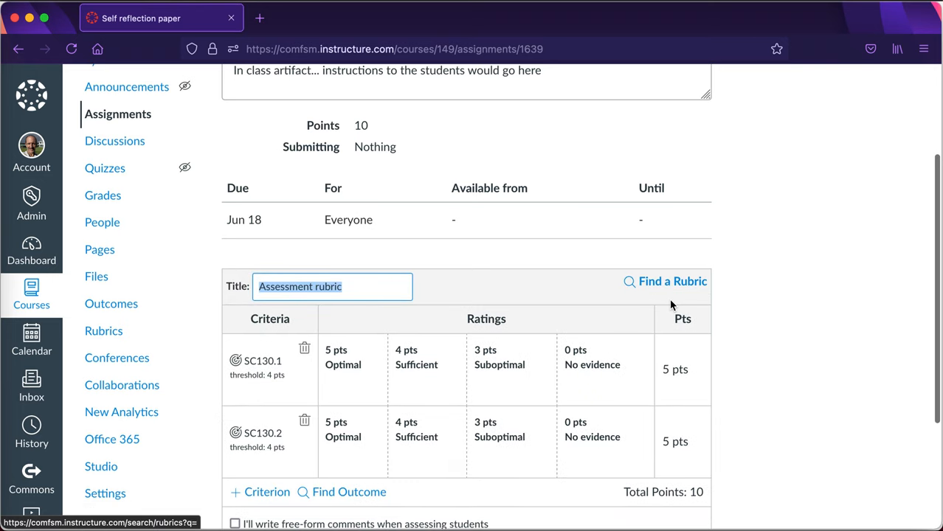
scroll(down, 3)
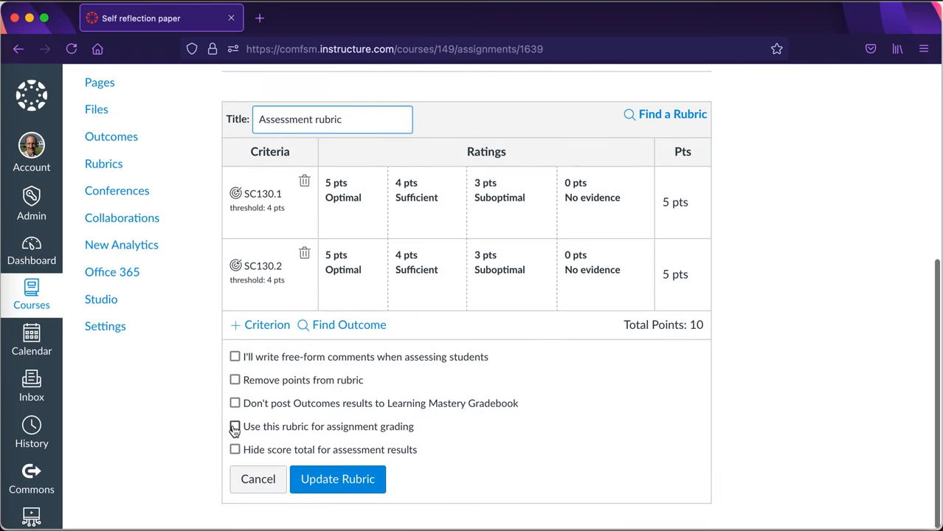
click(234, 426)
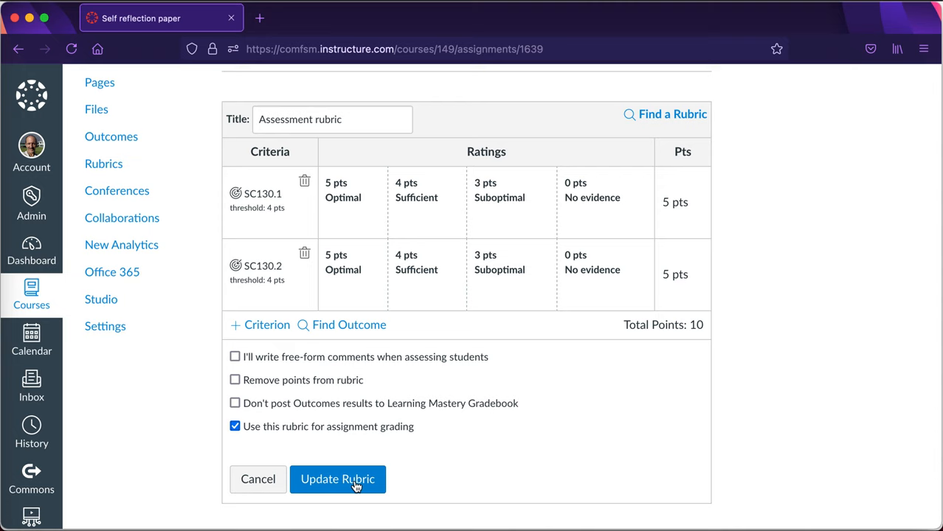
click(337, 478)
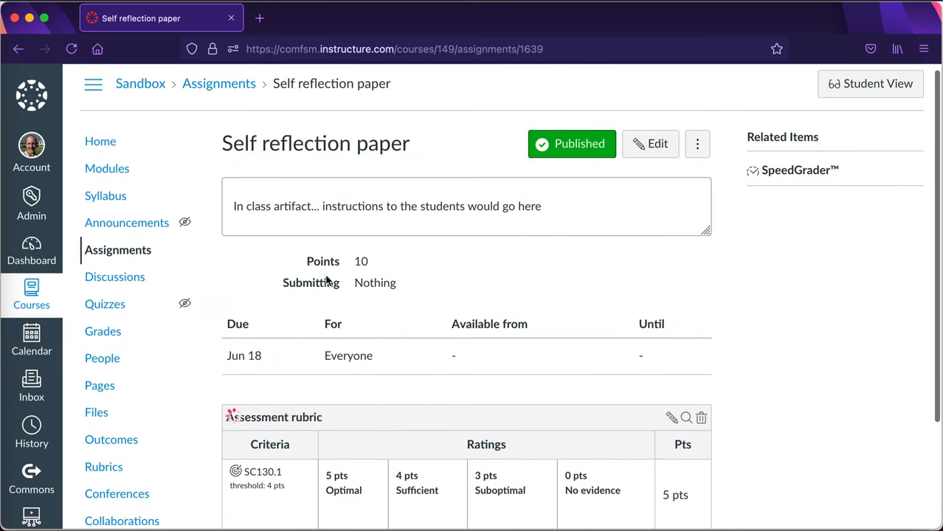
Step: Go to the course Grades page
scroll(down, 3)
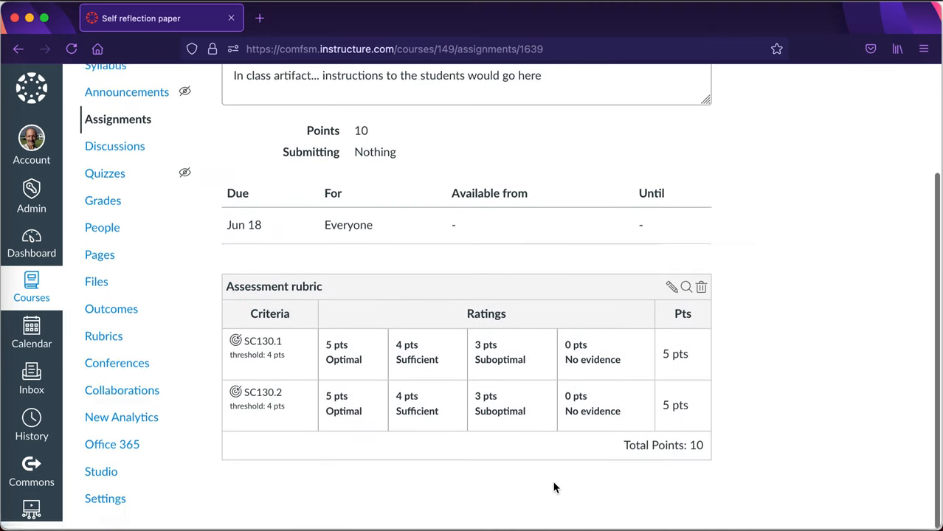
scroll(up, 3)
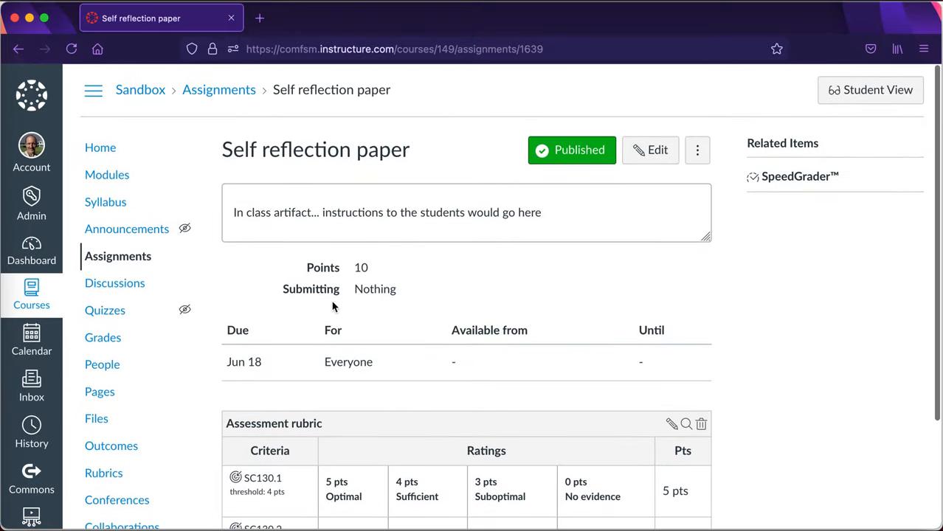
click(102, 337)
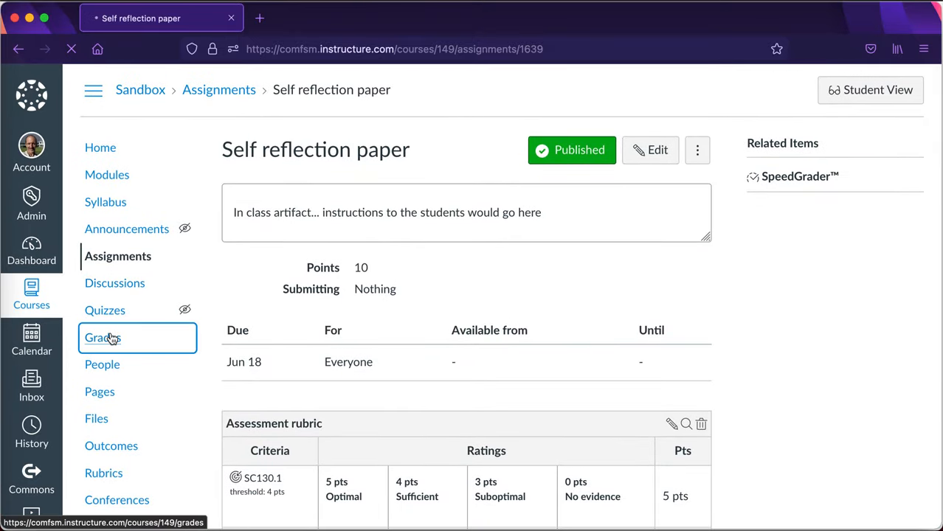
Step: Open SpeedGrader for Test Student's Self reflection paper from the Gradebook
click(101, 338)
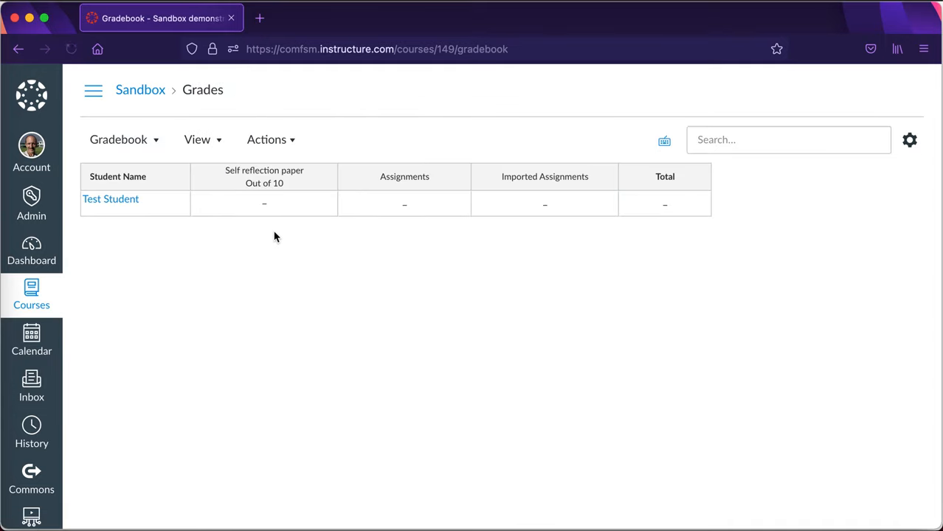
click(323, 177)
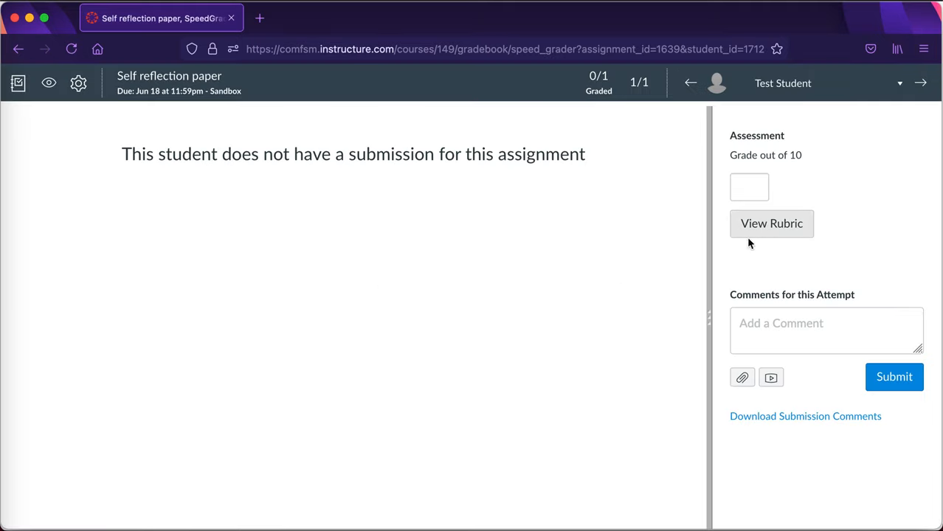
mouse_move(778, 233)
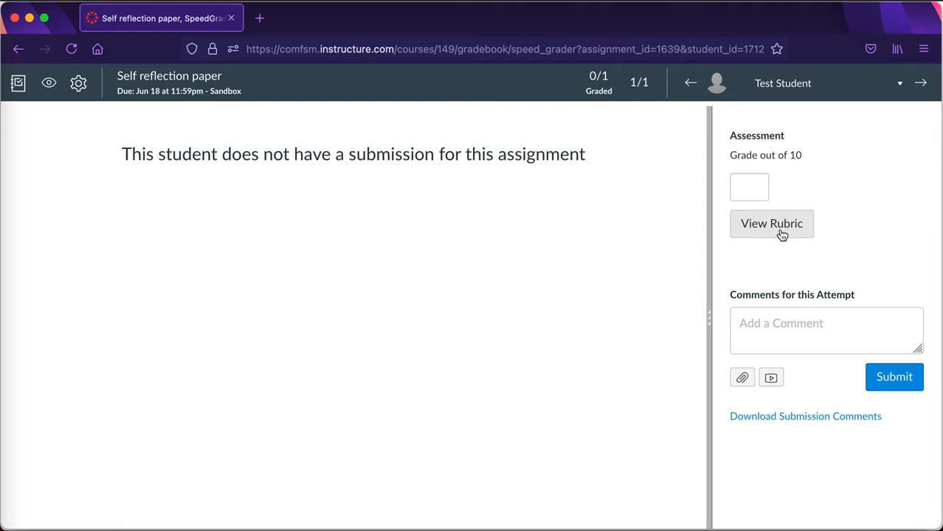
mouse_move(787, 230)
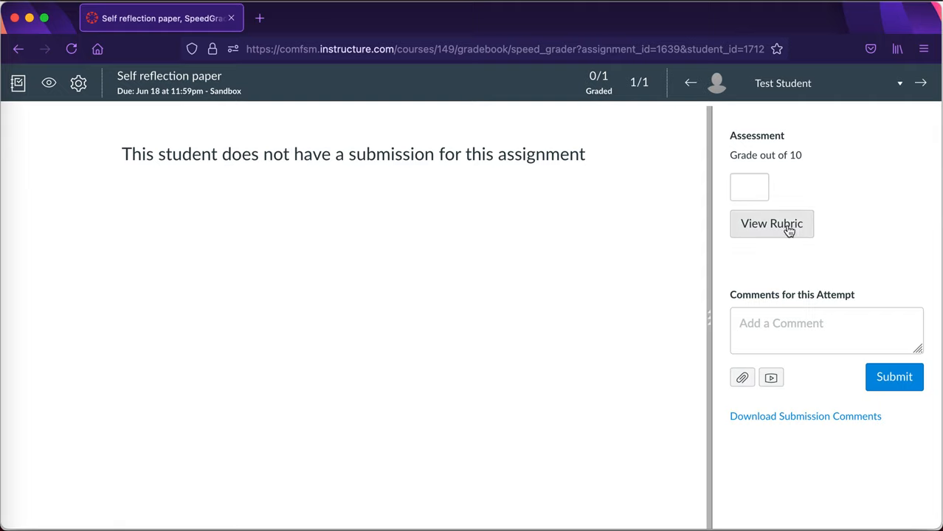
Step: Rate the rubric SC130.1 Suboptimal and SC130.2 Optimal, then view the saved ratings
click(771, 224)
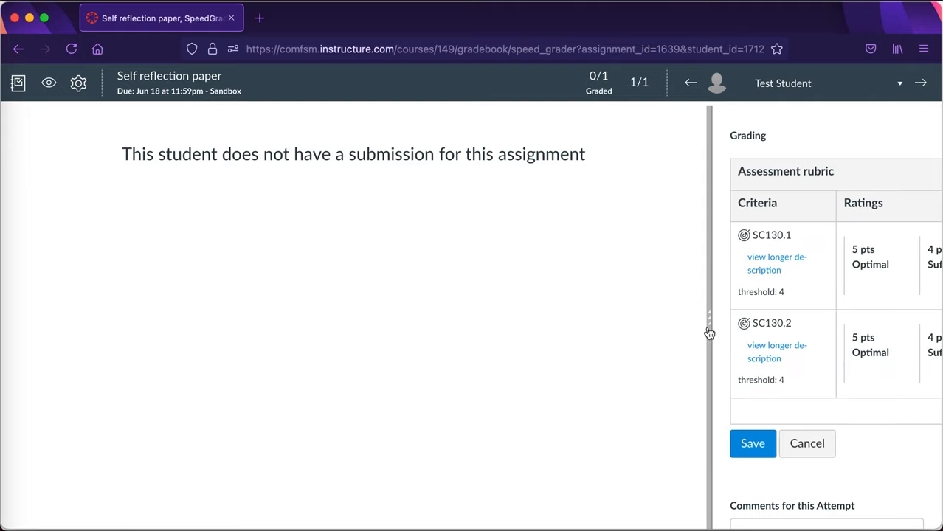
drag(708, 332, 445, 317)
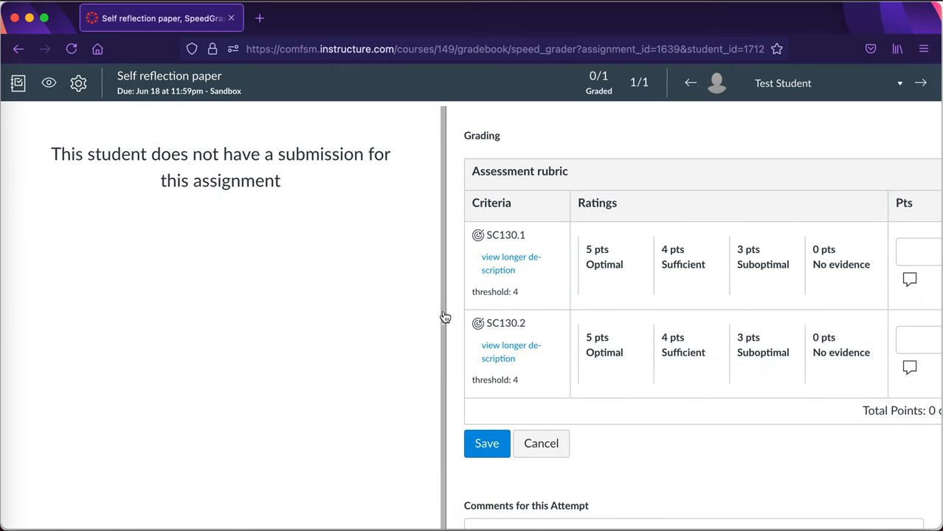
click(615, 264)
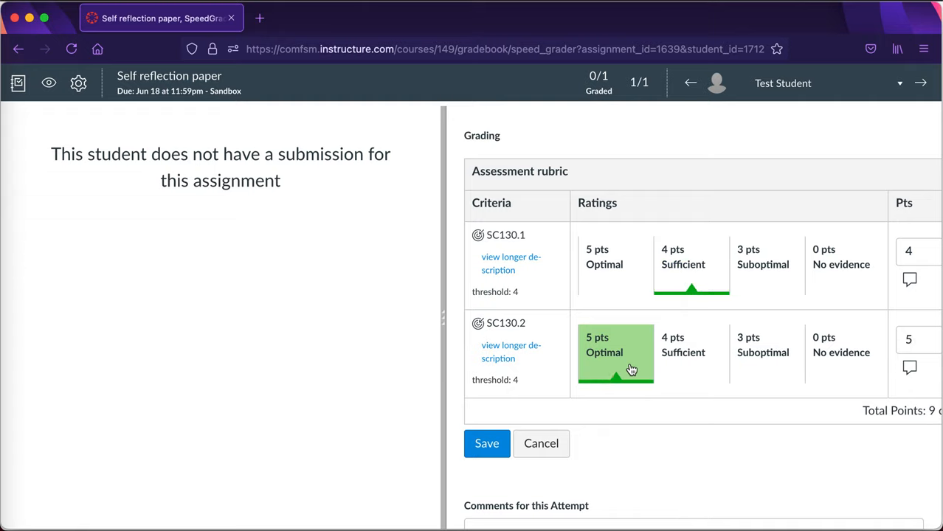
click(766, 264)
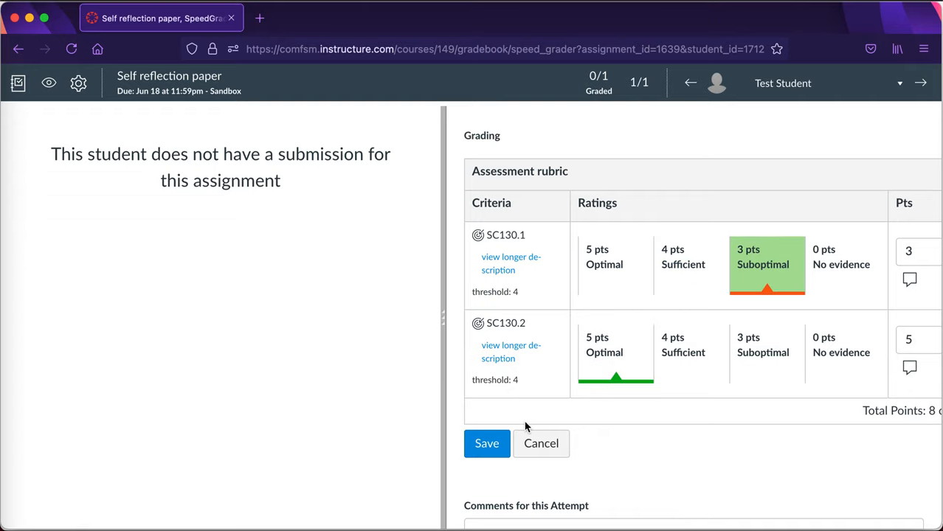
click(541, 444)
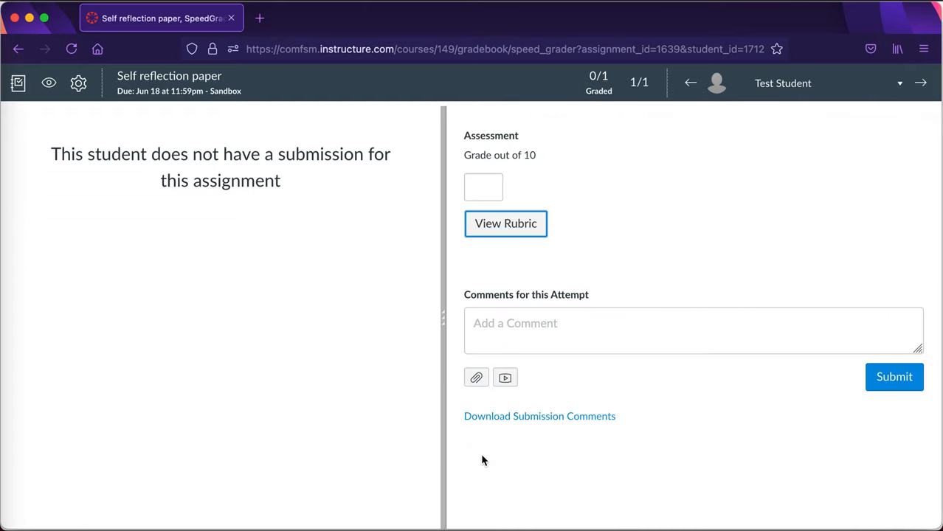
click(505, 223)
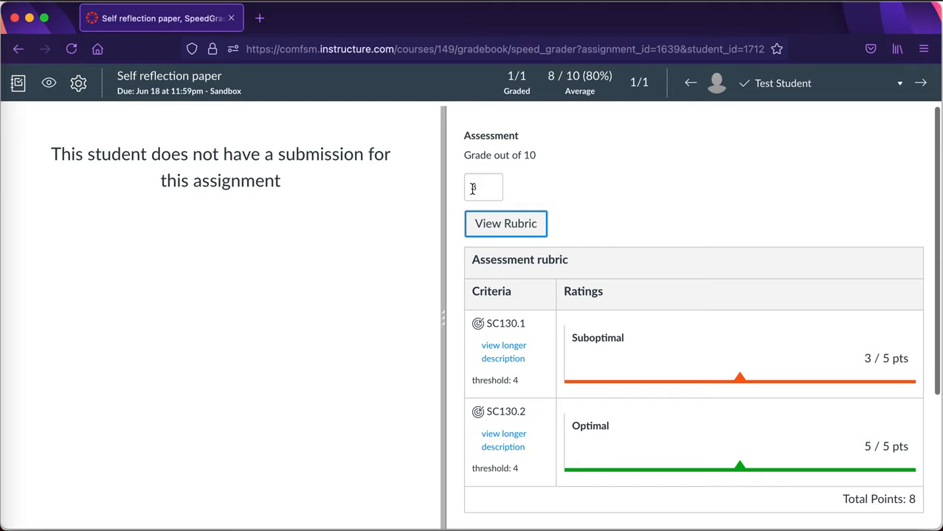
Step: Enter 8 as the grade out of 10 and review the rubric summary
text(8)
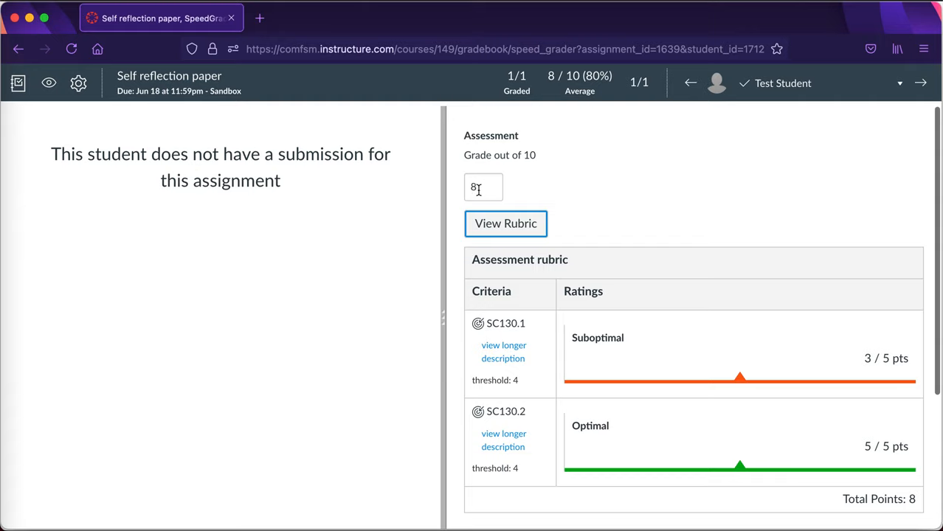
mouse_move(487, 179)
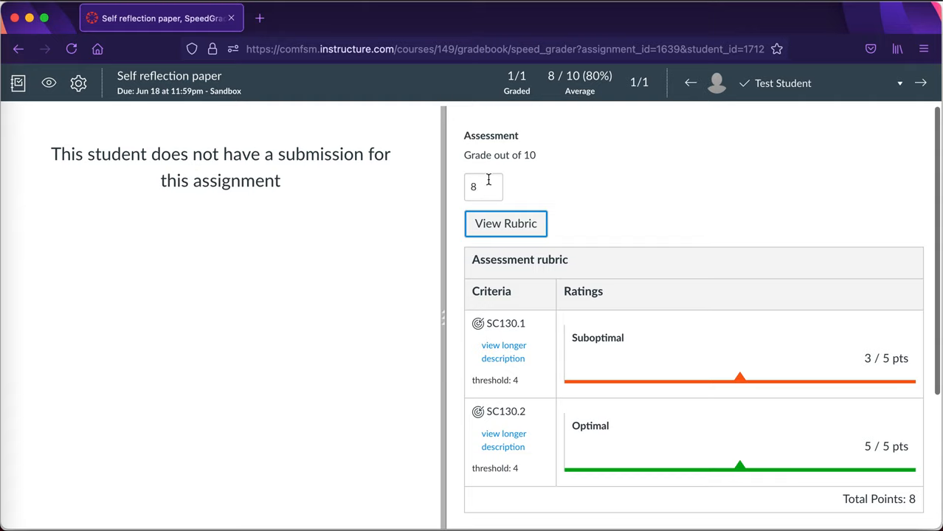
mouse_move(322, 312)
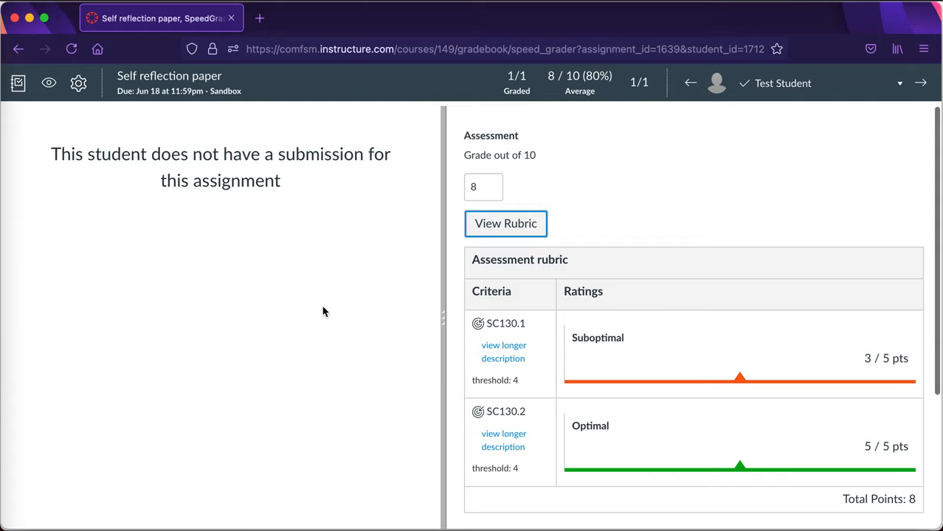
mouse_move(506, 224)
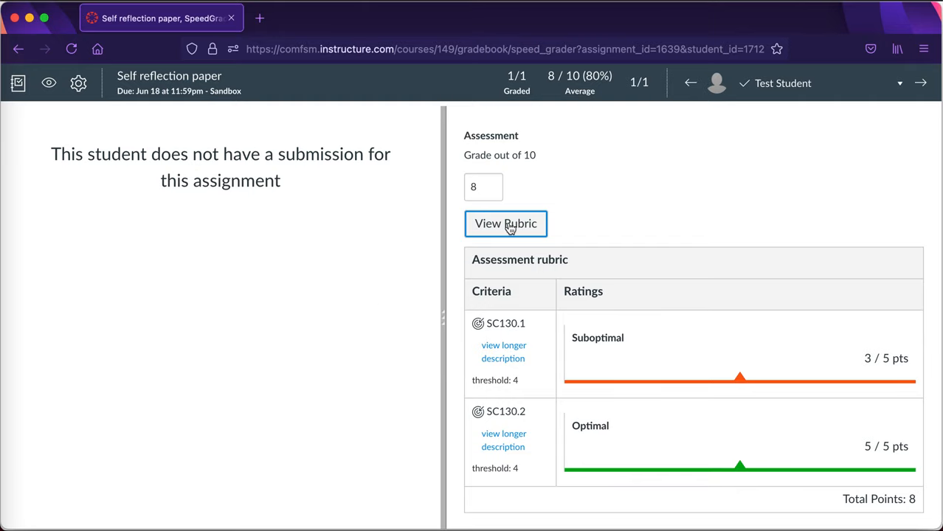
scroll(down, 3)
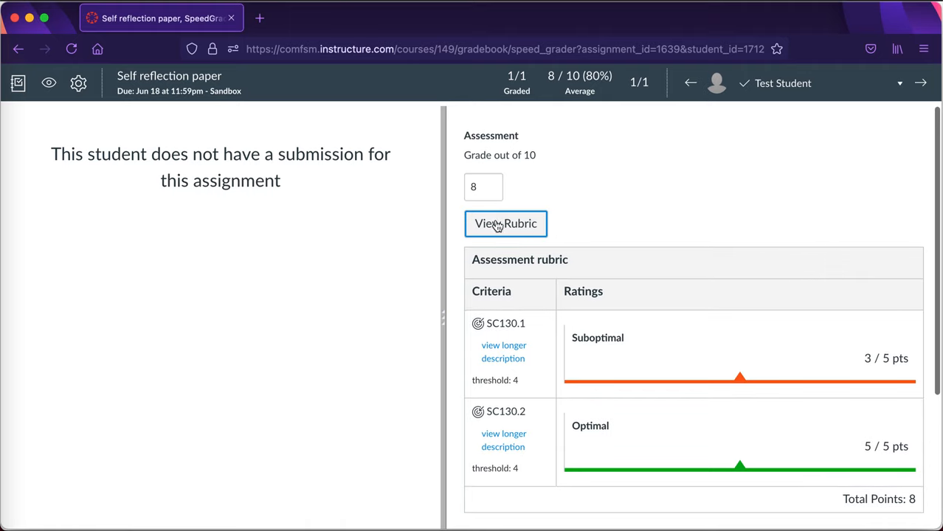
mouse_move(320, 108)
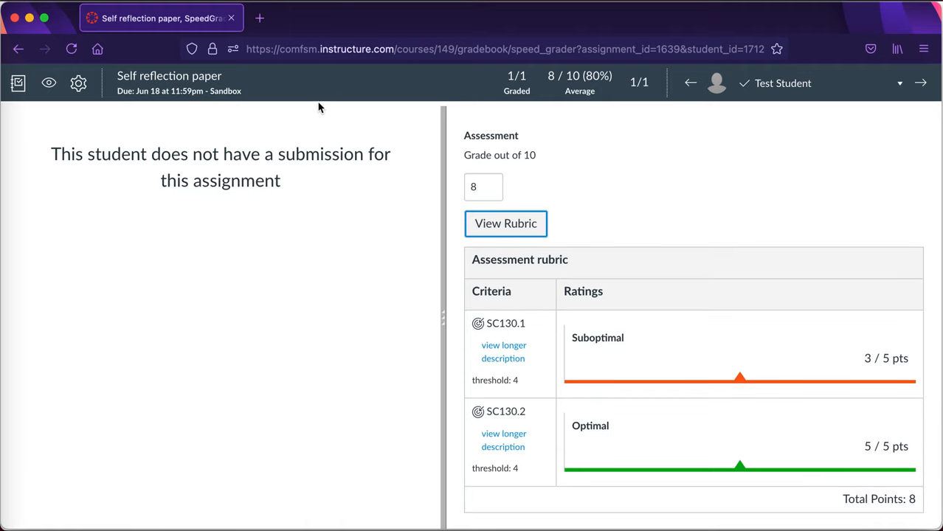
mouse_move(638, 399)
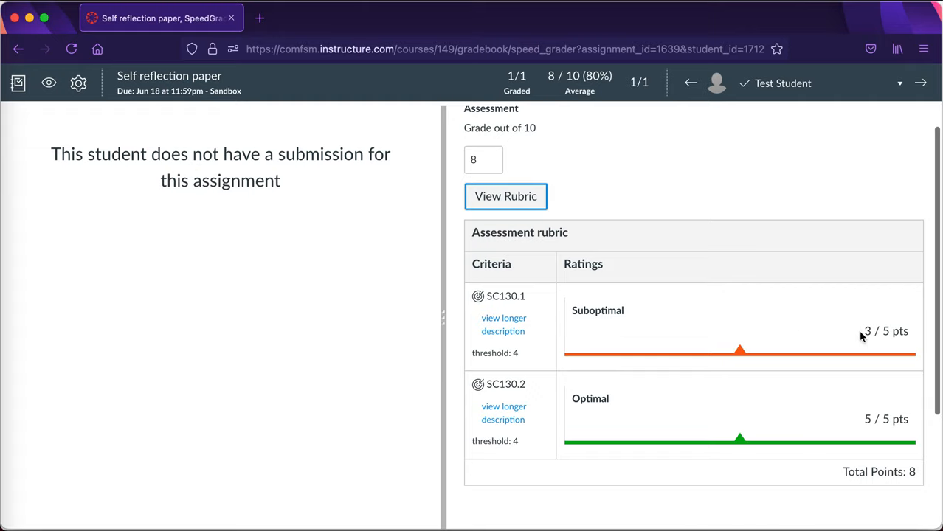
mouse_move(823, 392)
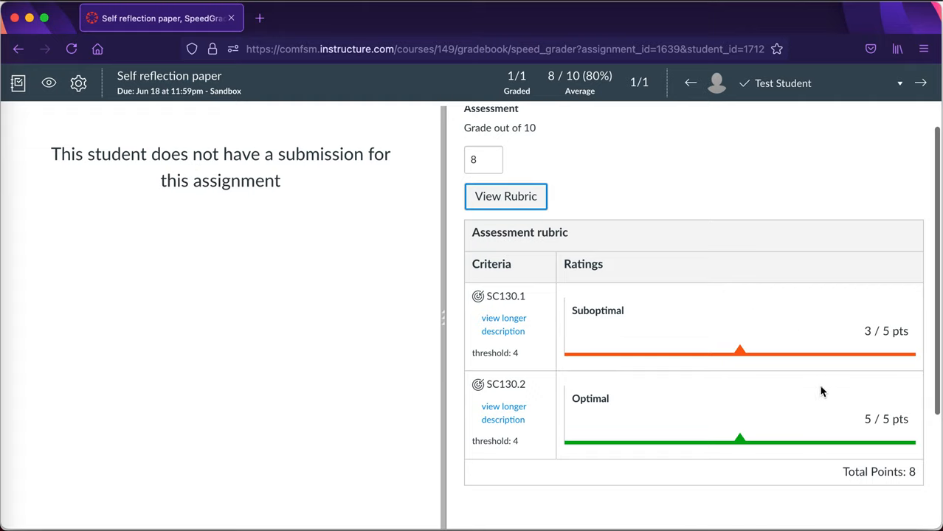
mouse_move(664, 239)
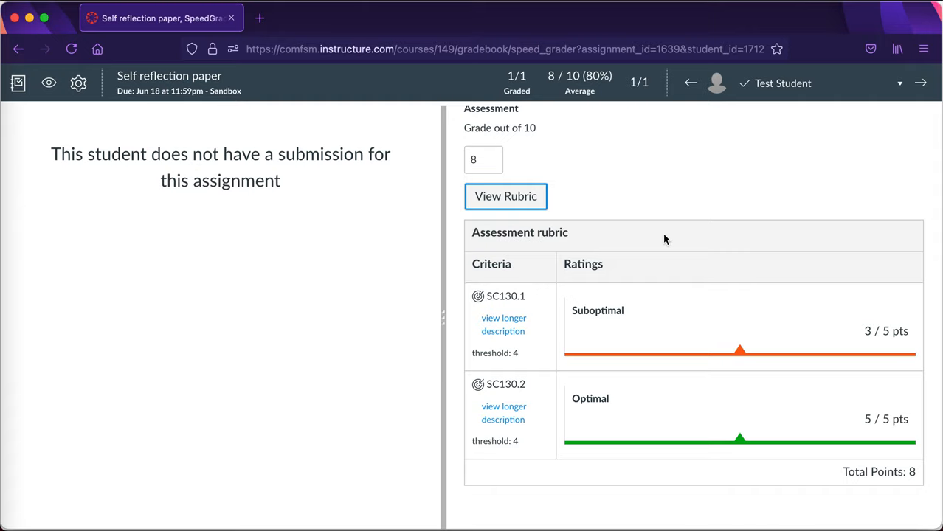
mouse_move(572, 289)
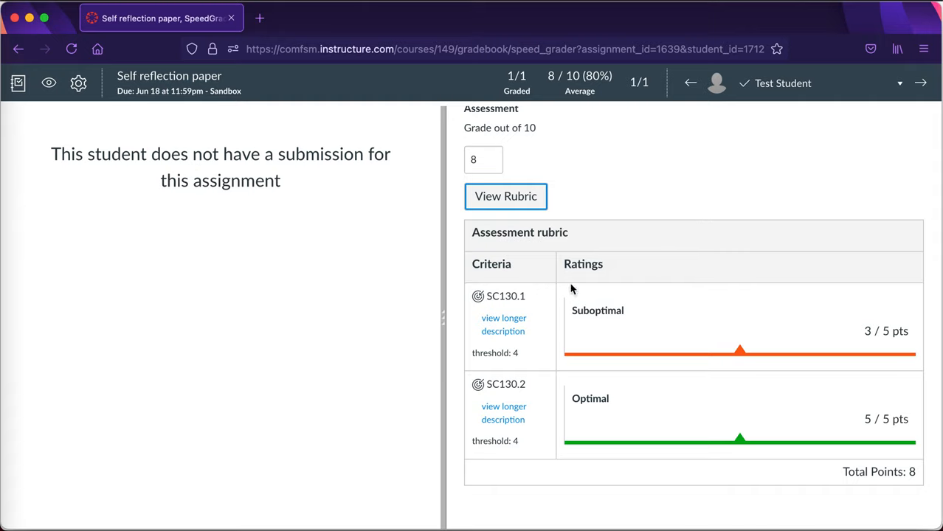
mouse_move(503, 318)
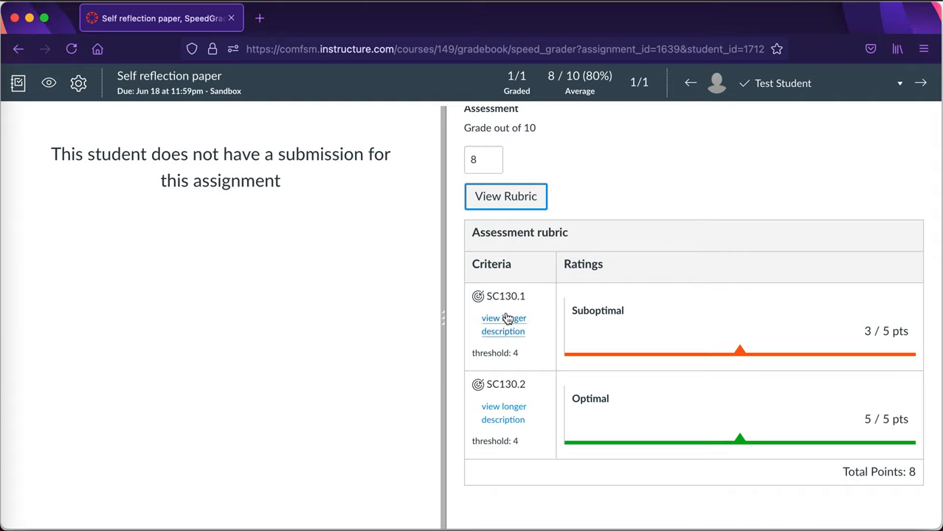
mouse_move(611, 174)
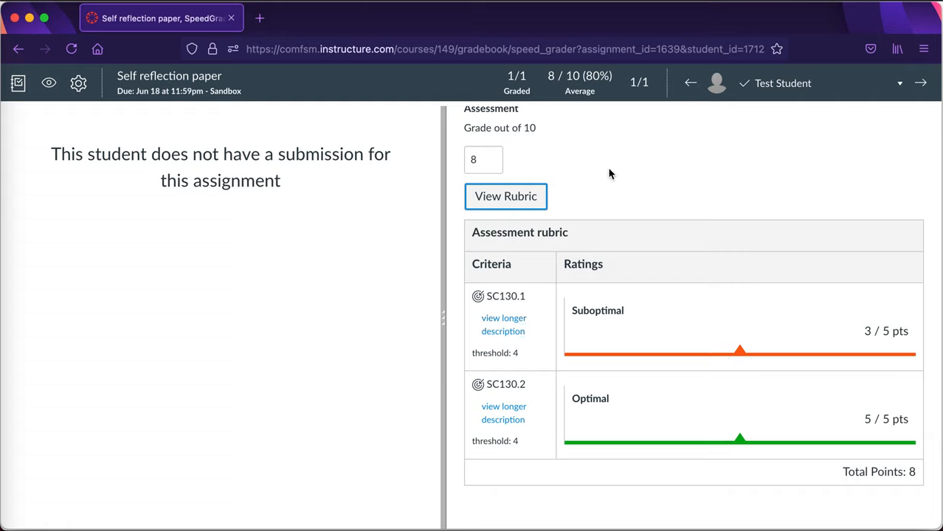
mouse_move(620, 173)
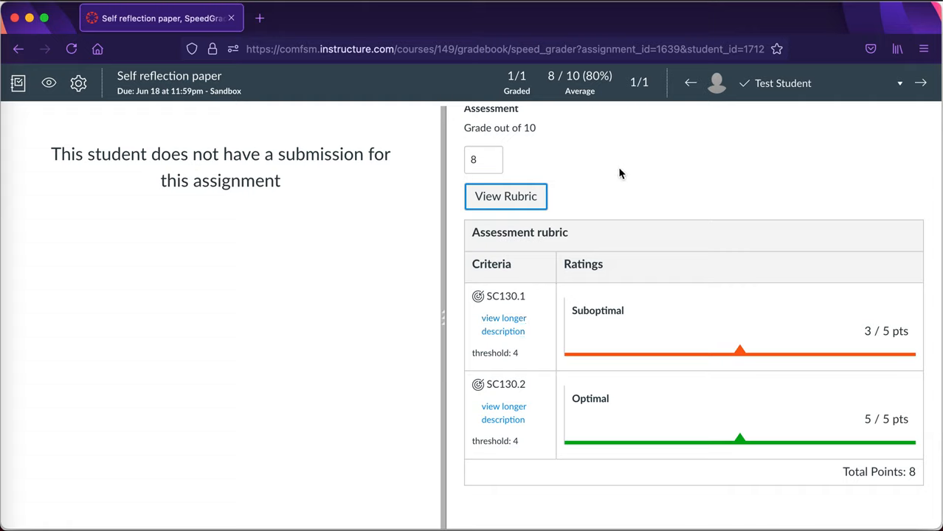
mouse_move(17, 83)
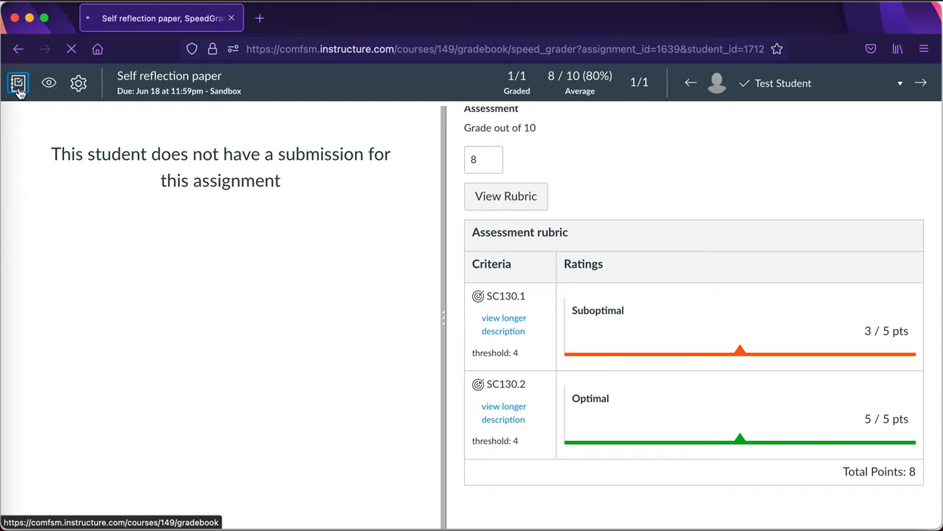
Step: Open the course Gradebook to confirm Test Student's 8 and 80% total
click(18, 83)
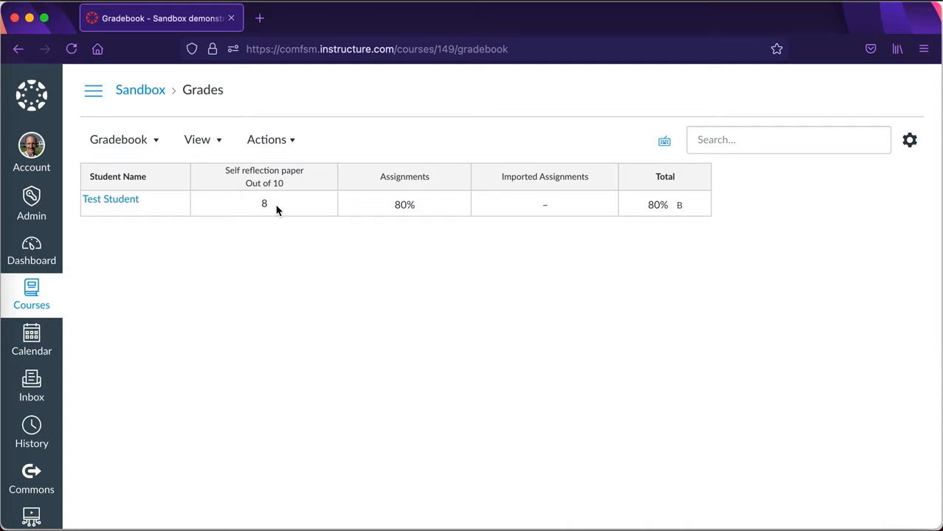
mouse_move(173, 84)
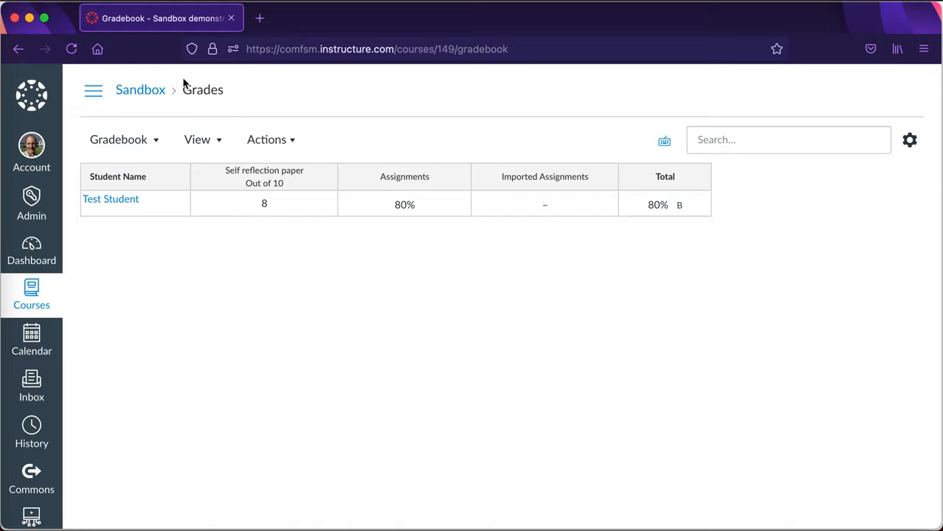
mouse_move(263, 98)
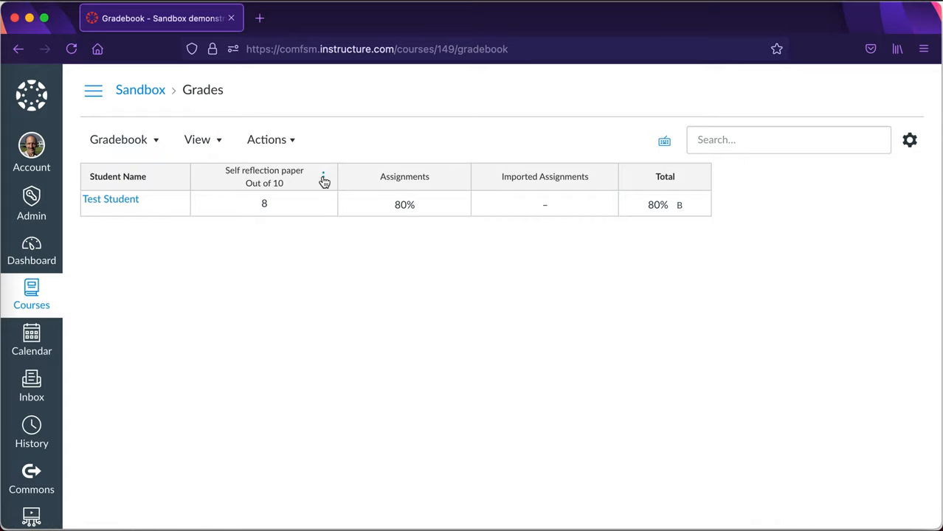
mouse_move(278, 208)
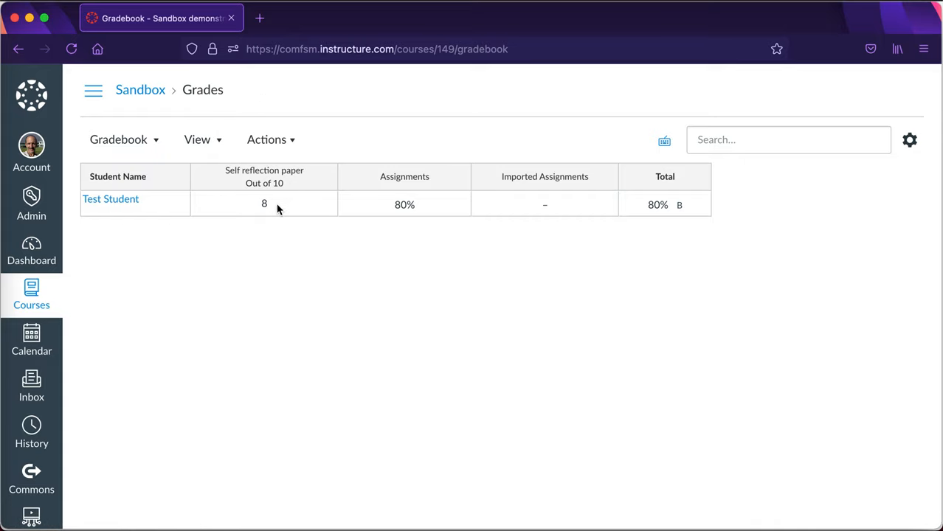
mouse_move(333, 178)
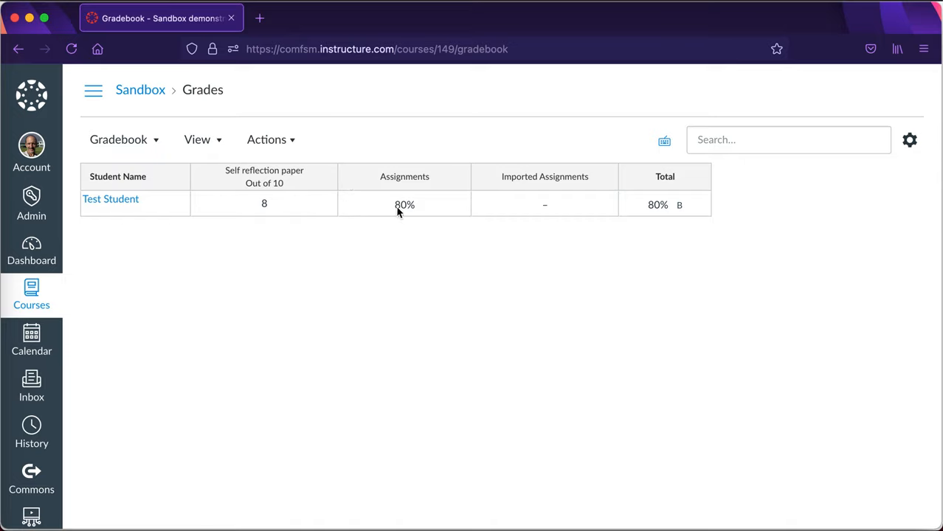
mouse_move(306, 209)
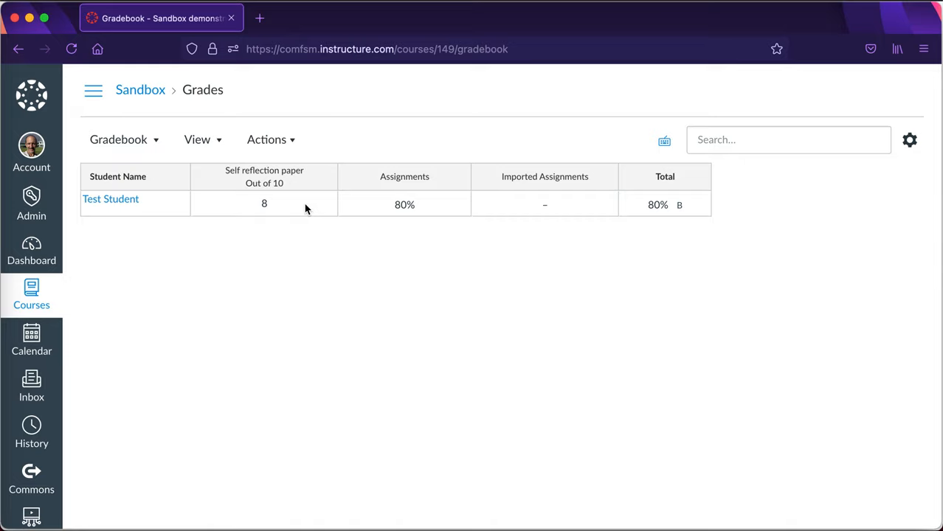
mouse_move(264, 177)
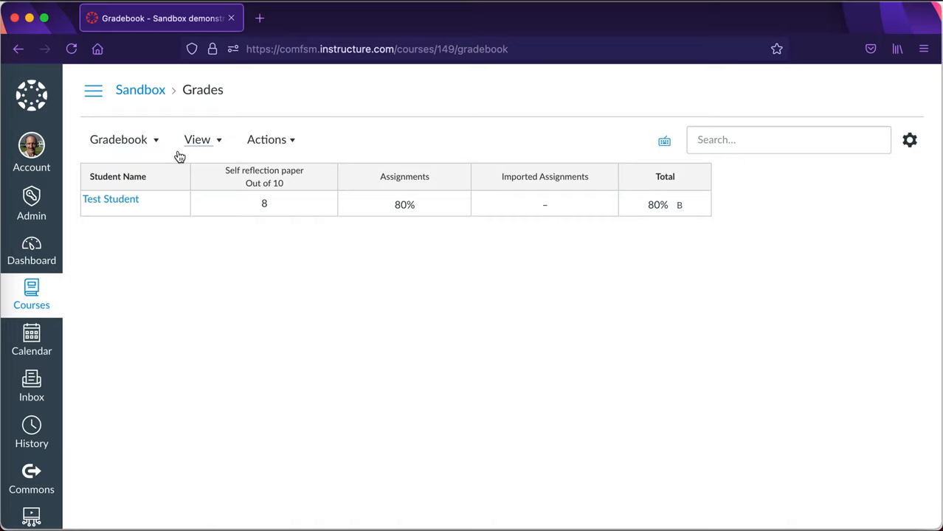
mouse_move(231, 234)
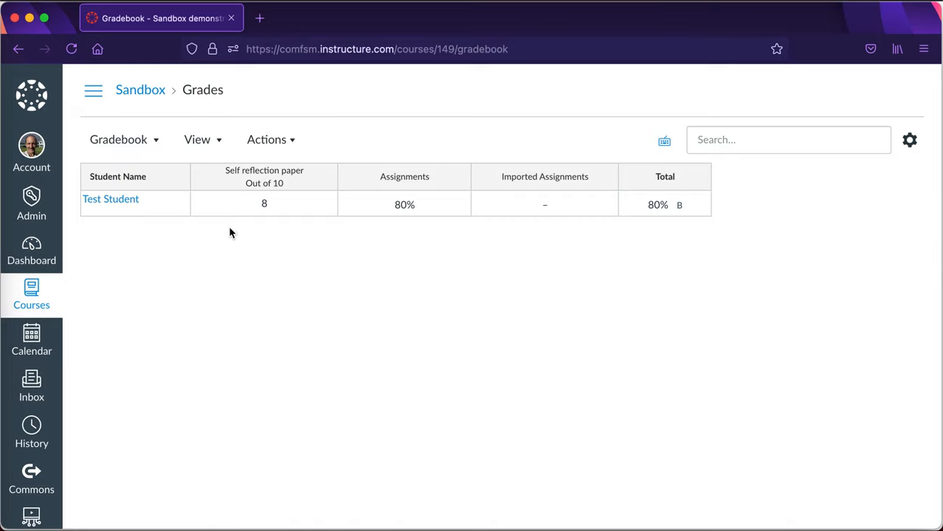
mouse_move(225, 236)
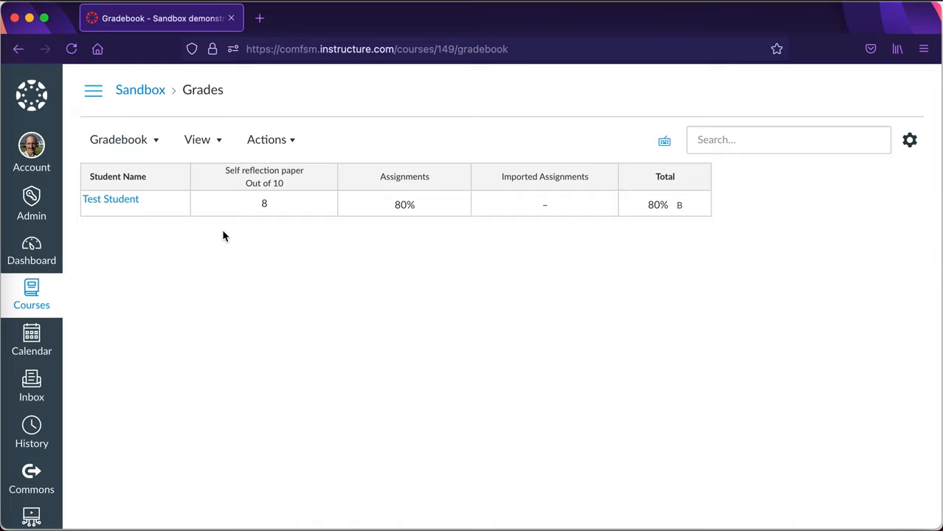
mouse_move(317, 260)
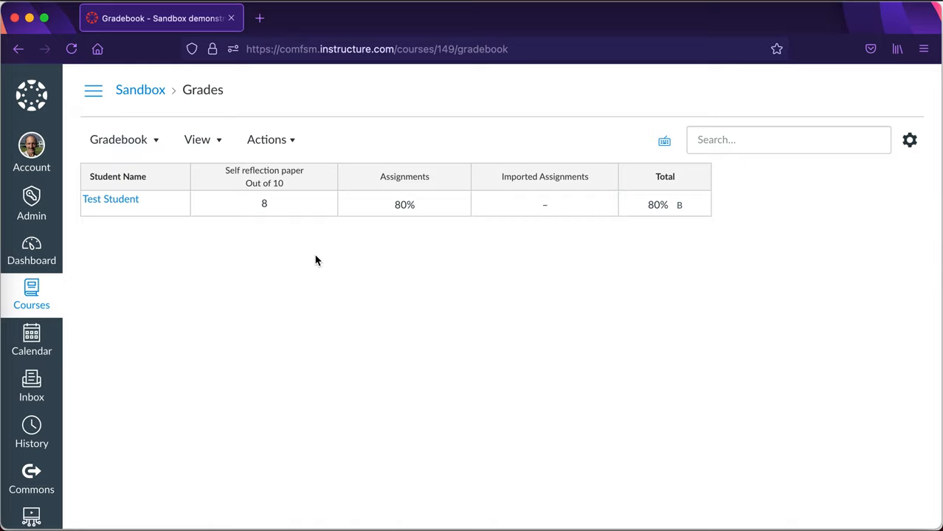
mouse_move(556, 150)
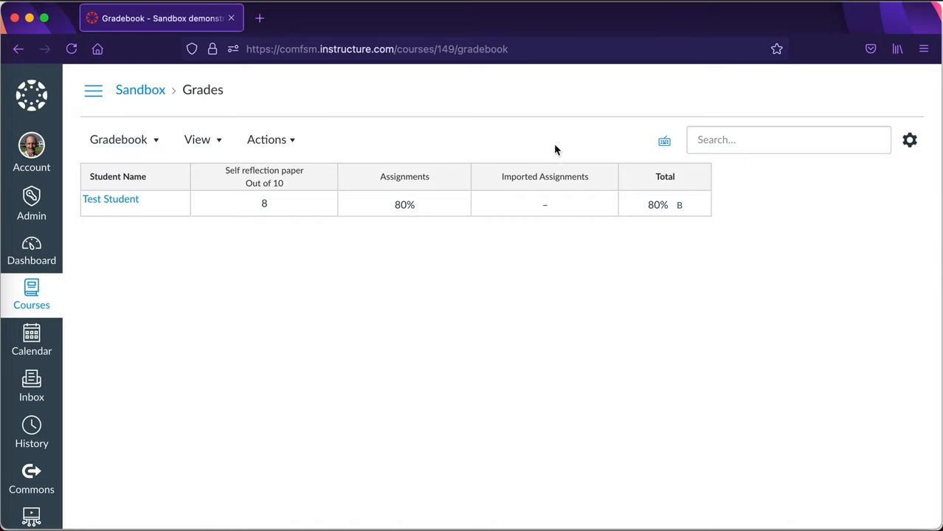